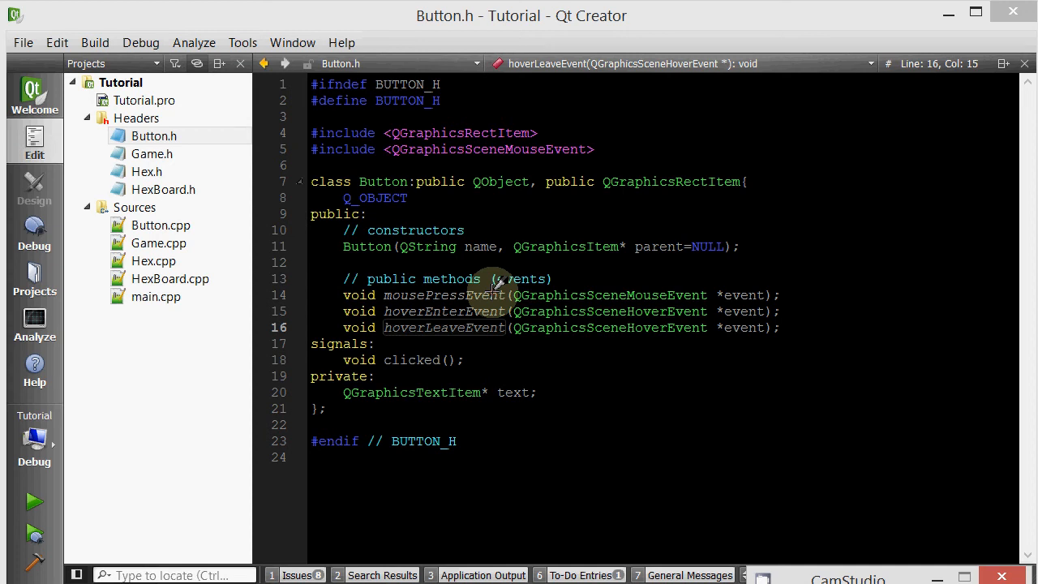
pyautogui.moveTo(495, 288)
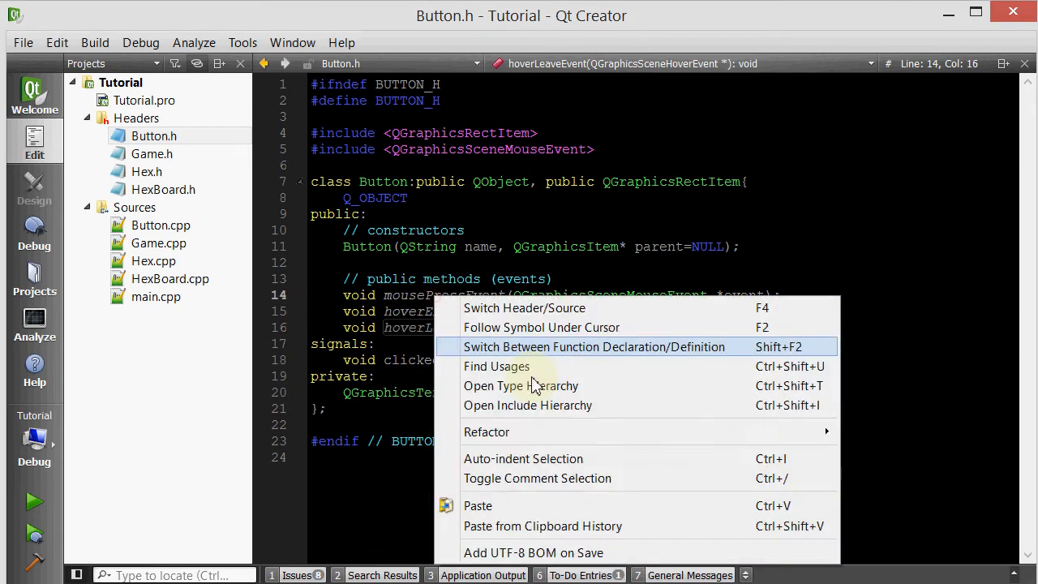
# - Add a mousePressEvent definition in Button.cpp whose body emits clicked()
pyautogui.click(594, 348)
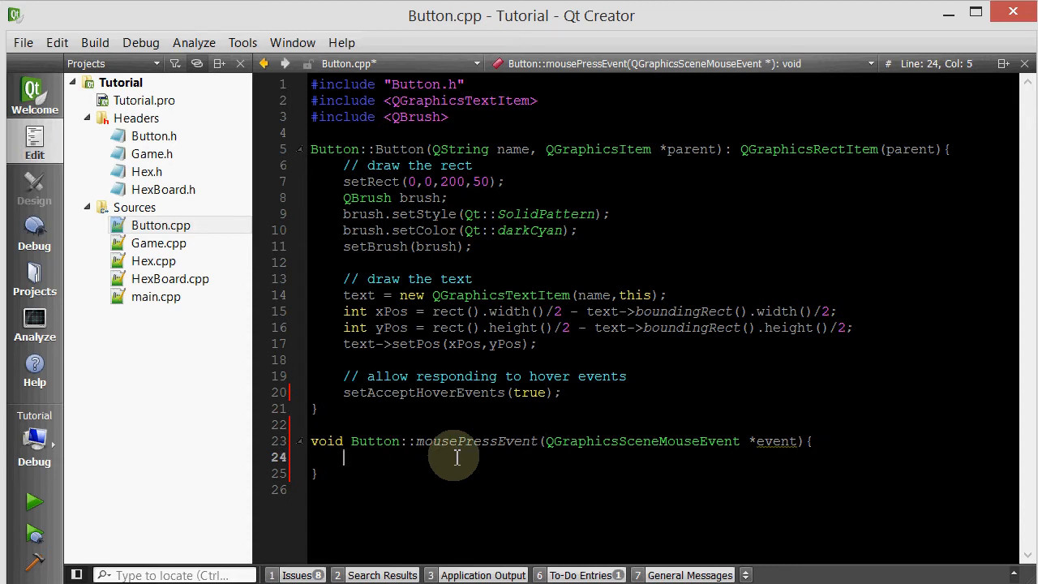
pyautogui.write('emit clicked')
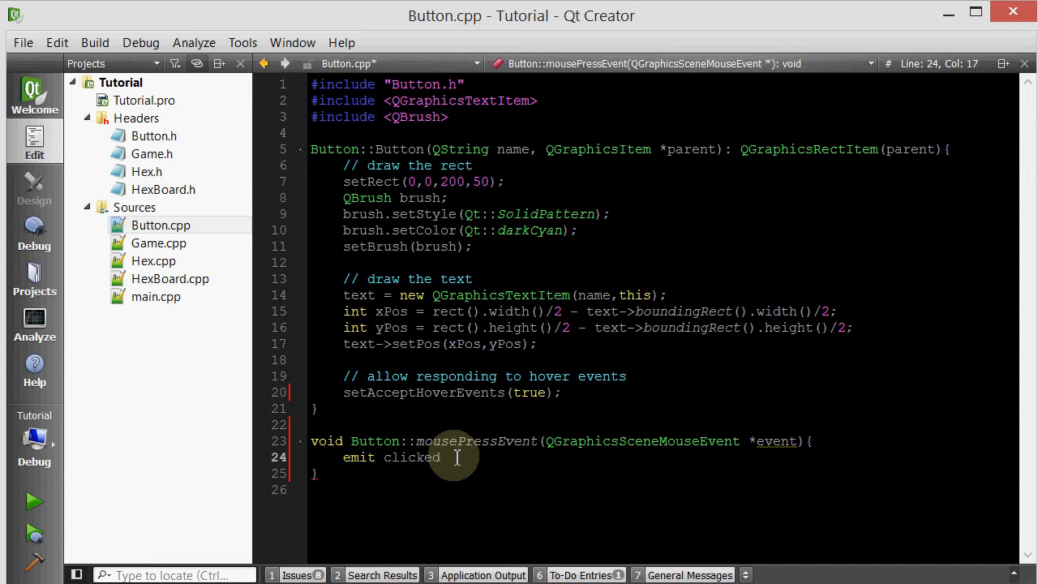
pyautogui.write('();')
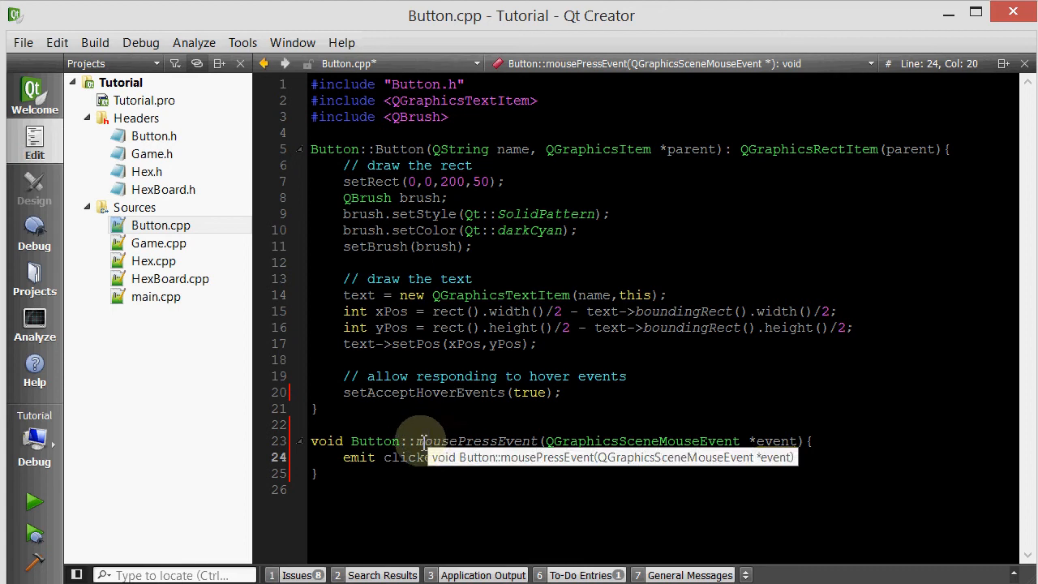
pyautogui.moveTo(153, 137)
pyautogui.write('void Button::hoverEnterEvent(QGraphicsSceneHoverEvent *event){')
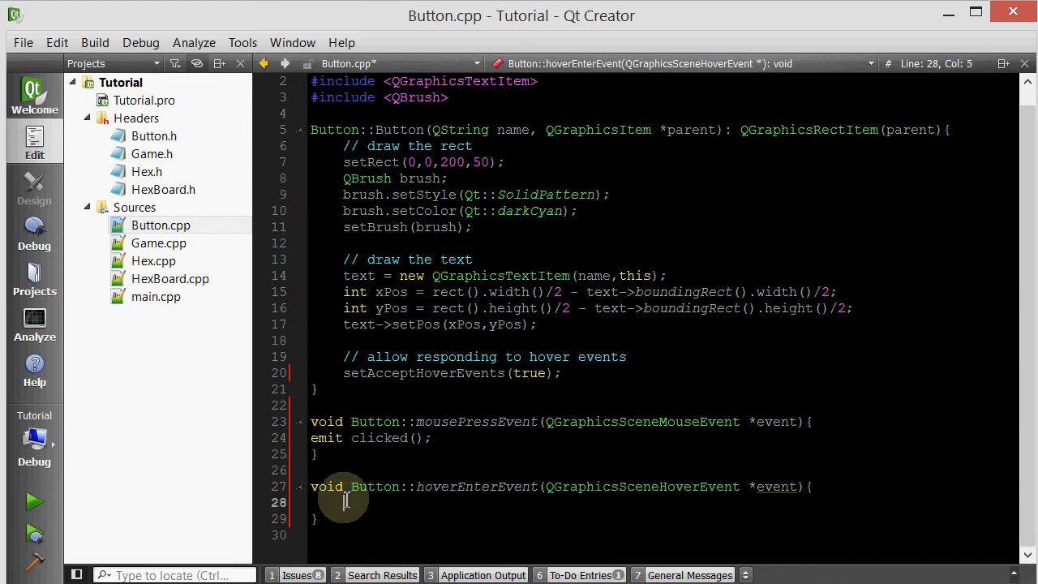
# - Add a '// change color to cyan' comment at the top of hoverEnterEvent
pyautogui.write('// change colo')
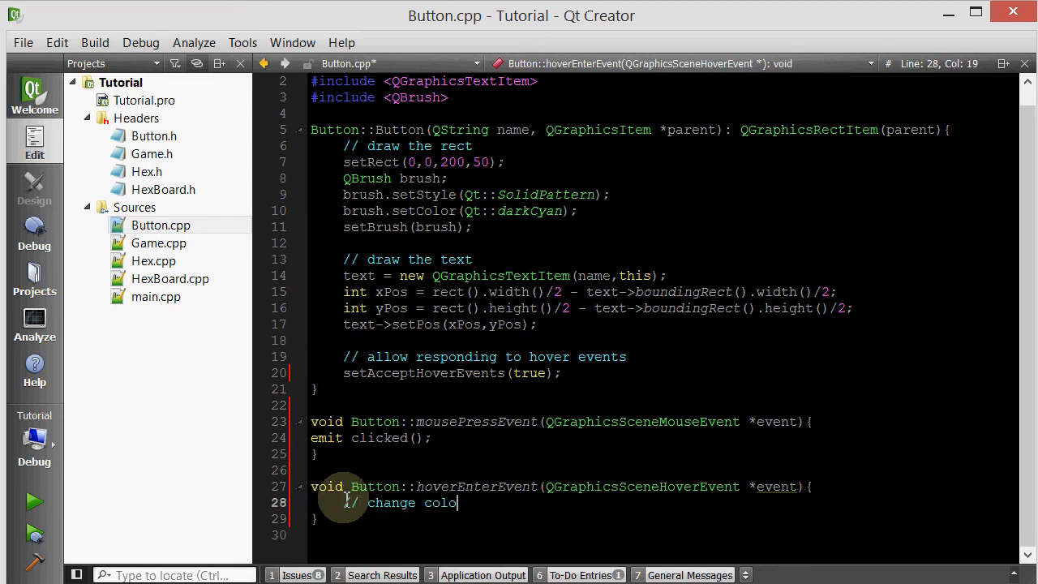
pyautogui.write('to')
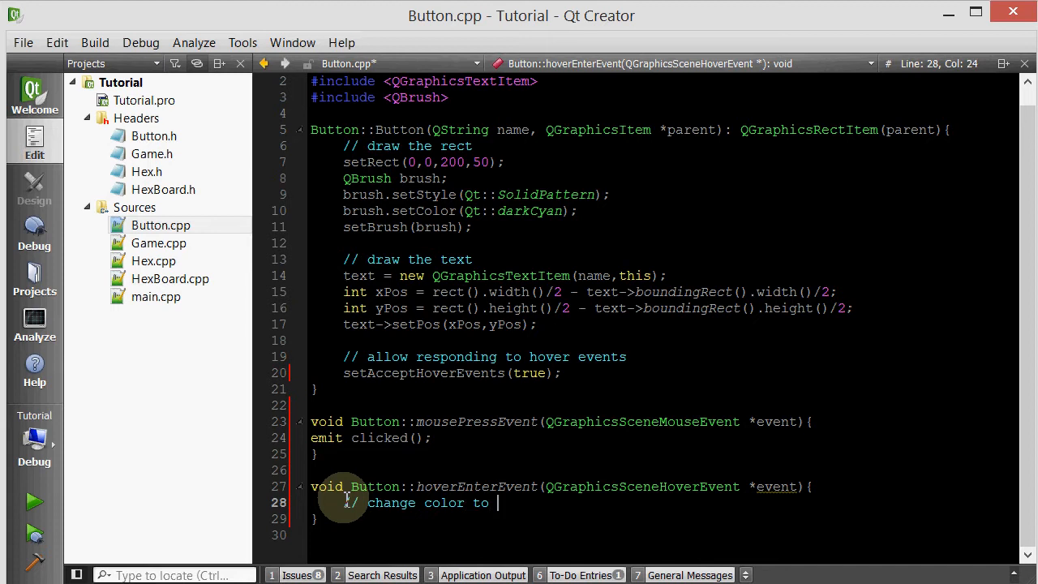
pyautogui.write('cyan')
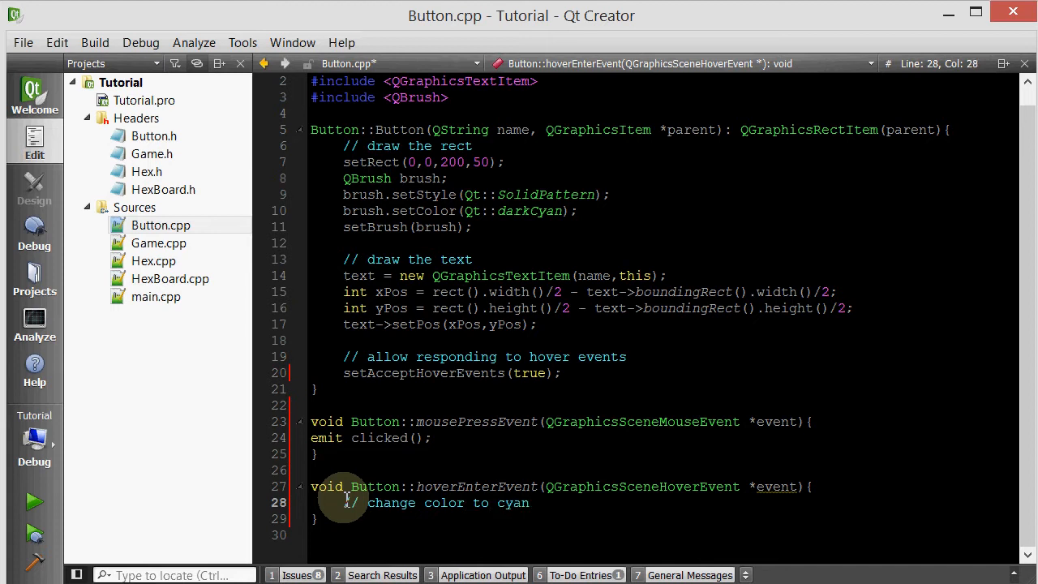
pyautogui.press('Return')
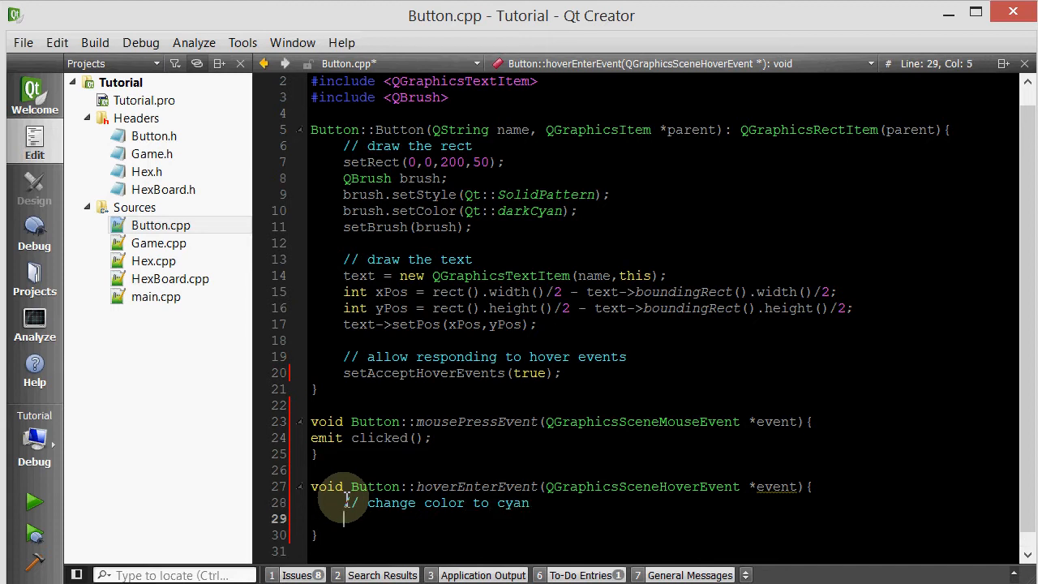
# - Build a QBrush with SolidPattern style and Qt::cyan color and apply it with setBrush
pyautogui.write('QB')
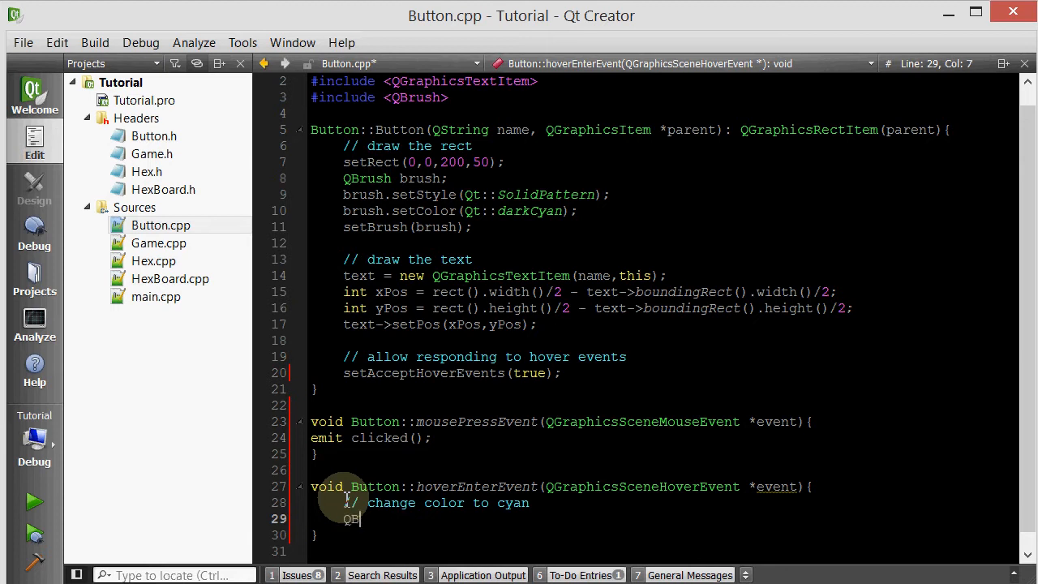
pyautogui.write('rush brush;')
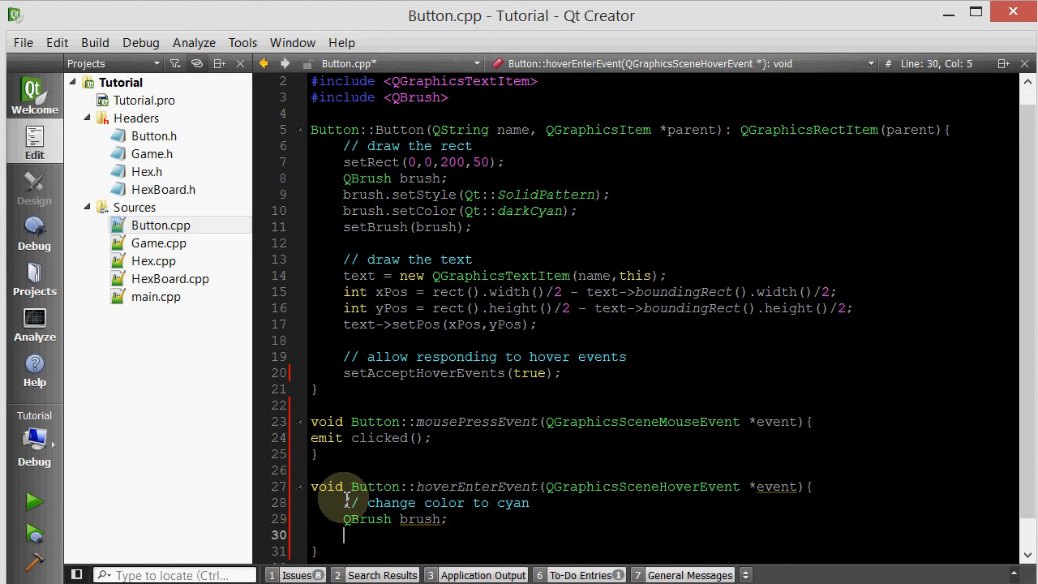
pyautogui.write('brush.setStyle(Qt::SolidPattern);')
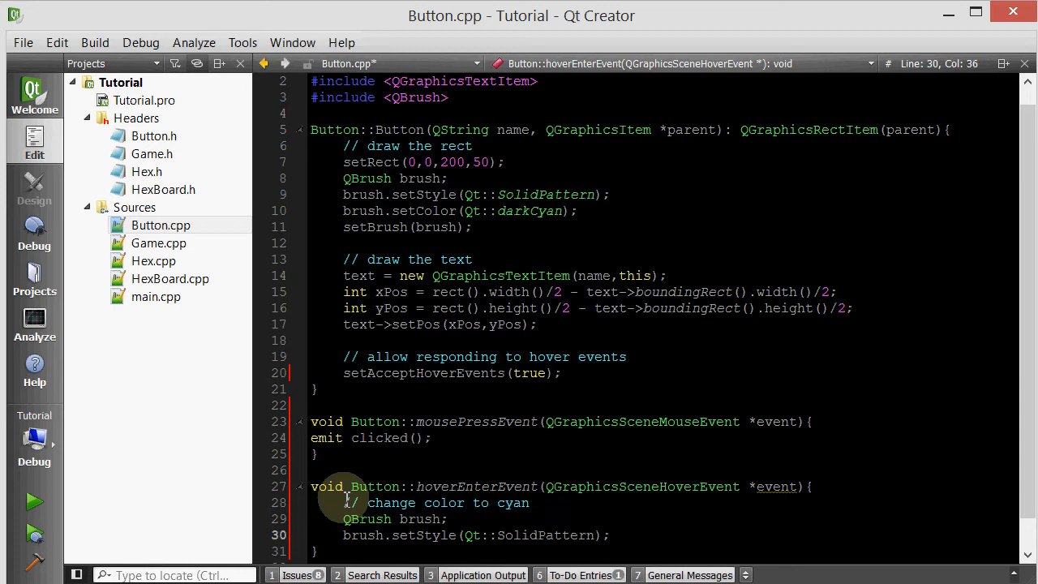
pyautogui.write('brush')
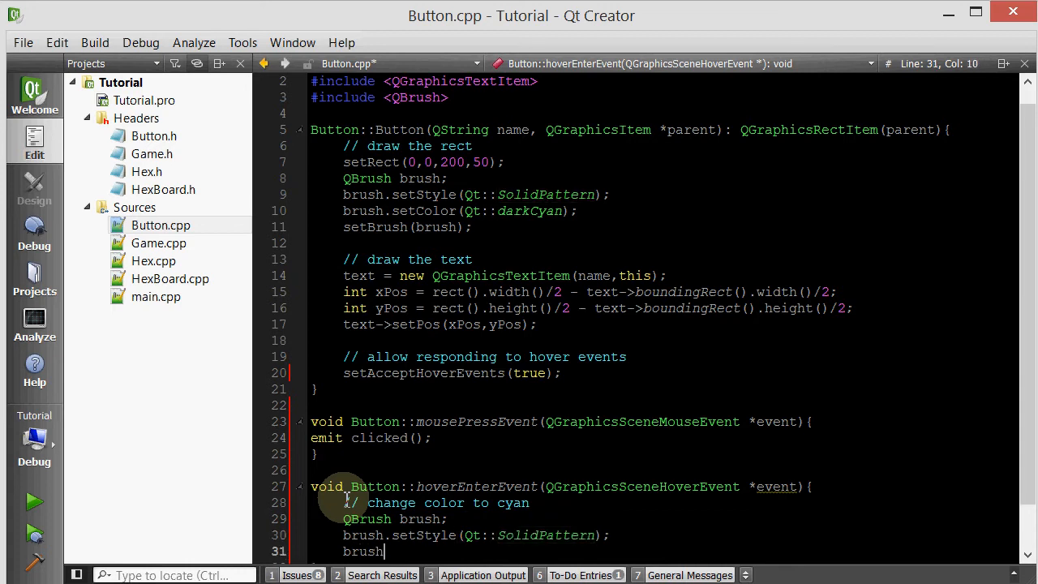
pyautogui.write('.setColor(Qt);')
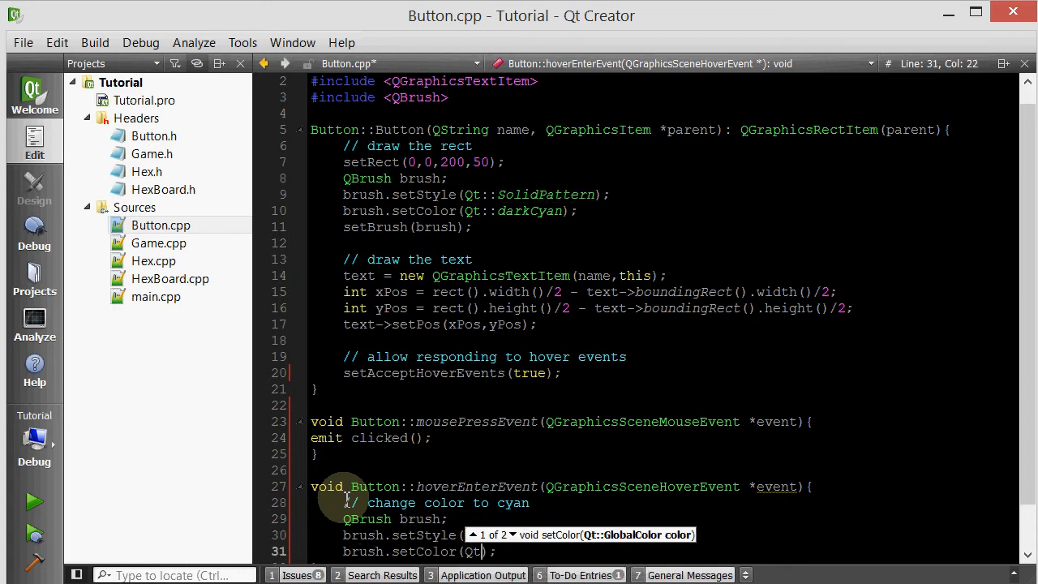
pyautogui.write('cyan')
pyautogui.write('setBrush(brush);')
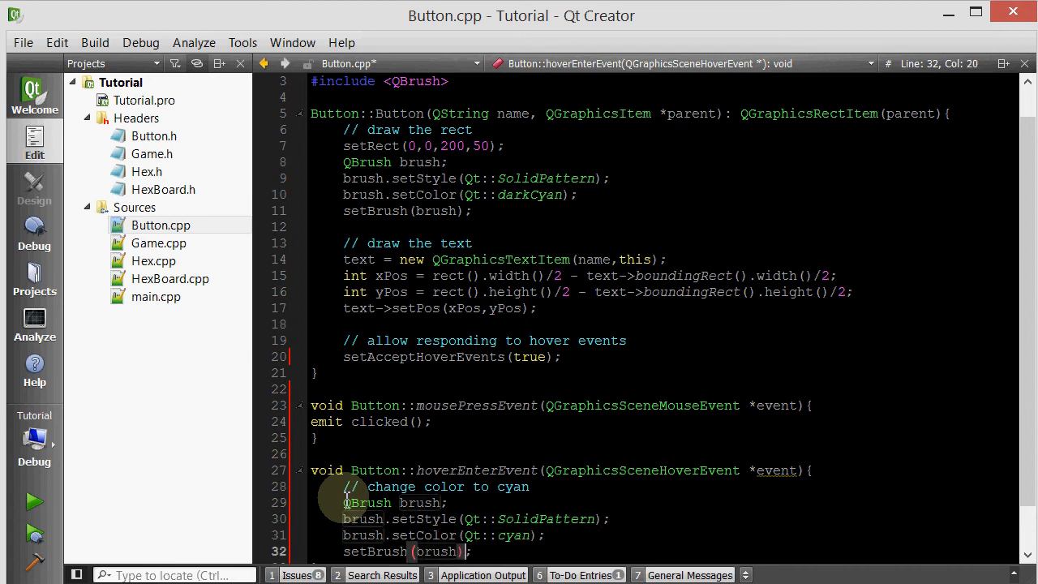
pyautogui.moveTo(451, 382)
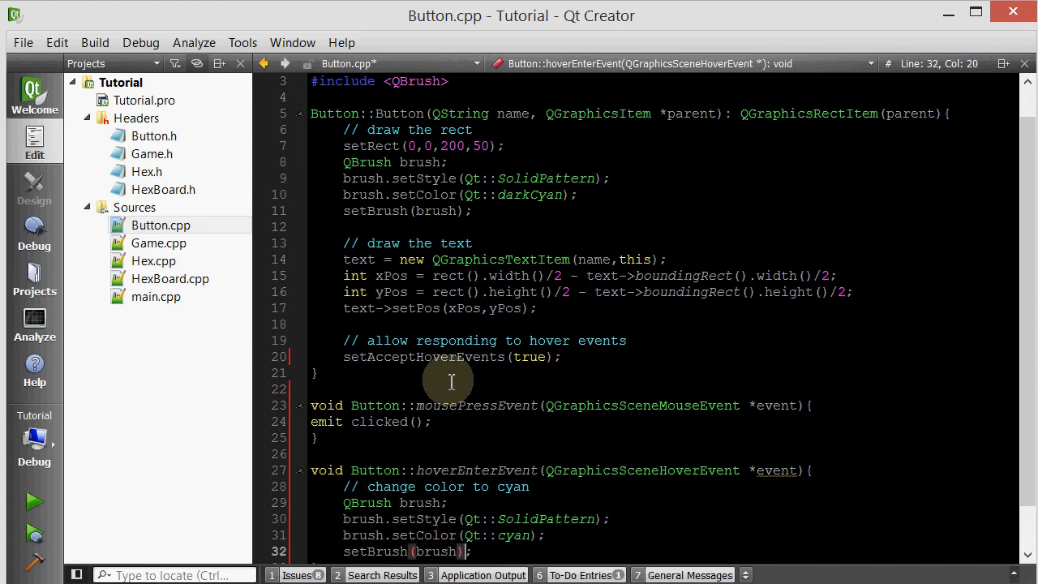
pyautogui.scroll(-3)
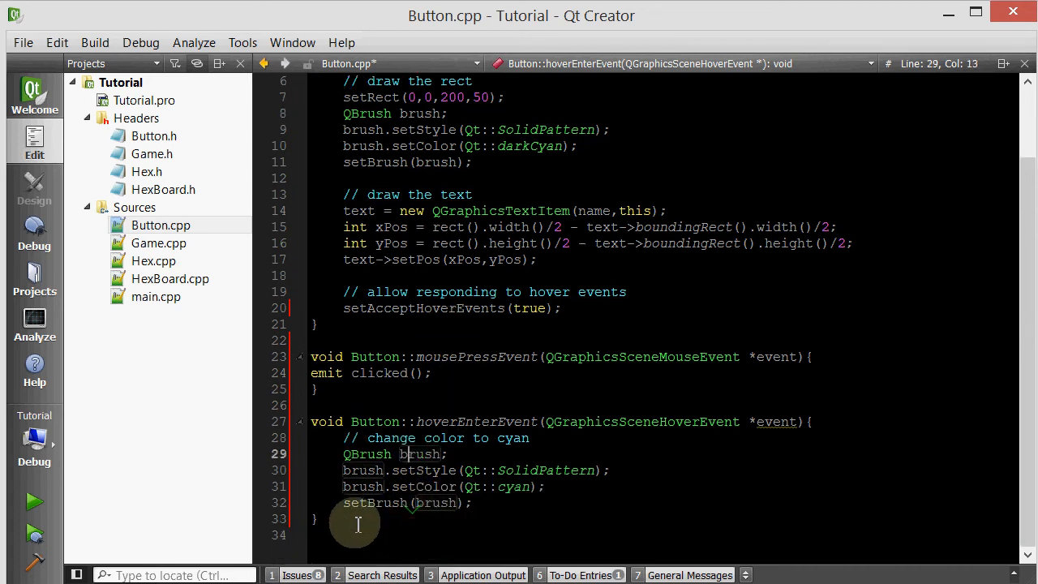
# - Generate the hoverLeaveEvent definition in Button.cpp and tidy brace layout and indentation
pyautogui.click(153, 137)
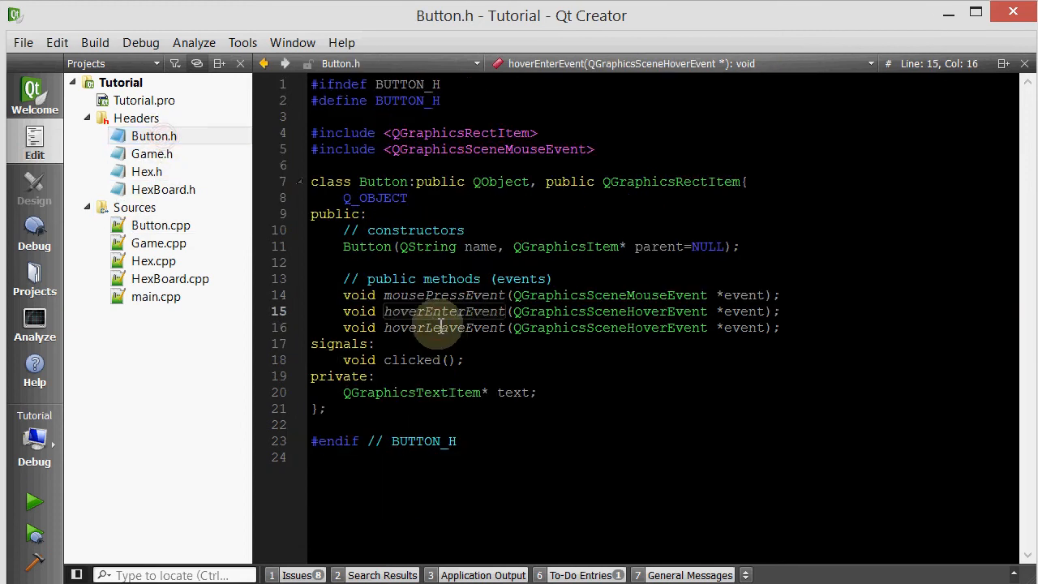
pyautogui.click(161, 224)
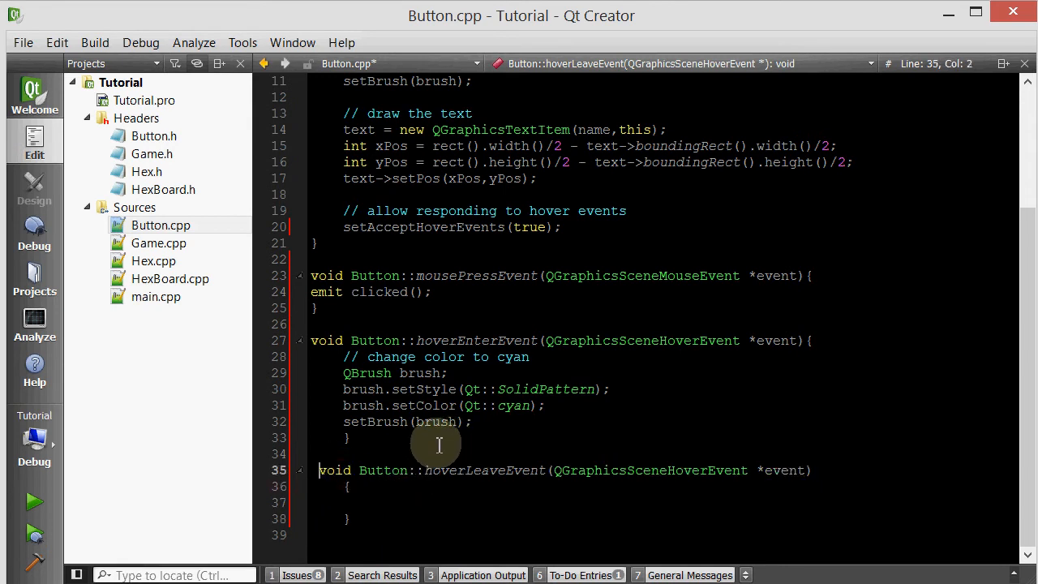
pyautogui.click(314, 487)
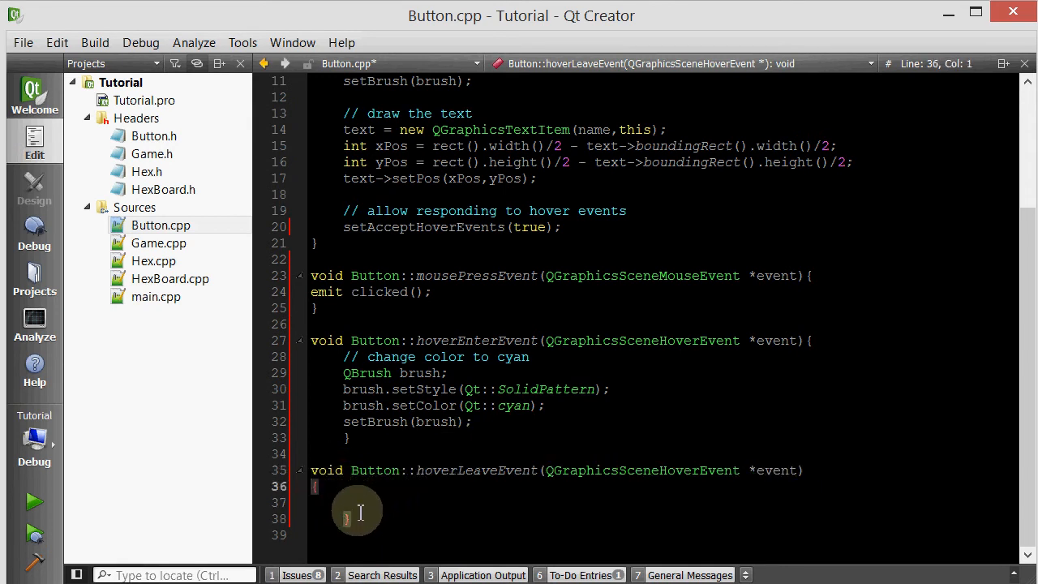
pyautogui.click(317, 518)
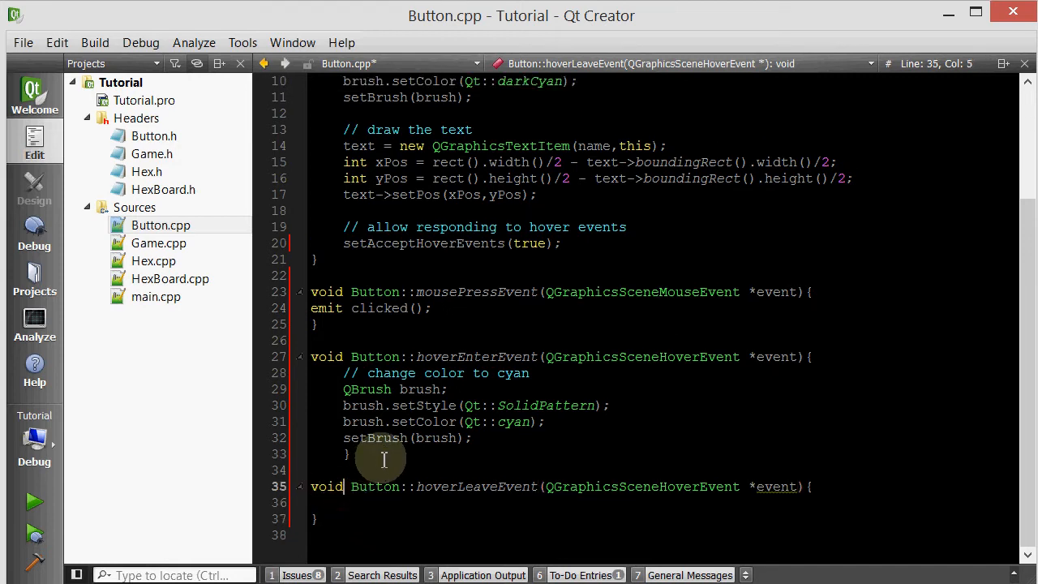
pyautogui.click(336, 454)
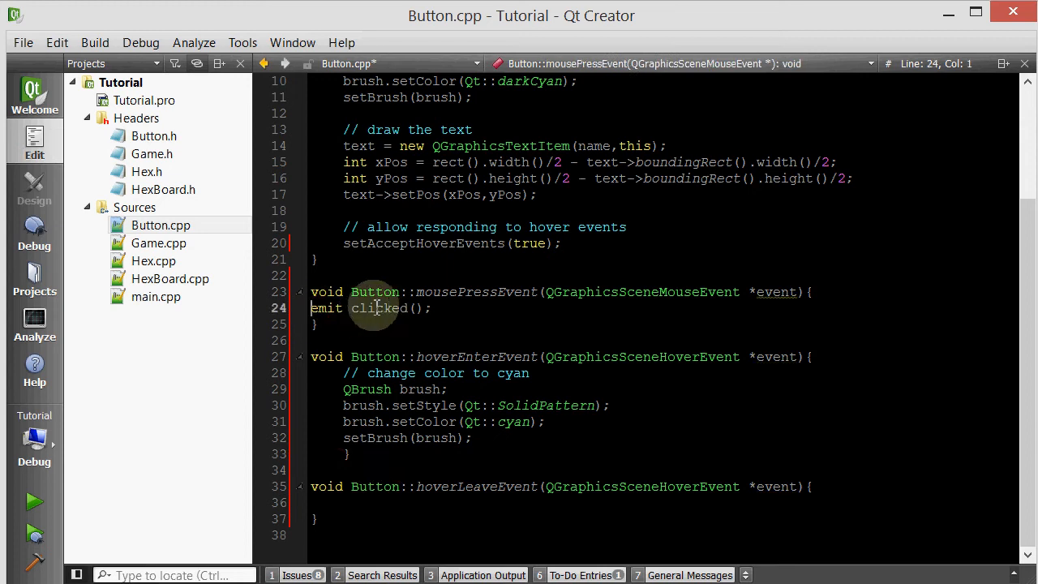
pyautogui.click(344, 454)
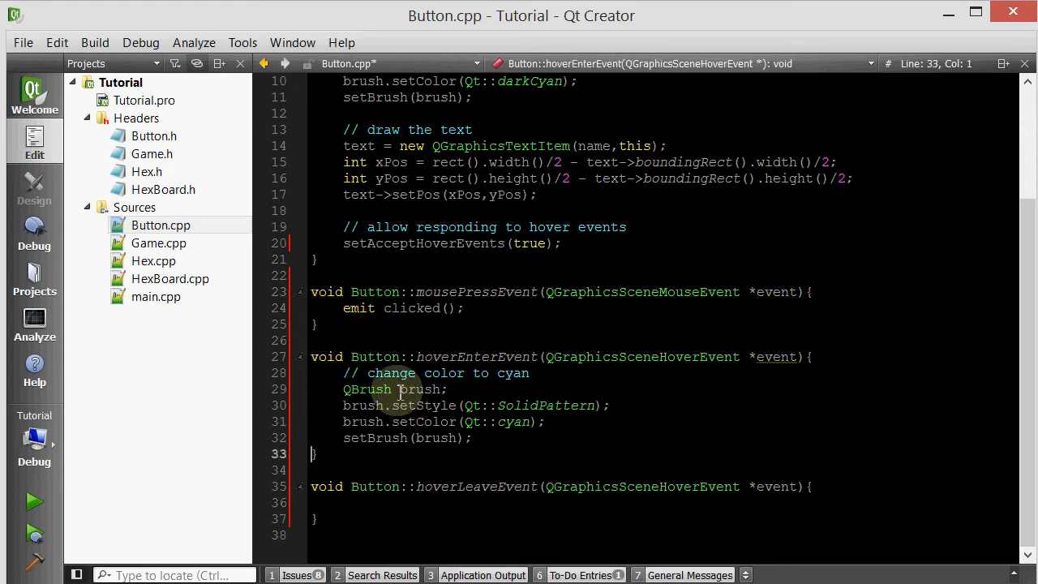
pyautogui.scroll(3)
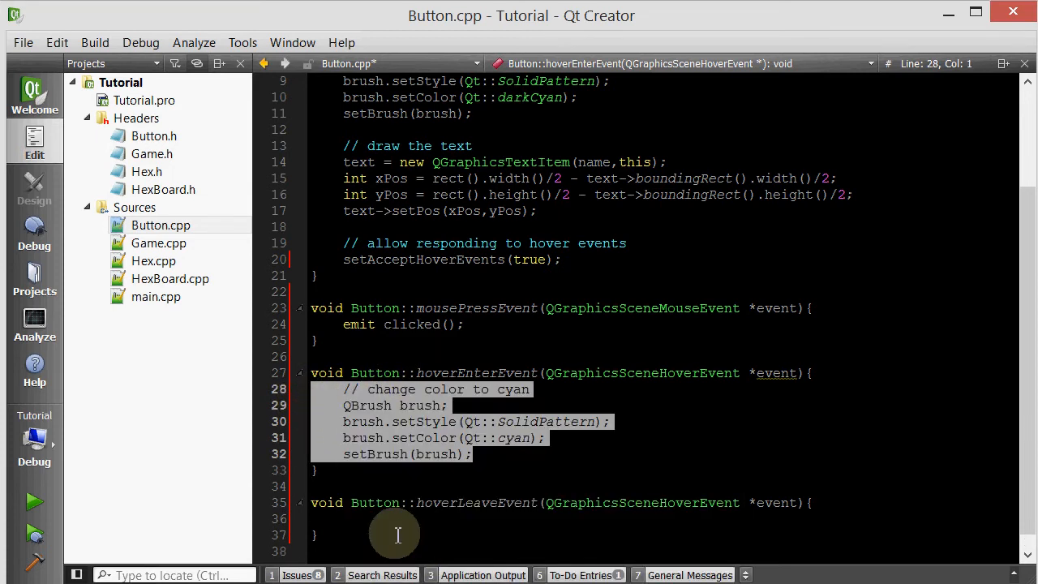
# - Make hoverLeaveEvent apply a solid dark cyan brush with a matching comment, then return to Button.h
pyautogui.click(462, 490)
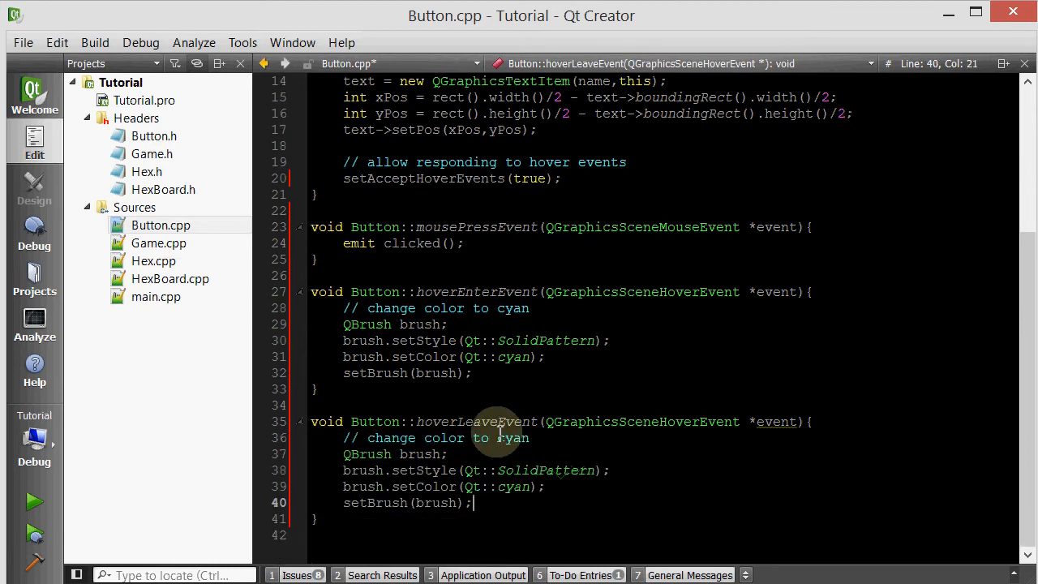
pyautogui.write('dark cy')
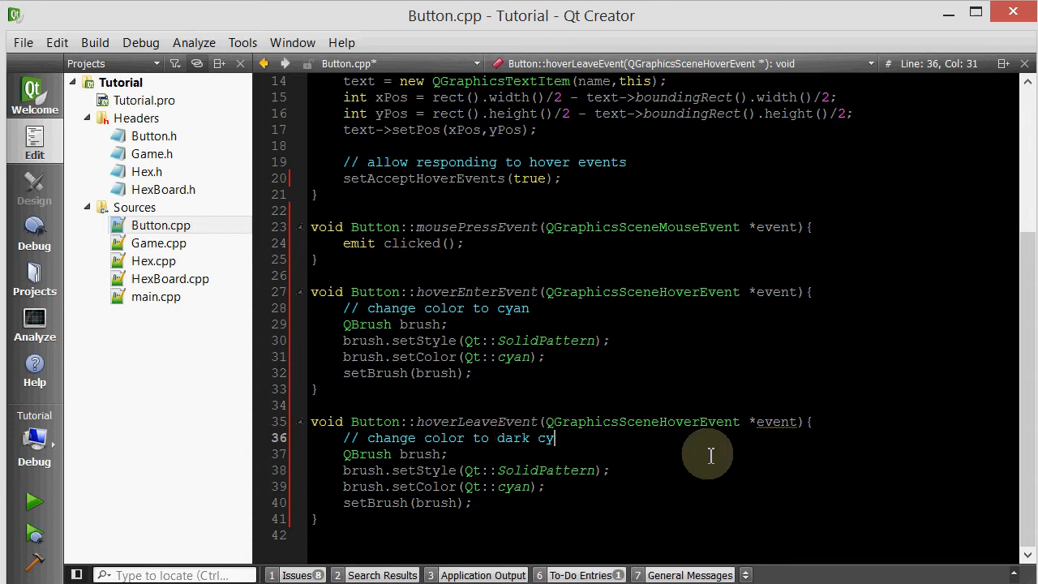
pyautogui.write('an')
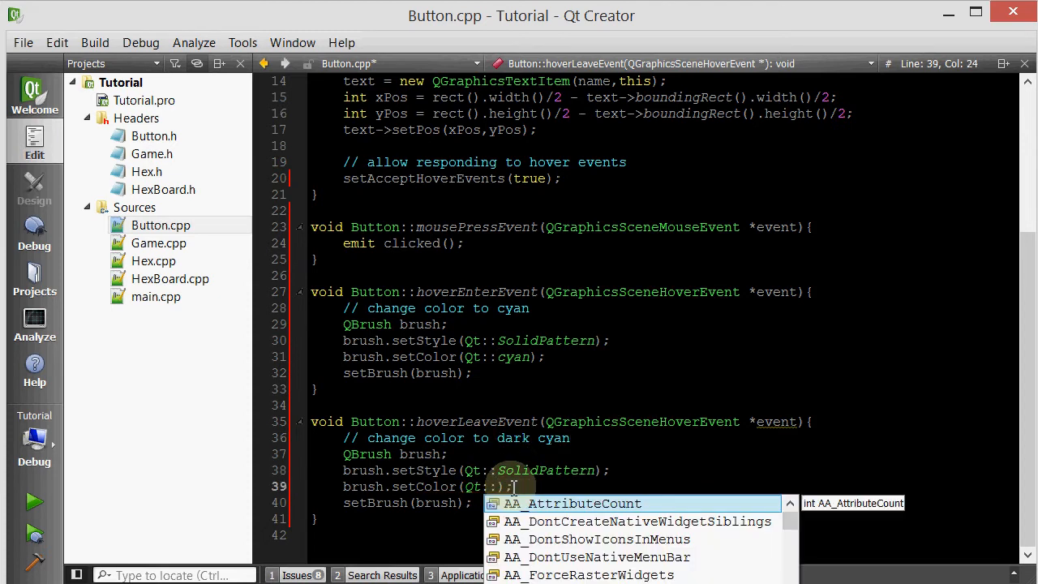
pyautogui.write('darkCyan')
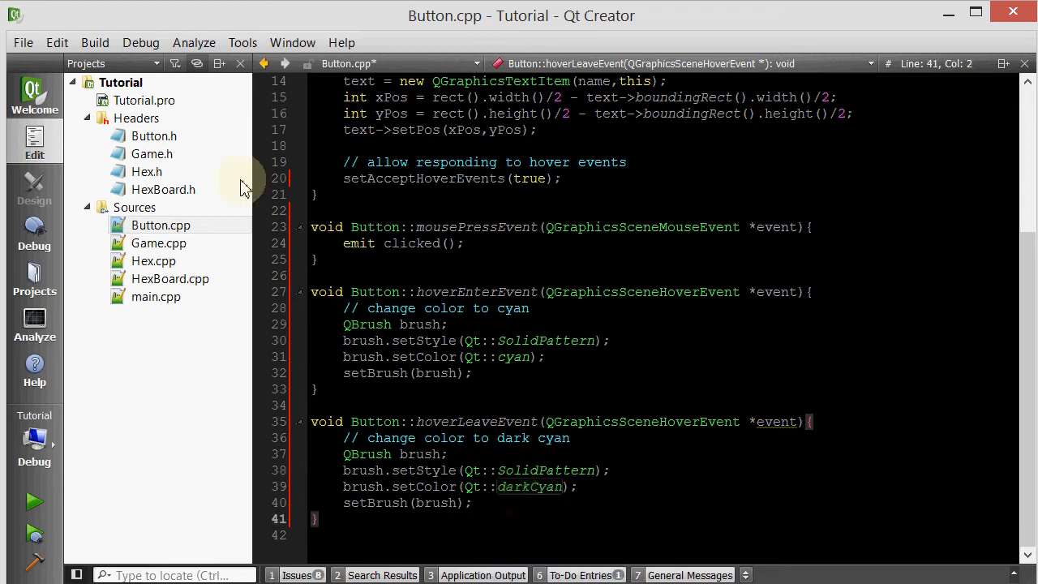
pyautogui.click(152, 136)
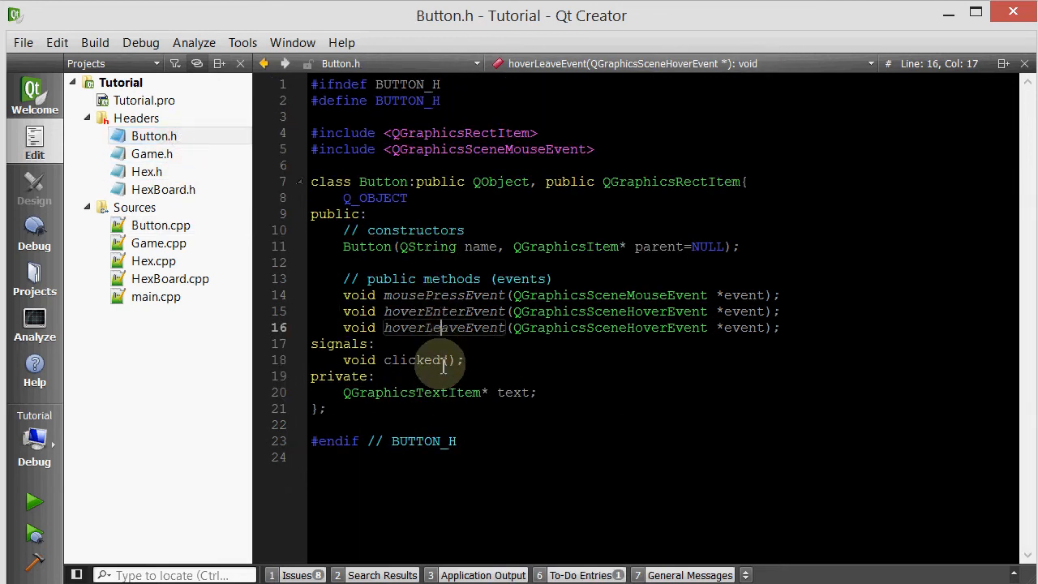
pyautogui.moveTo(442, 560)
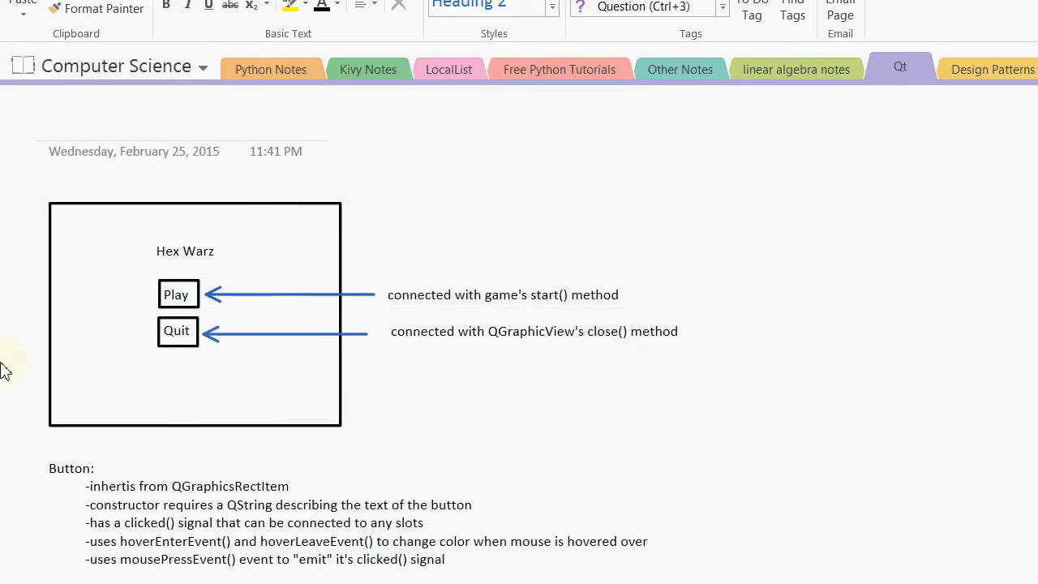
pyautogui.moveTo(117, 259)
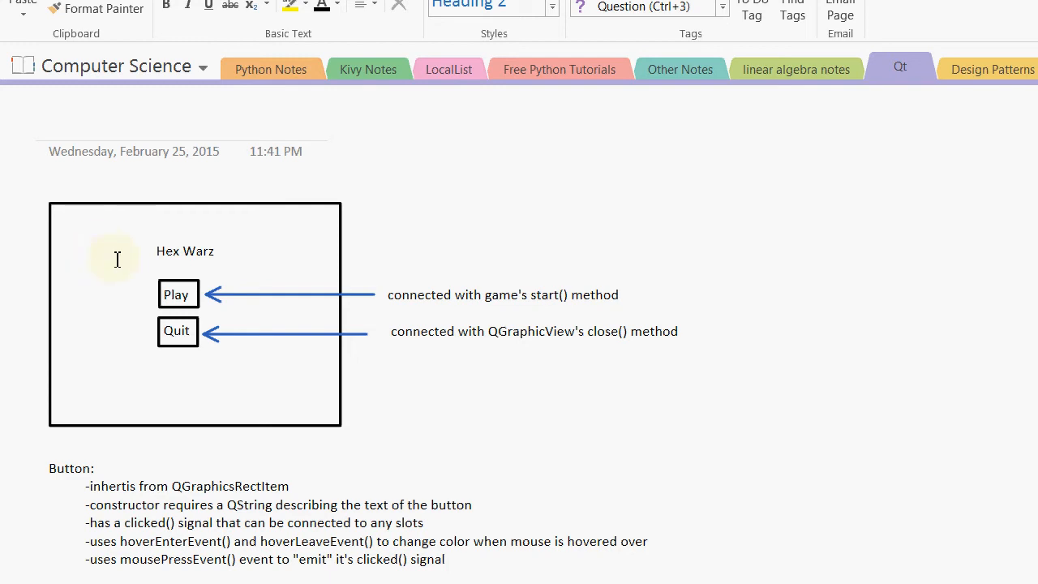
pyautogui.moveTo(6, 218)
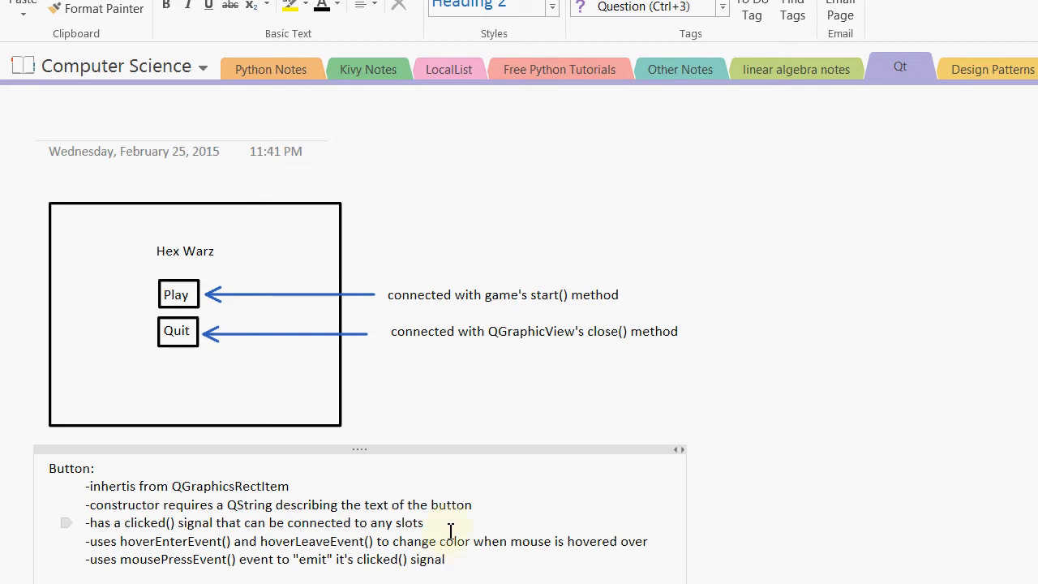
pyautogui.scroll(-3)
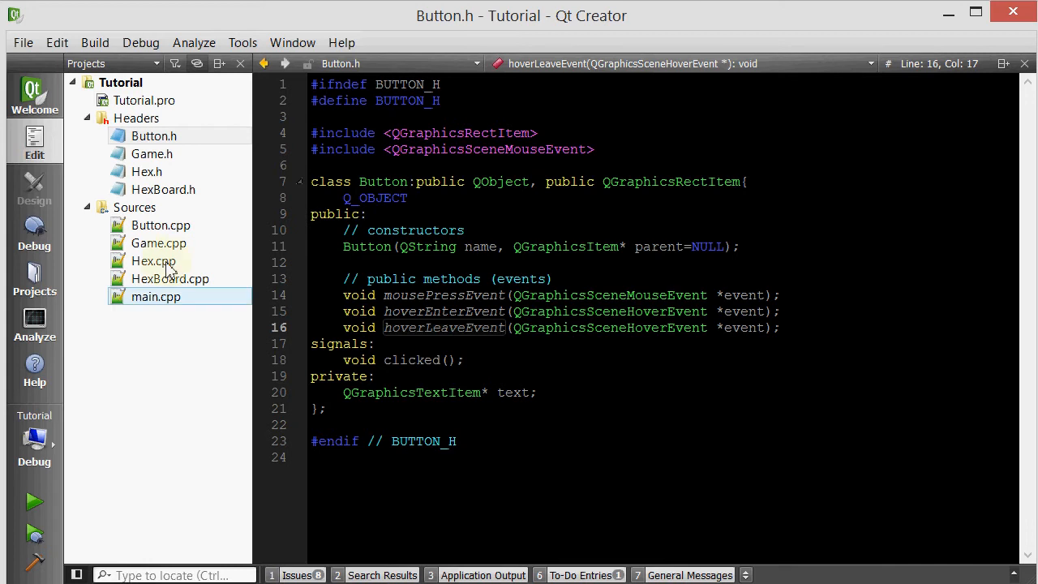
# - Declare void displayMainMenu(); in the Game class in Game.h
pyautogui.click(153, 152)
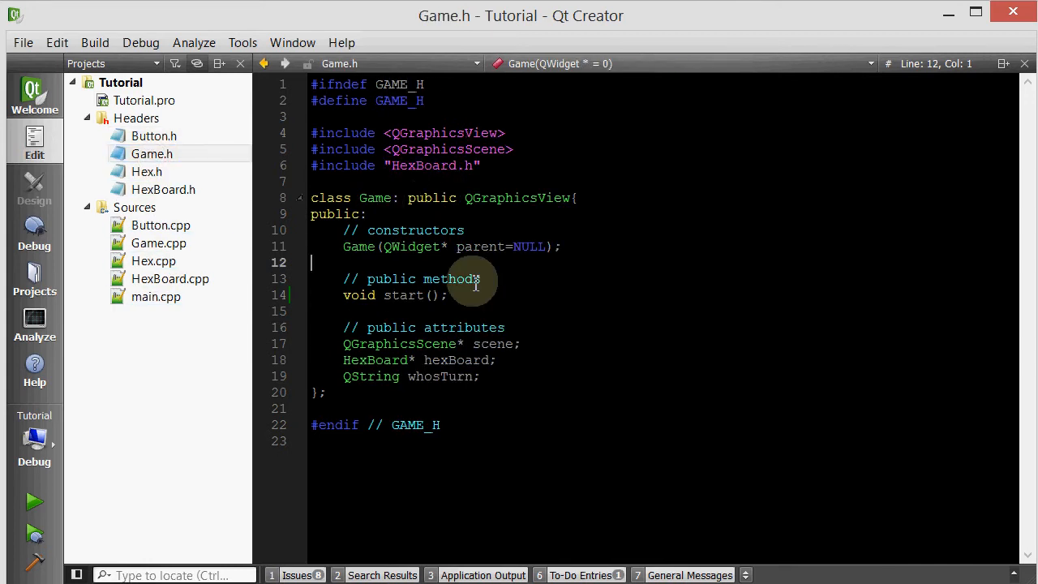
pyautogui.moveTo(474, 300)
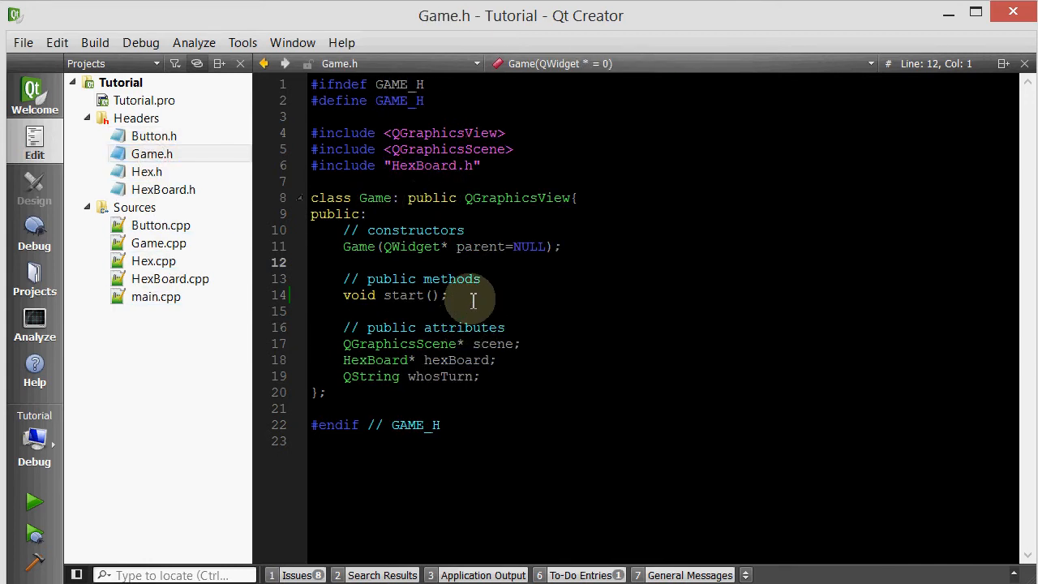
pyautogui.write('void')
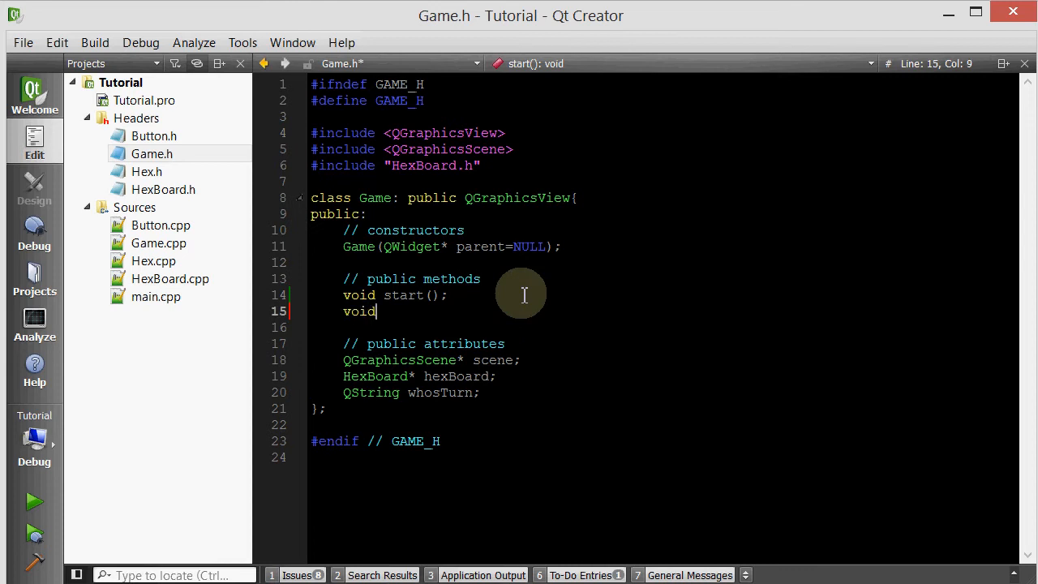
pyautogui.write('displayM')
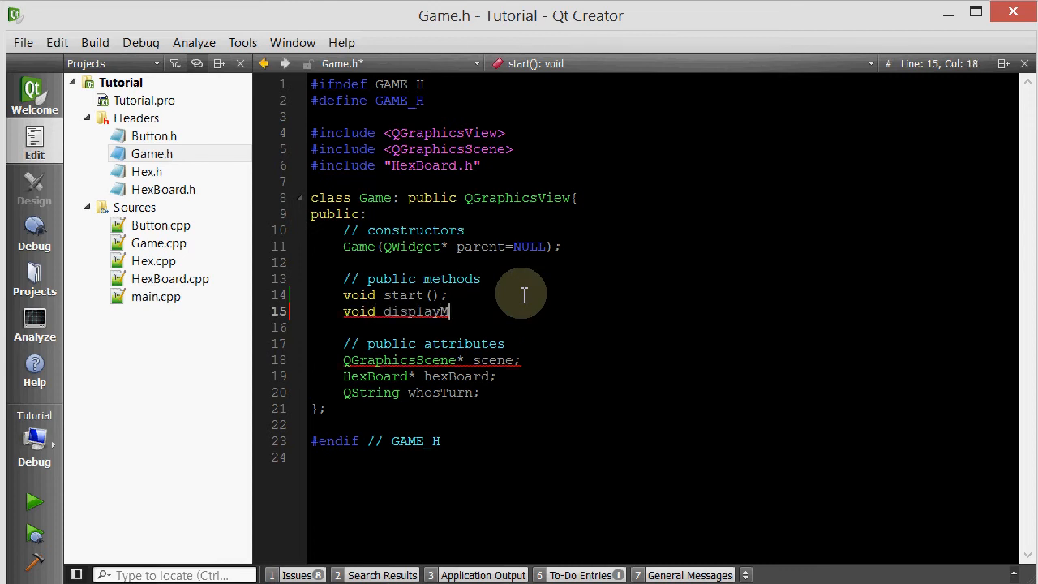
pyautogui.write('ainMenu()')
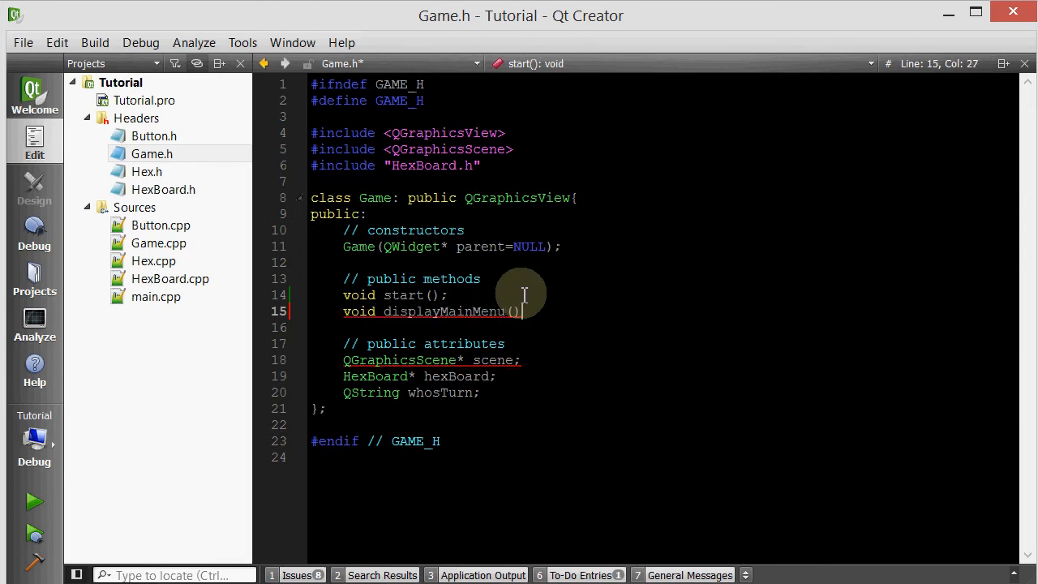
# - Add an empty displayMainMenu definition in Game.cpp via Refactor, then switch to main.cpp
pyautogui.rightClick(503, 312)
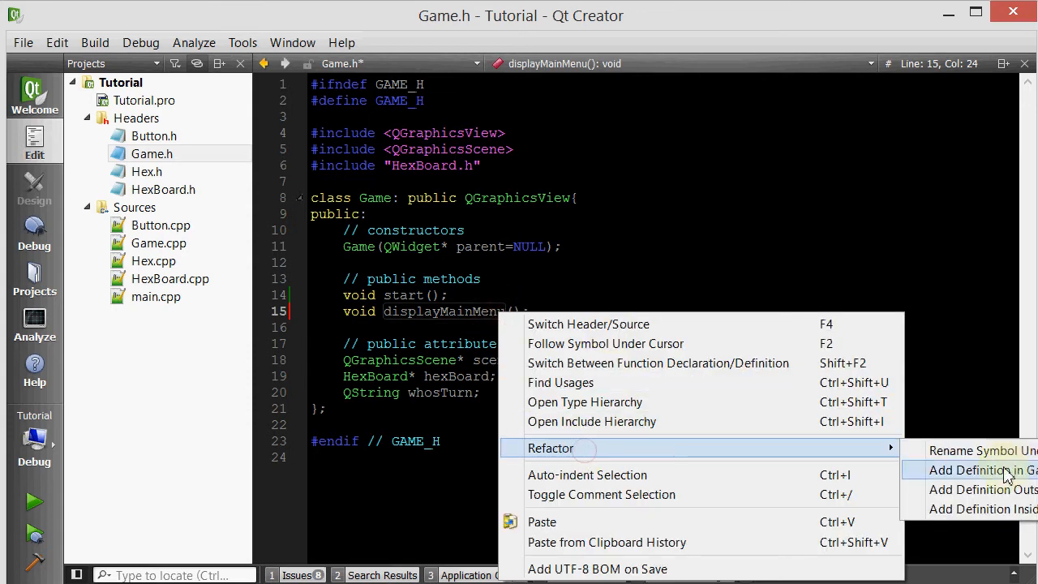
pyautogui.click(976, 471)
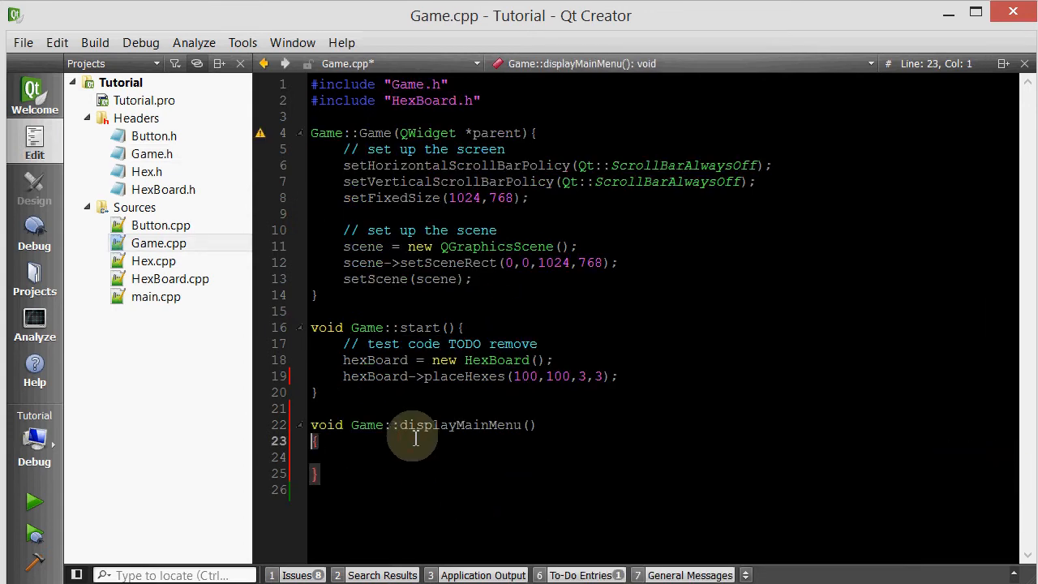
pyautogui.click(156, 296)
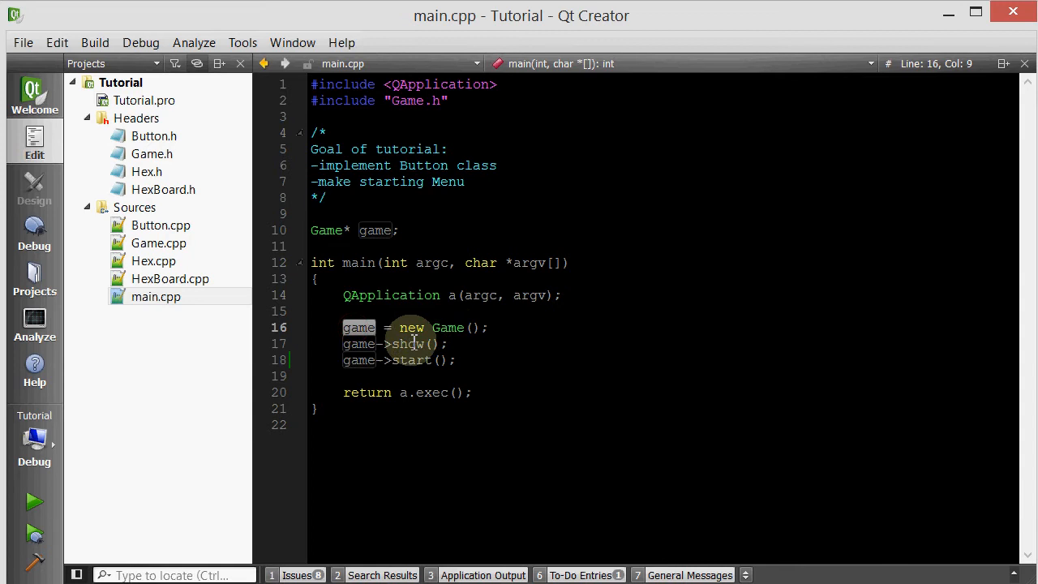
# - Replace game->start() in main() with game->displayMainMenu()
pyautogui.click(406, 360)
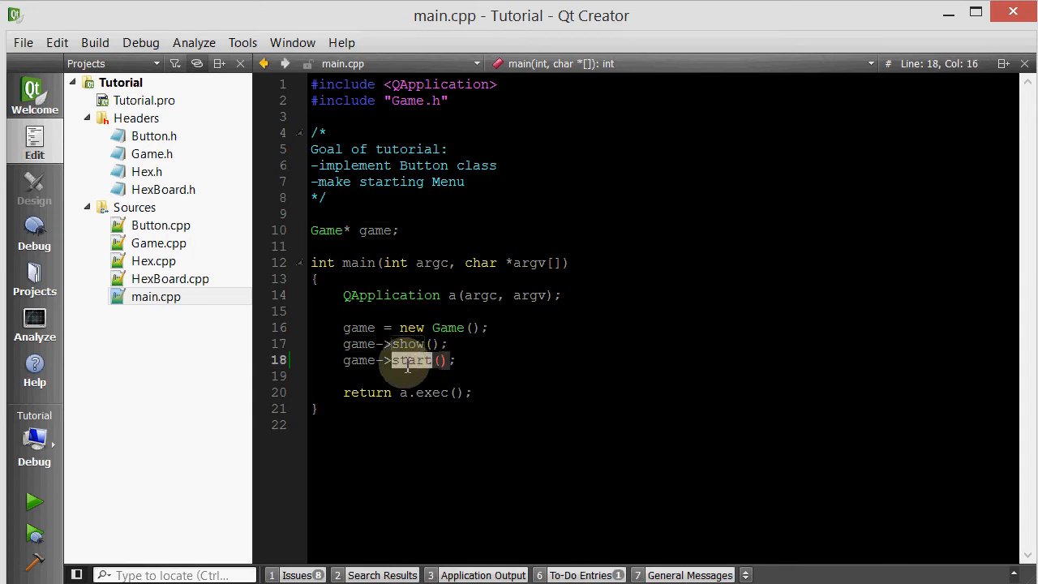
pyautogui.write('displayMainMenu')
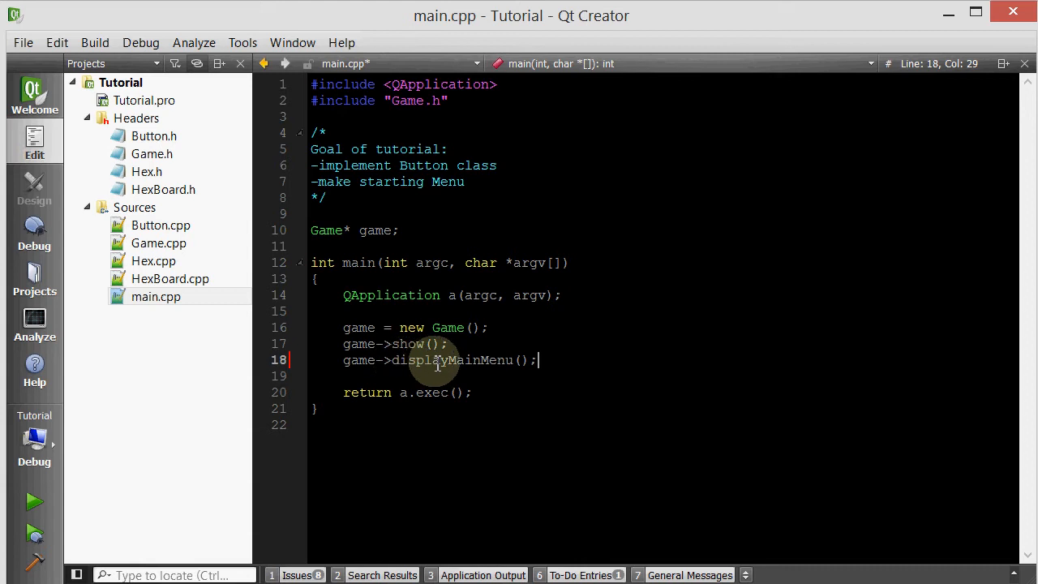
pyautogui.doubleClick(451, 361)
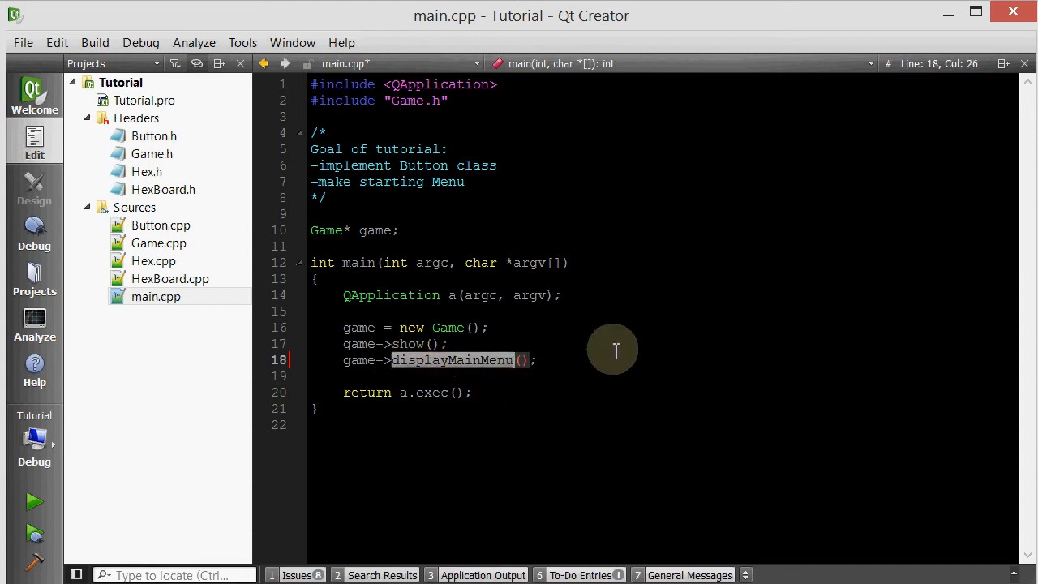
pyautogui.moveTo(607, 353)
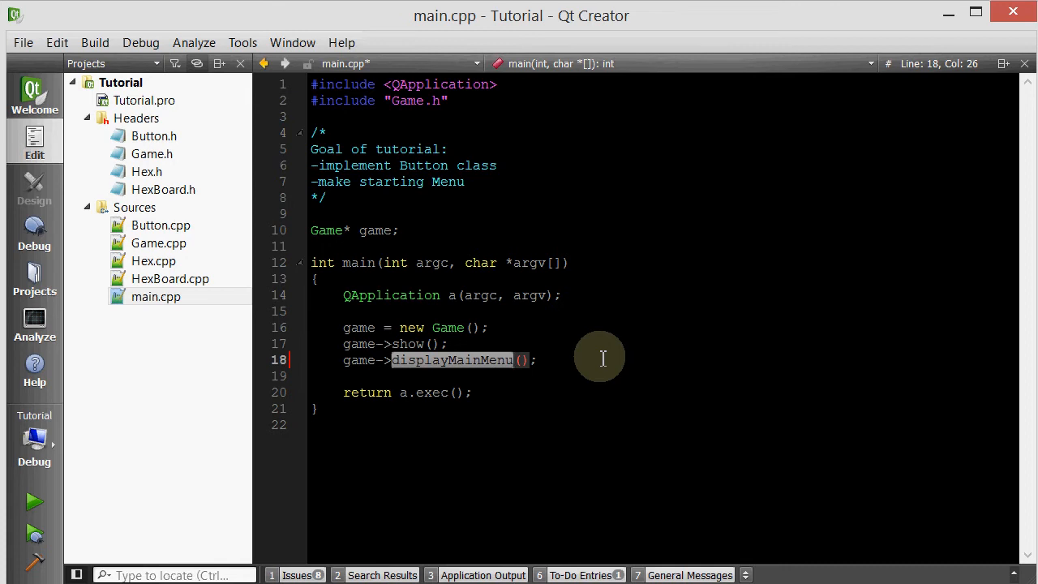
pyautogui.moveTo(591, 355)
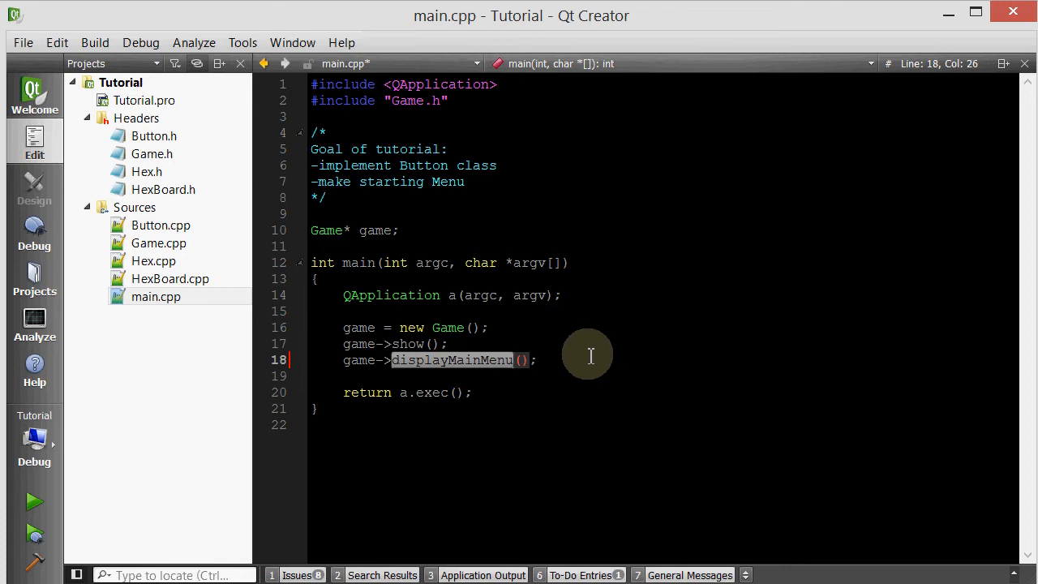
pyautogui.moveTo(277, 237)
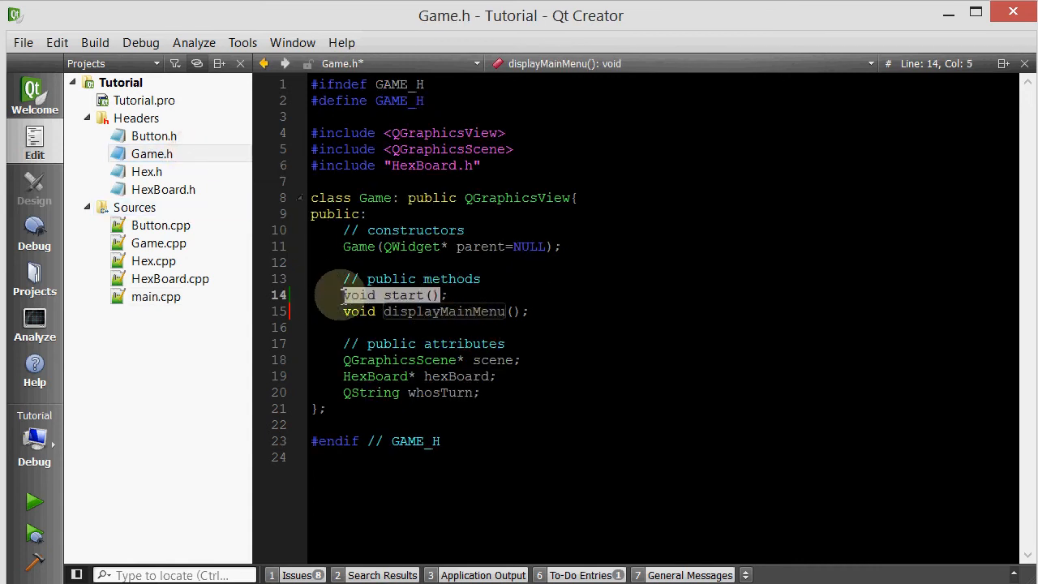
# - Move the start() declaration out of public methods into a new public slots section
pyautogui.click(397, 295)
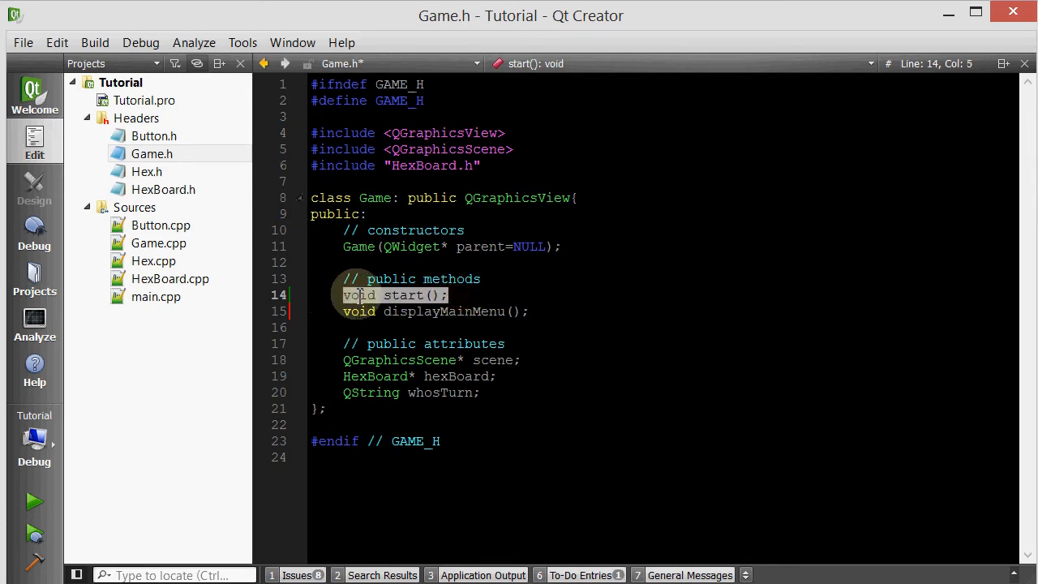
pyautogui.press('Delete')
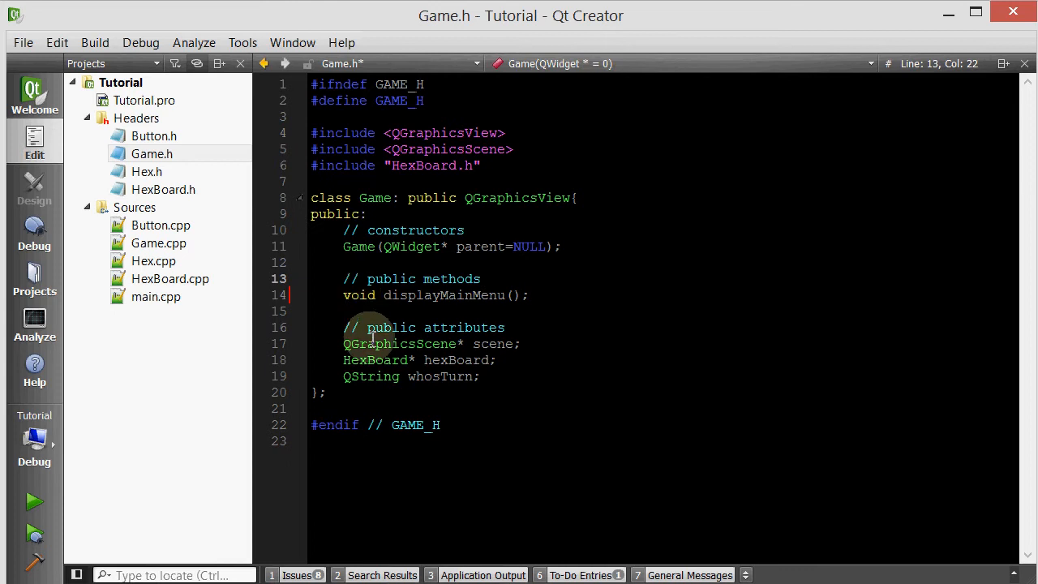
pyautogui.write('public slots:')
pyautogui.write('void start();')
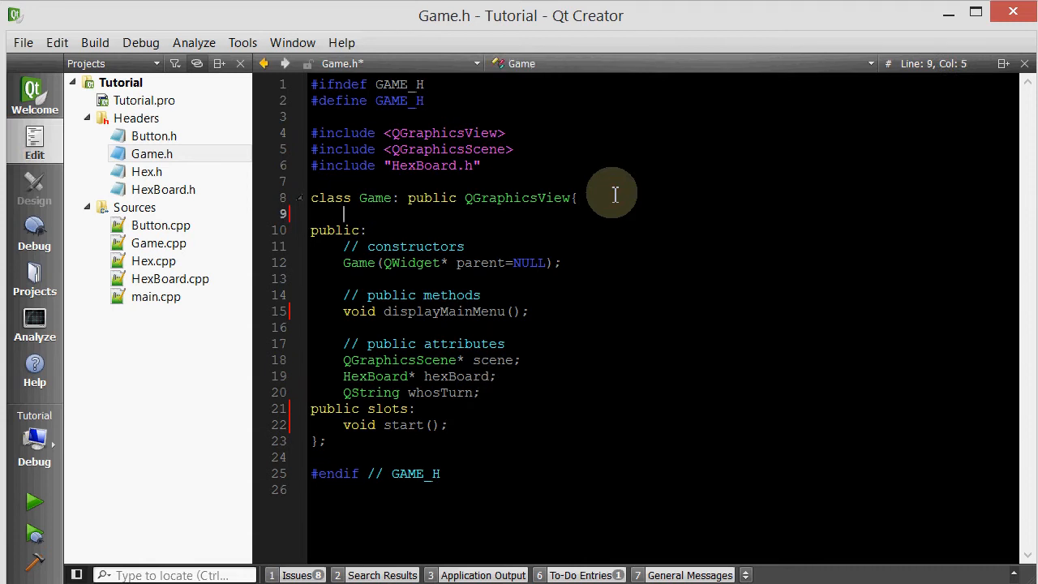
# - Add the Q_OBJECT macro after the Game class opening brace
pyautogui.write('Q_OBJE')
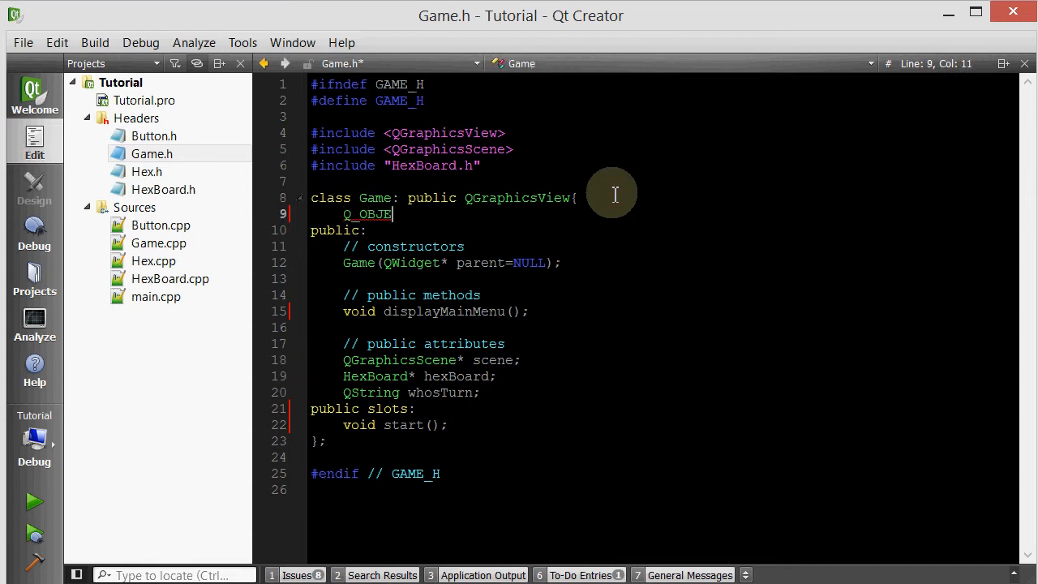
pyautogui.write('CT')
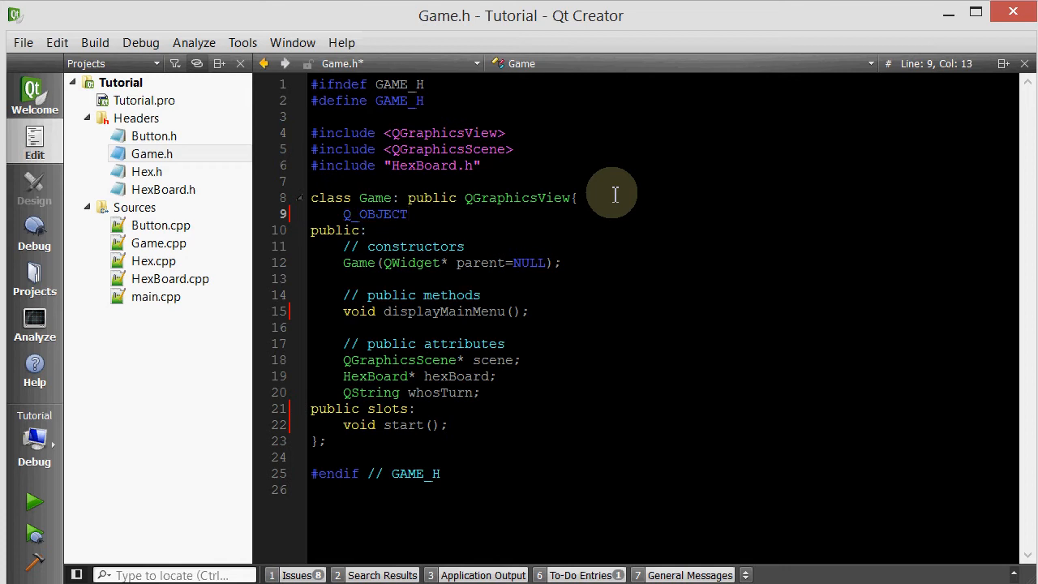
pyautogui.doubleClick(516, 198)
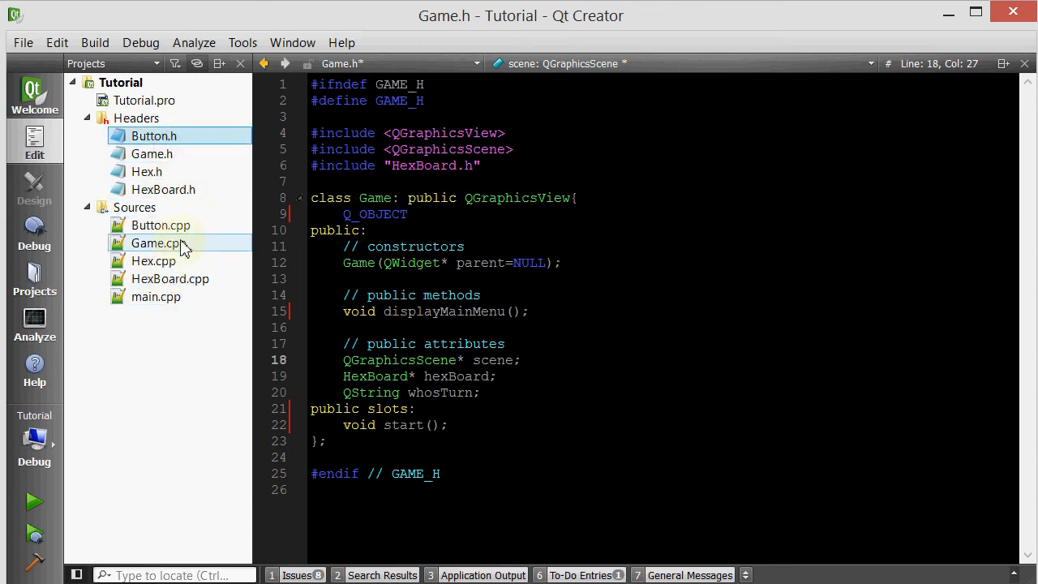
# - Bring up Game.cpp at displayMainMenu and check the Hex Warz menu sketch in OneNote
pyautogui.doubleClick(157, 244)
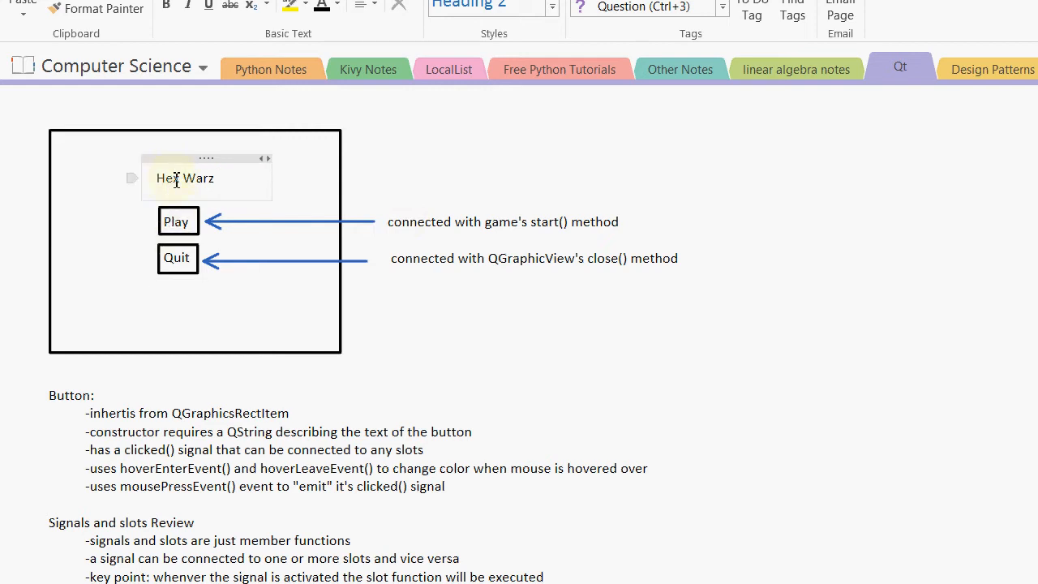
pyautogui.click(179, 221)
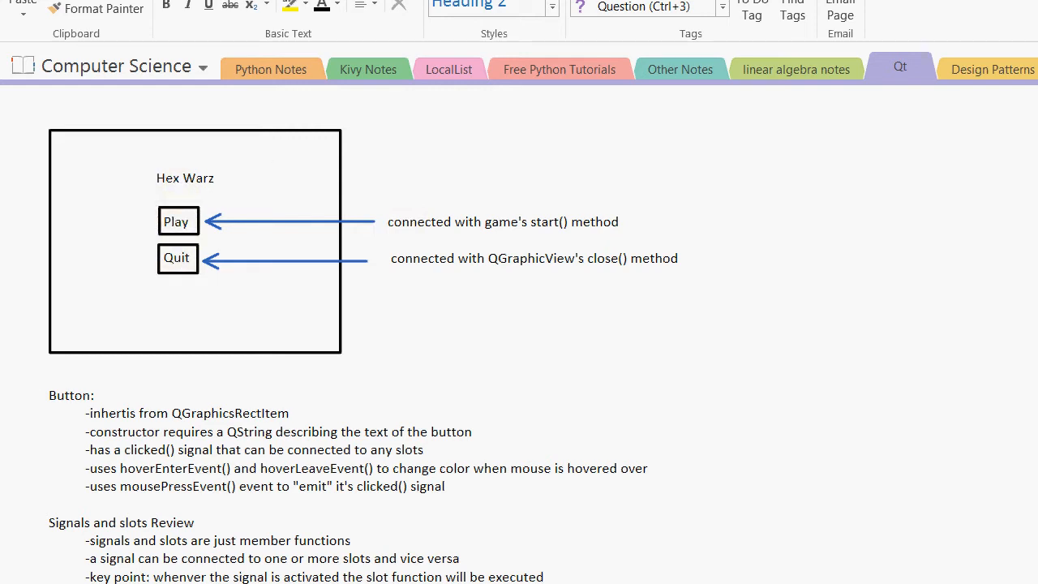
pyautogui.moveTo(756, 370)
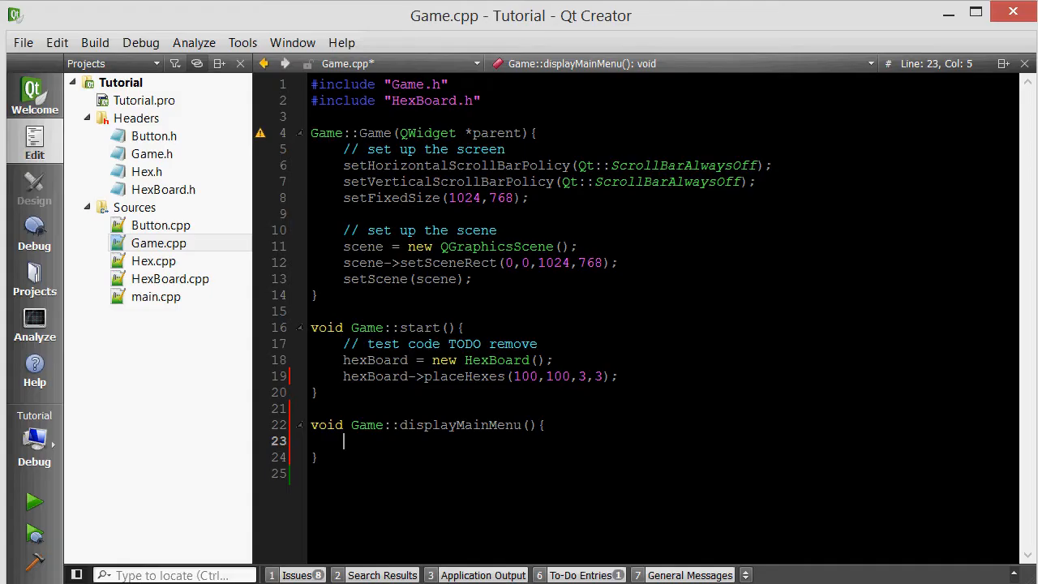
# - Add a '// create the title text' comment inside displayMainMenu
pyautogui.click(155, 296)
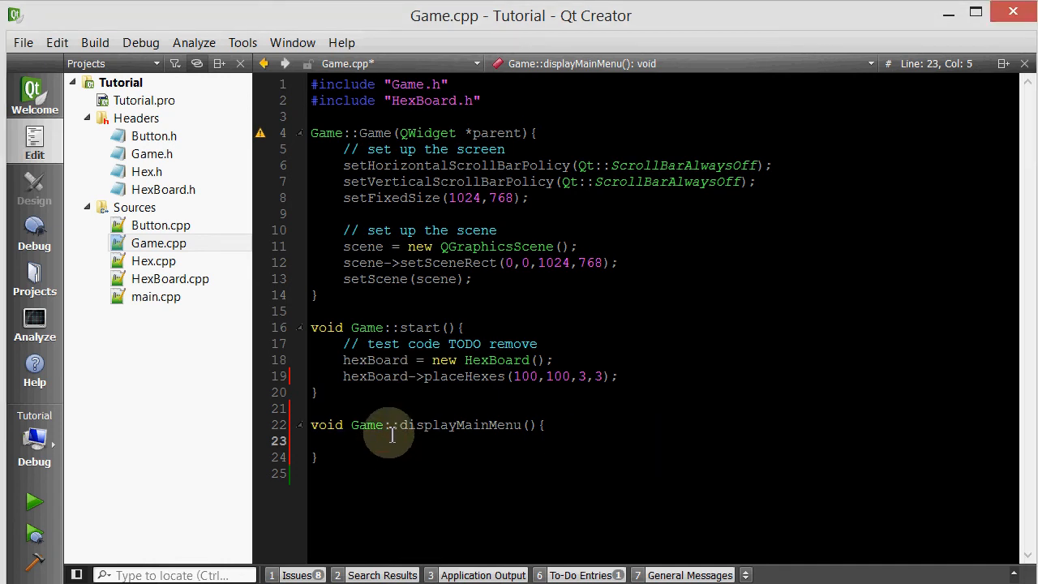
pyautogui.write('// create')
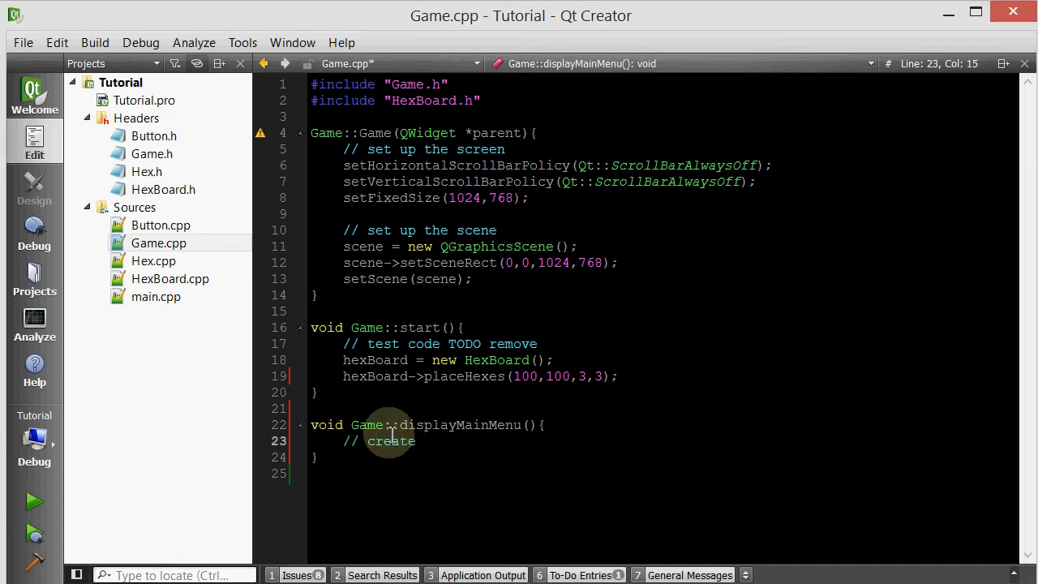
pyautogui.write('the title')
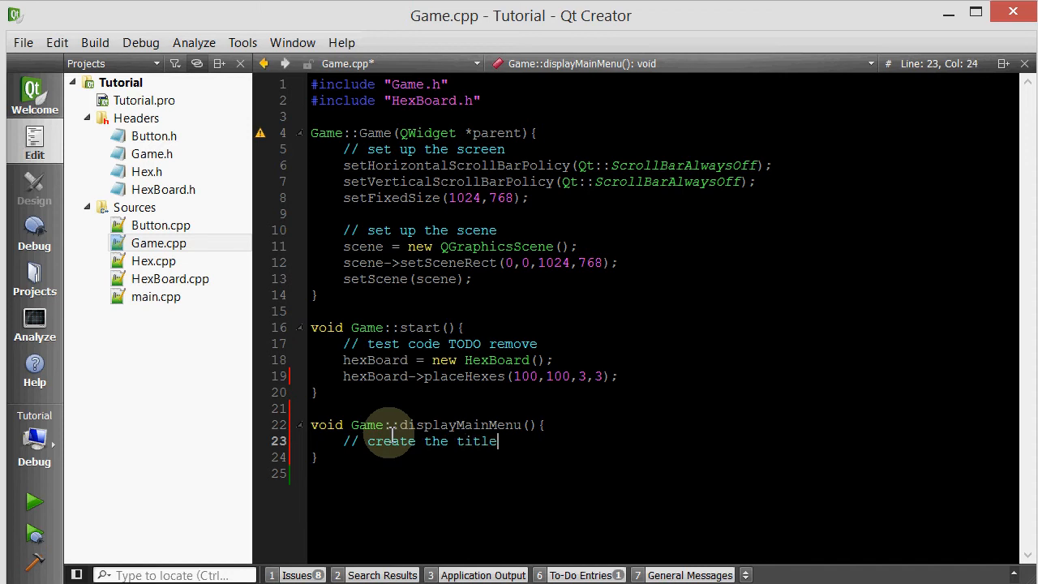
pyautogui.write('text')
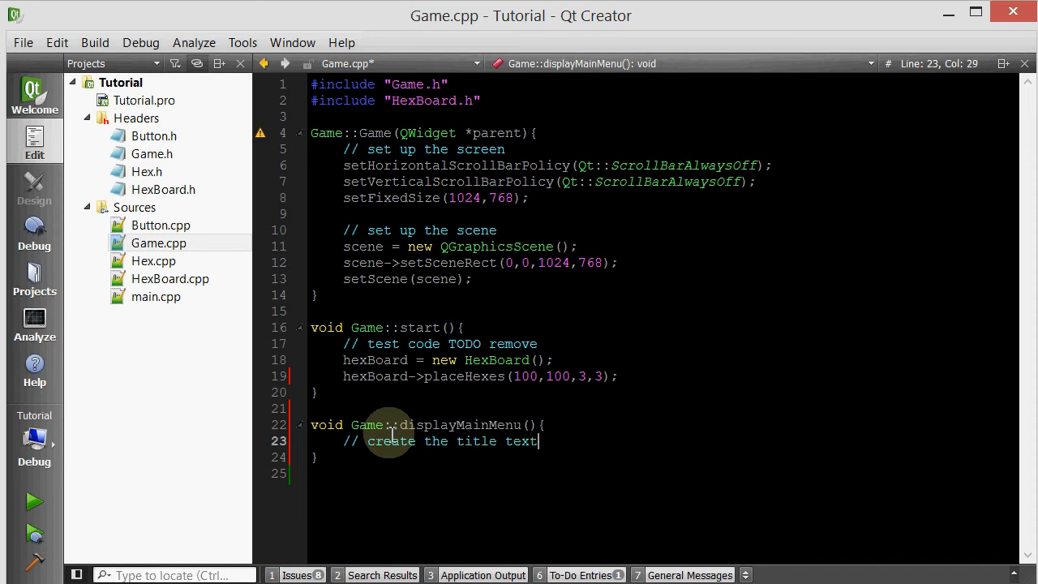
# - Create QGraphicsTextItem* titleText as a new item with QString "Hex Warz"
pyautogui.write('Q')
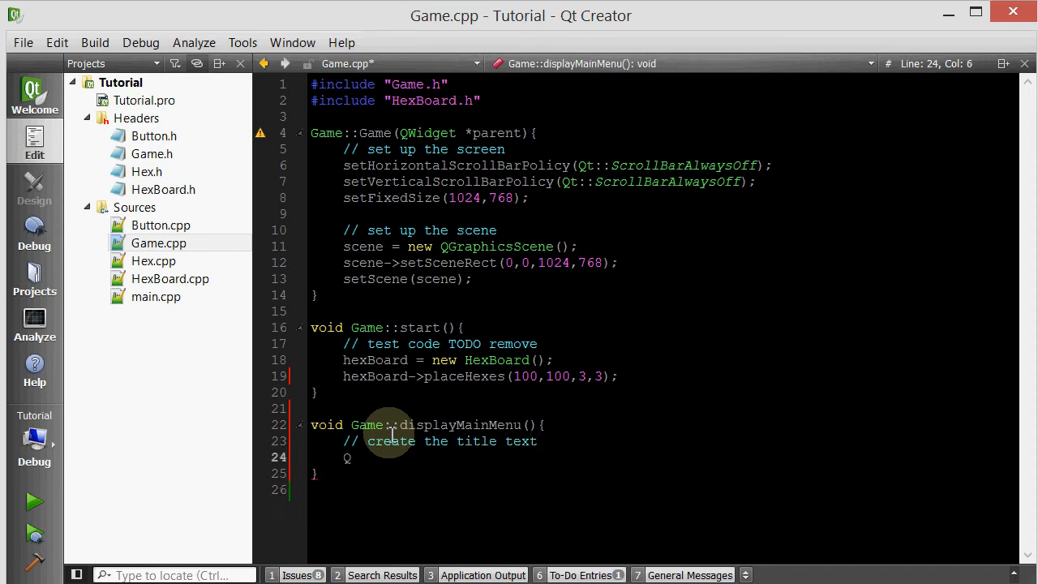
pyautogui.write('QGraphicsTextItem')
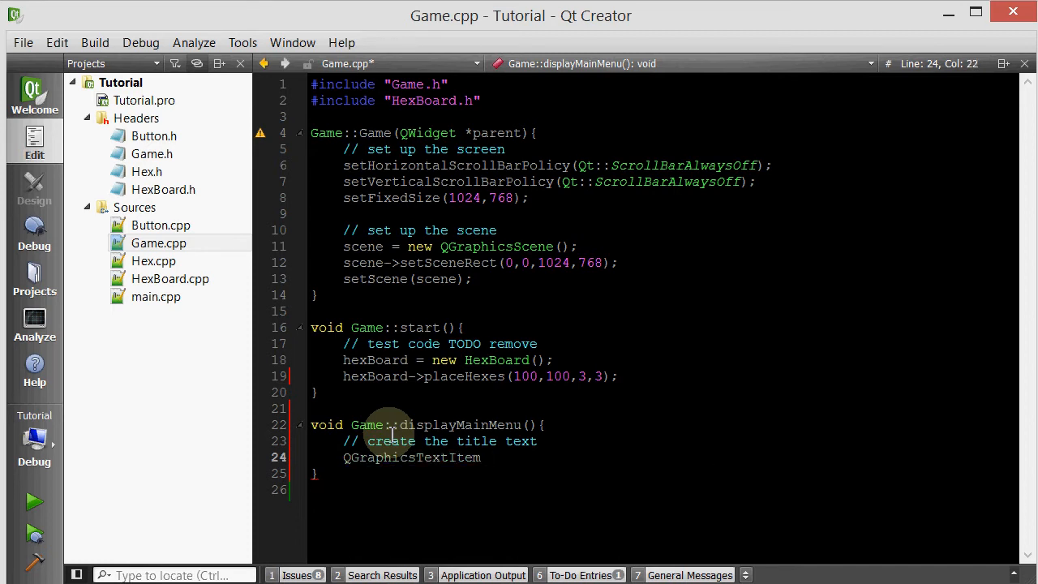
pyautogui.write('* titleText = new QGraphicsTextItem(')
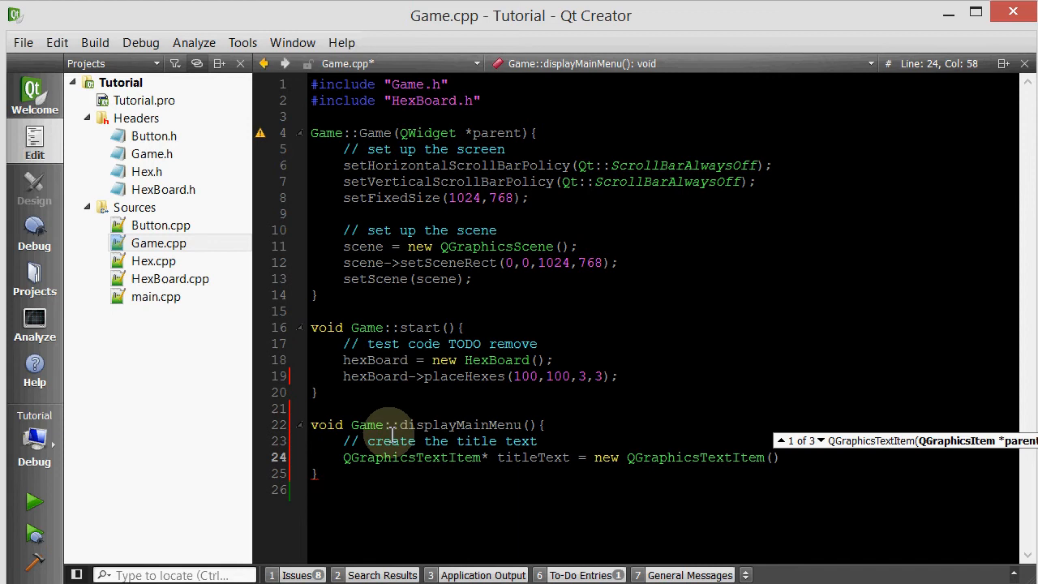
pyautogui.write('QString()')
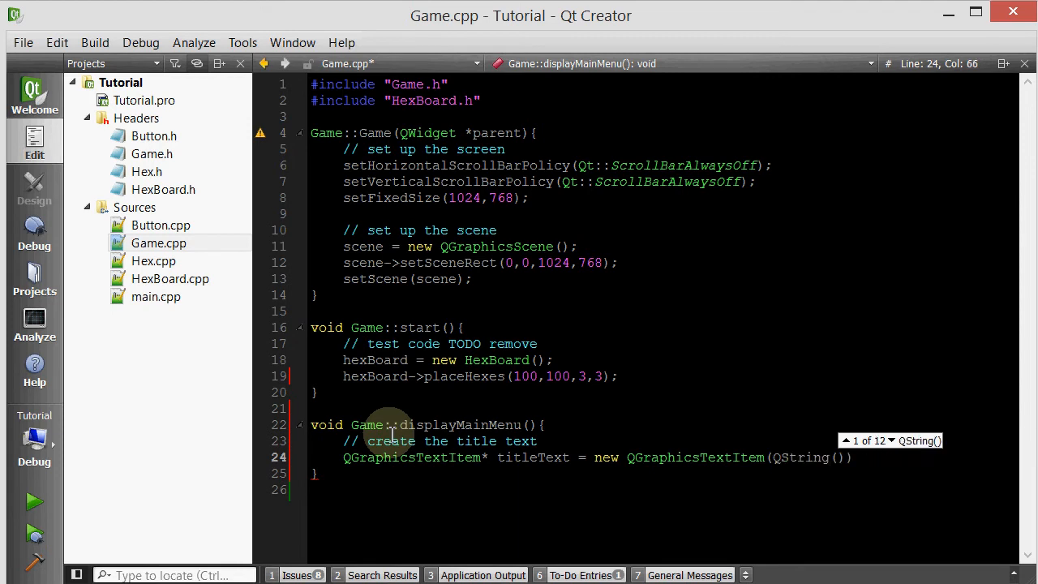
pyautogui.write('""')
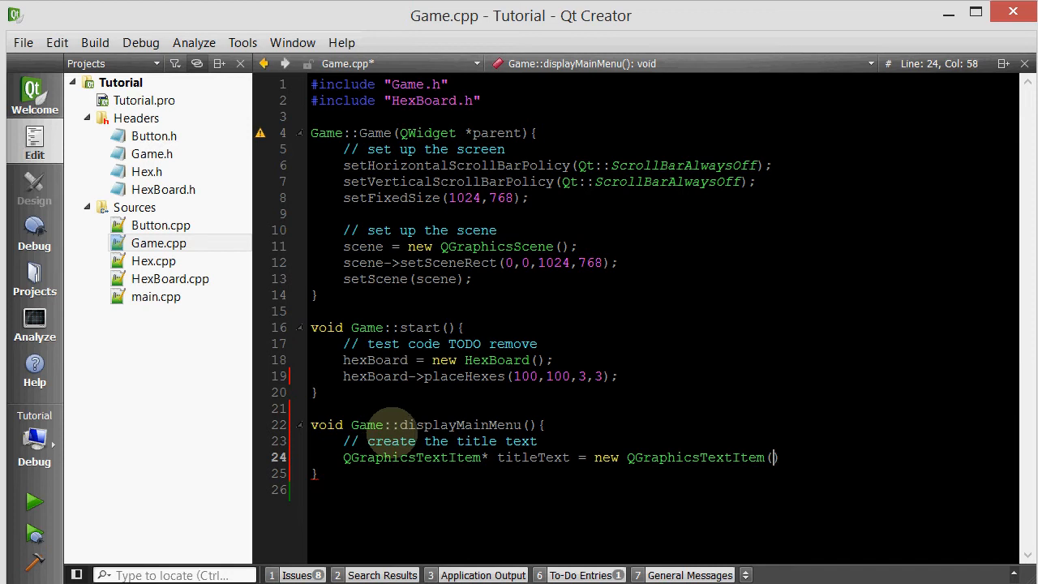
pyautogui.write('QString("')
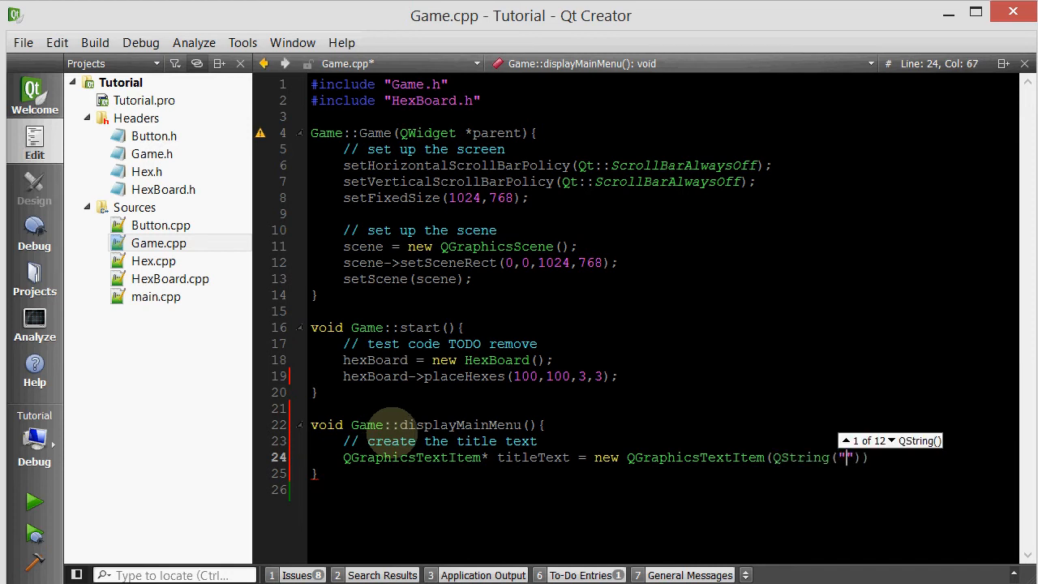
pyautogui.write('Hex')
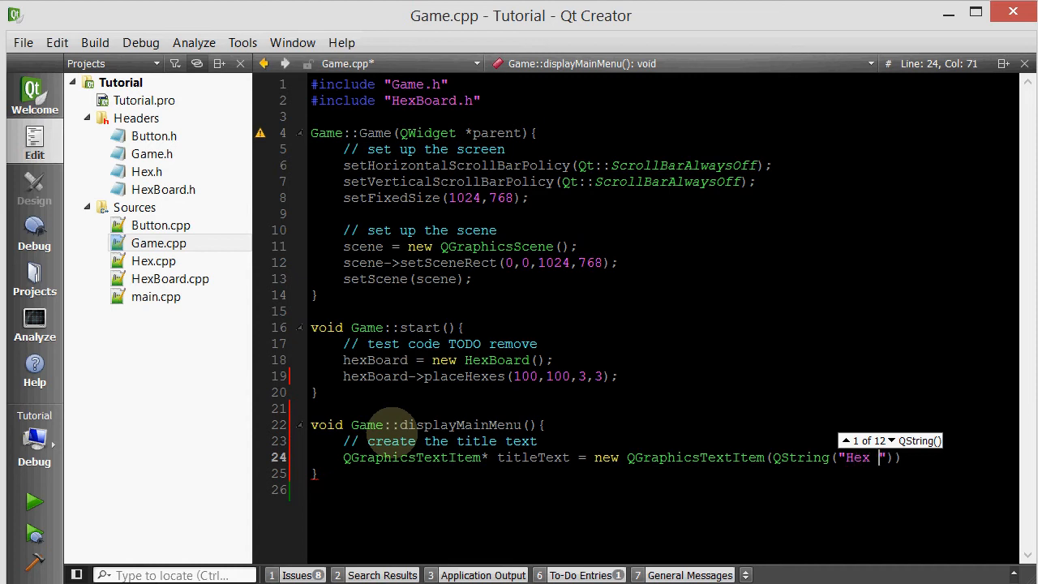
pyautogui.write('Warz')
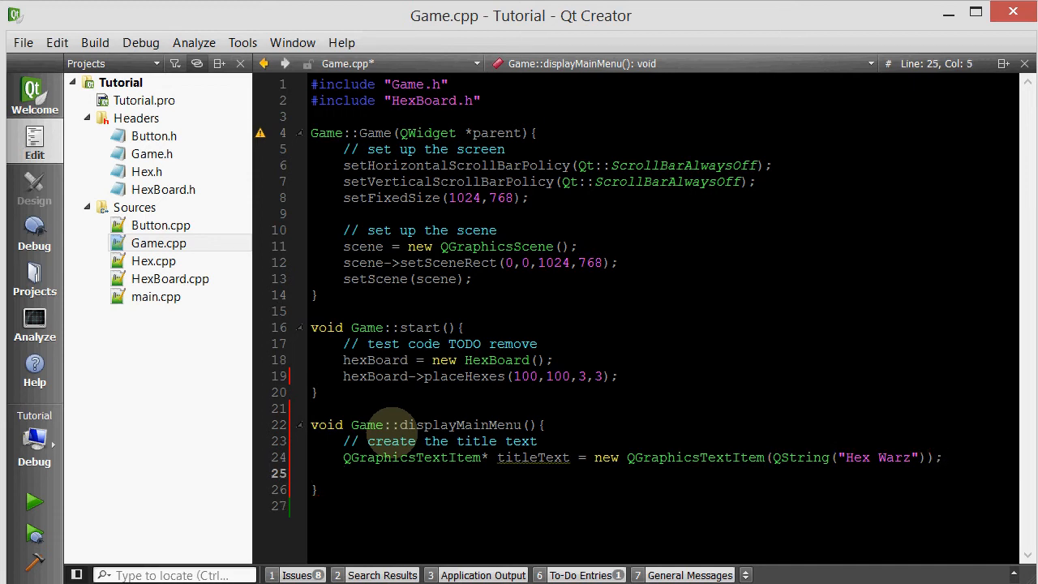
# - Create QFont titleFont("comic sans",50) and apply it to titleText with setFont
pyautogui.write('QFont')
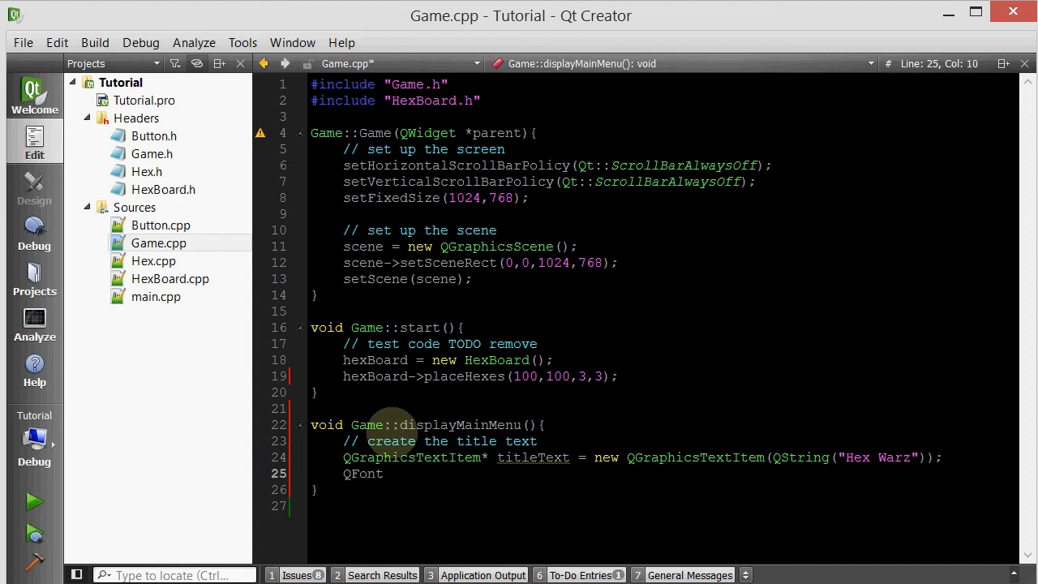
pyautogui.write('titleFont(')
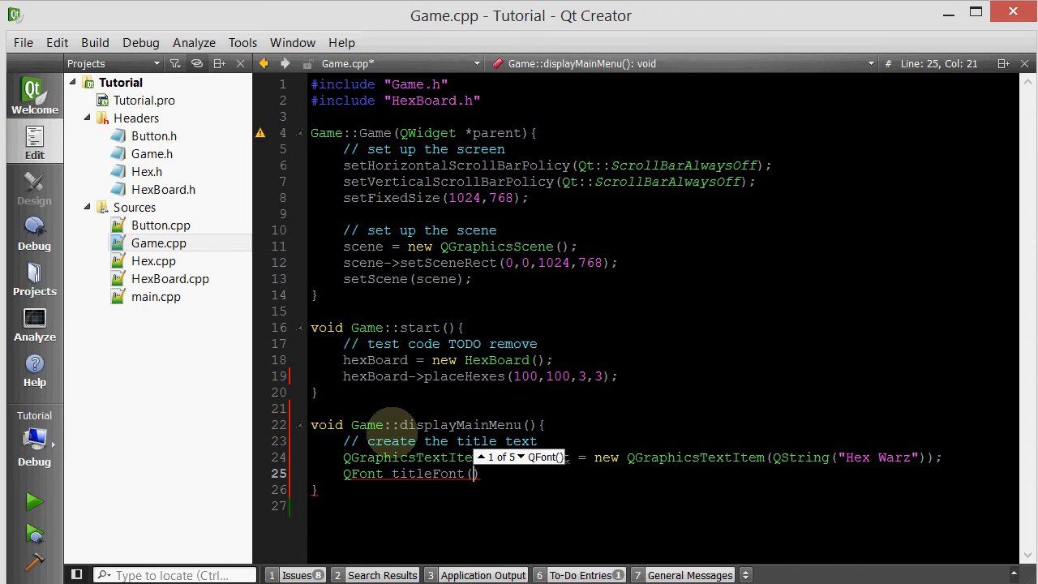
pyautogui.write('"')
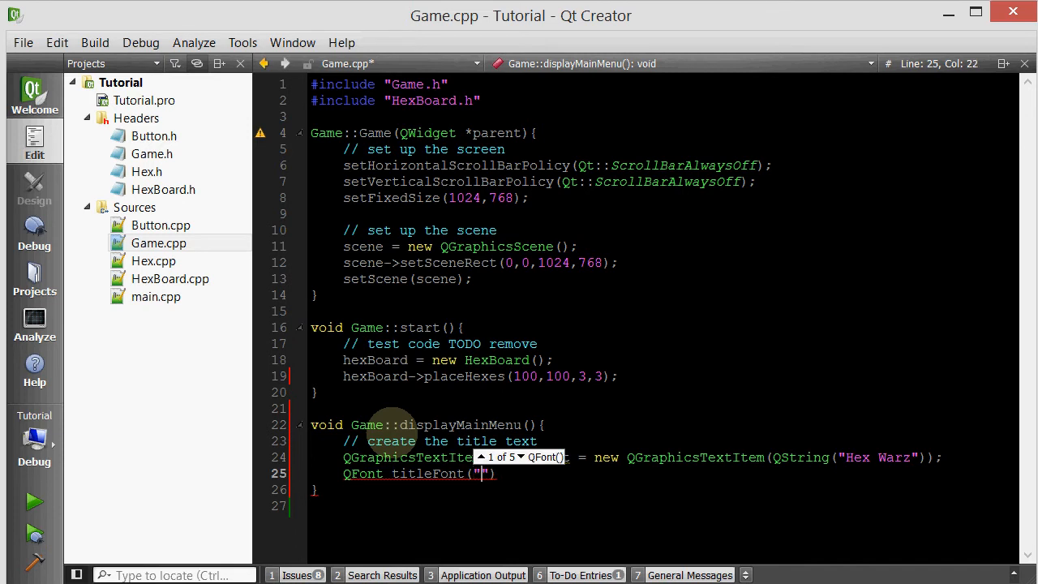
pyautogui.write('comic sans')
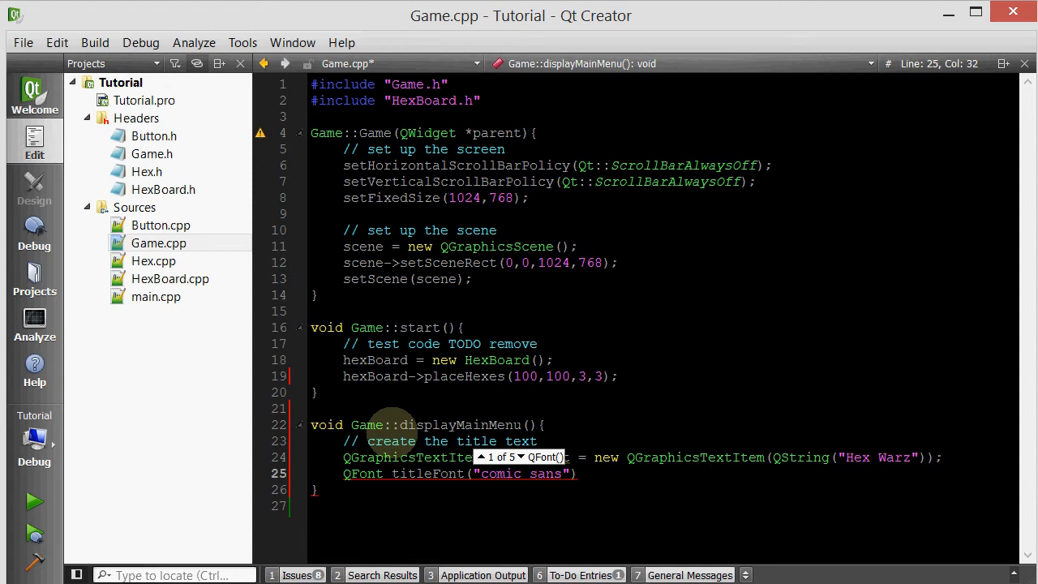
pyautogui.write(',50')
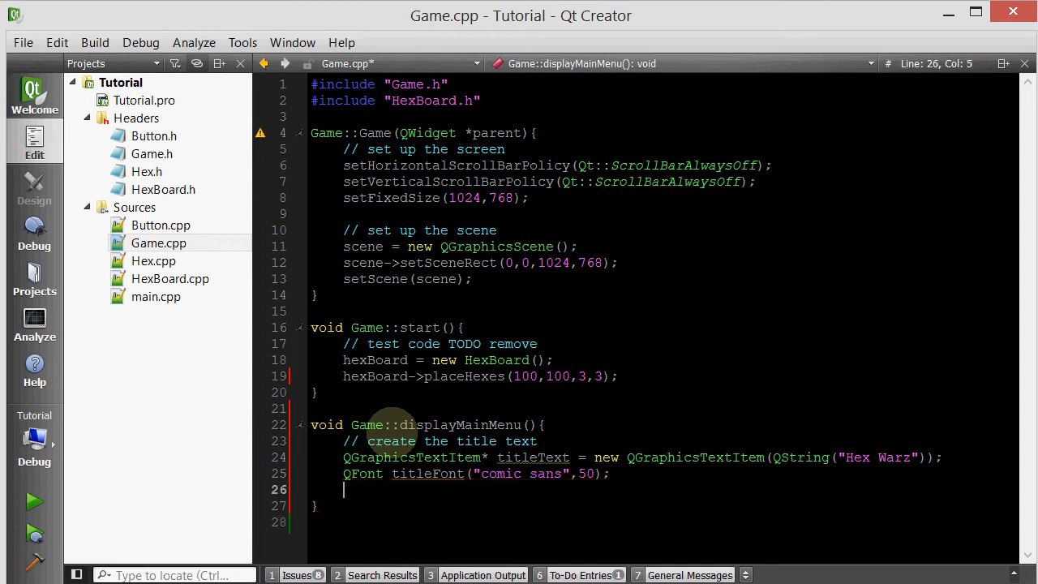
pyautogui.write('titleT')
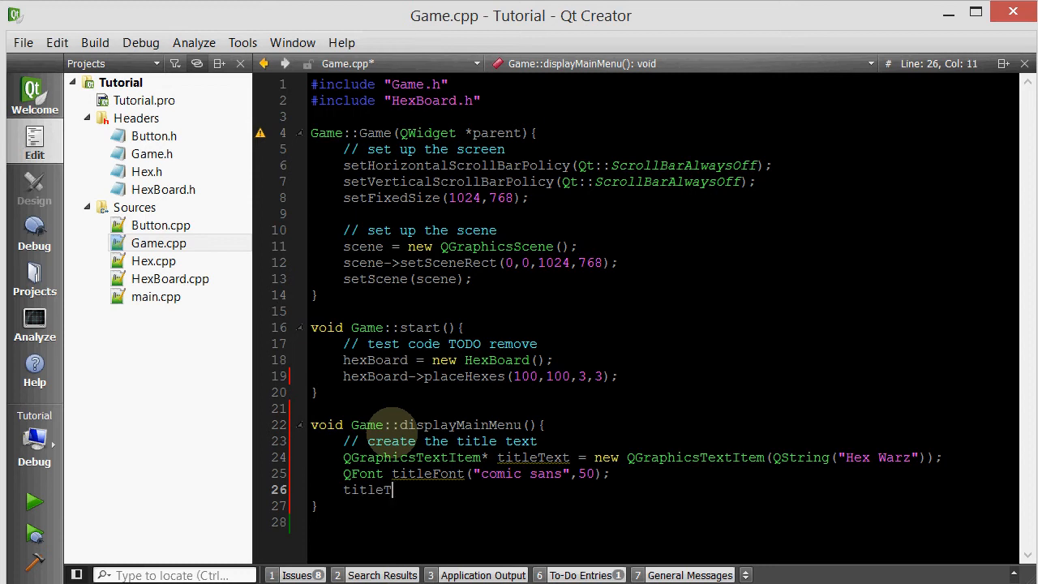
pyautogui.write('->setFont(titleFont);')
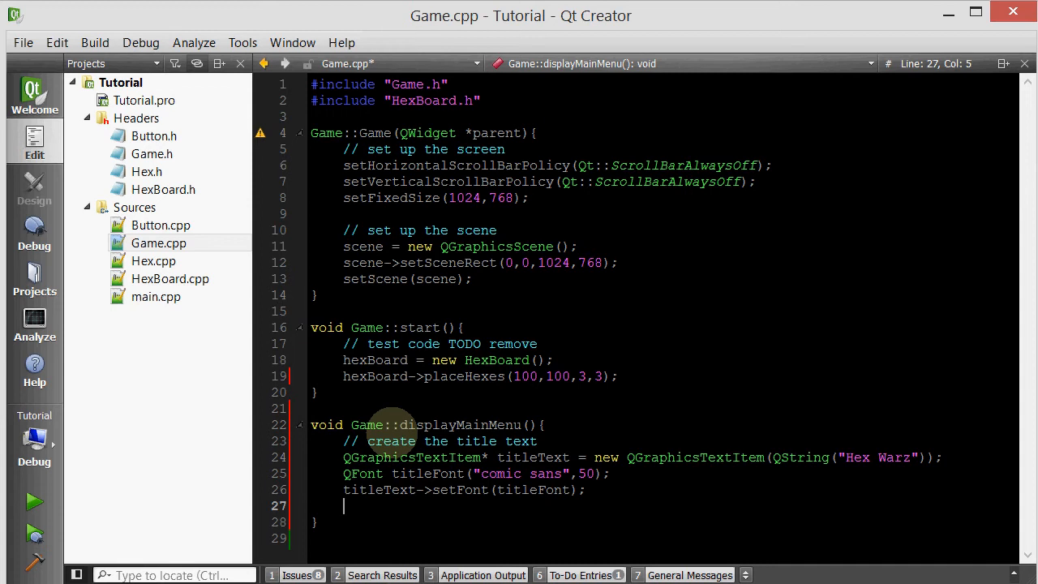
# - Compute txPos as half the view width minus half titleText's bounding-rect width
pyautogui.write('int bx')
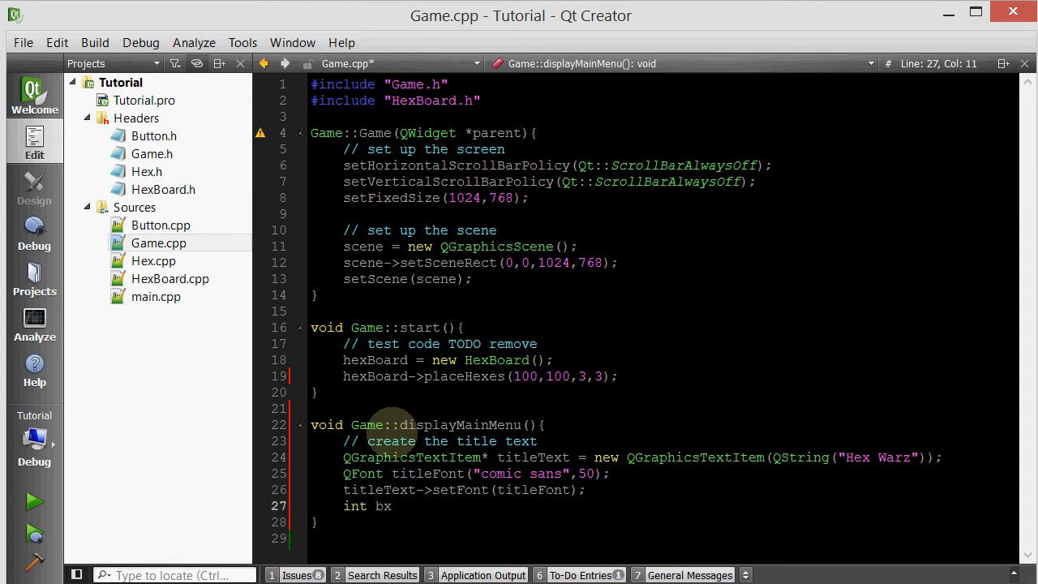
pyautogui.write('Pos')
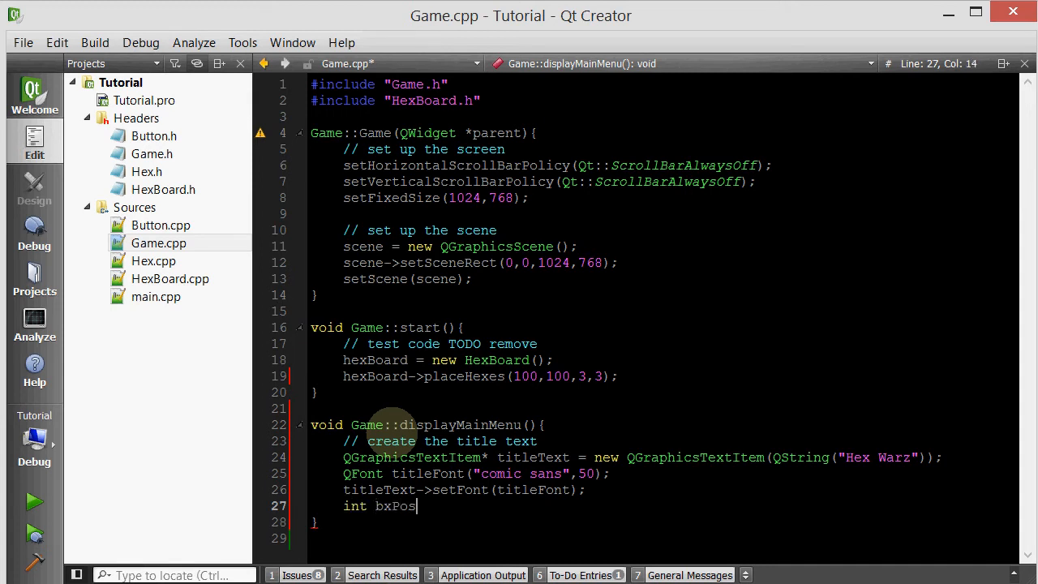
pyautogui.press('BackSpace')
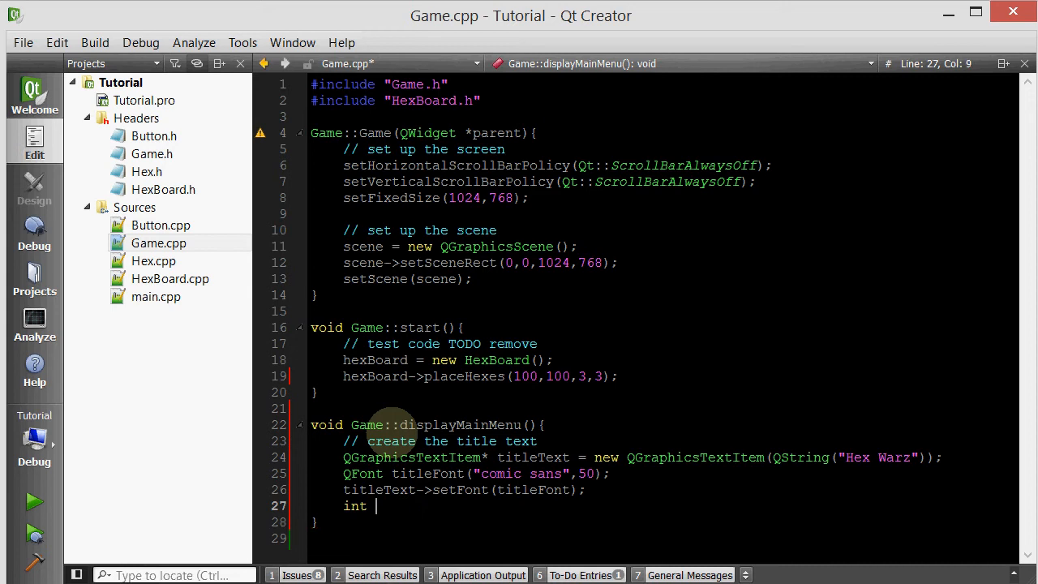
pyautogui.write('t')
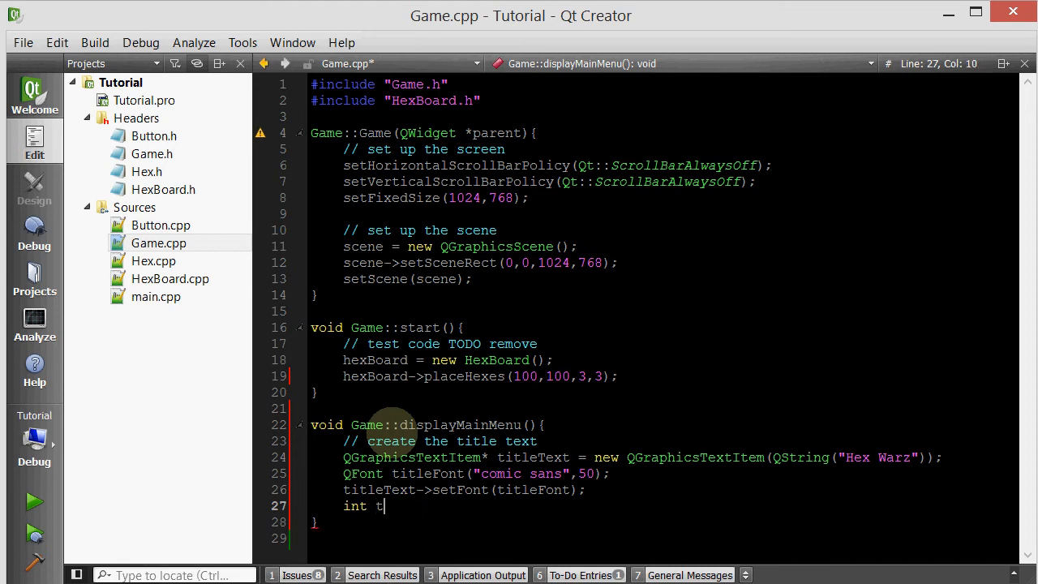
pyautogui.write('xPos =')
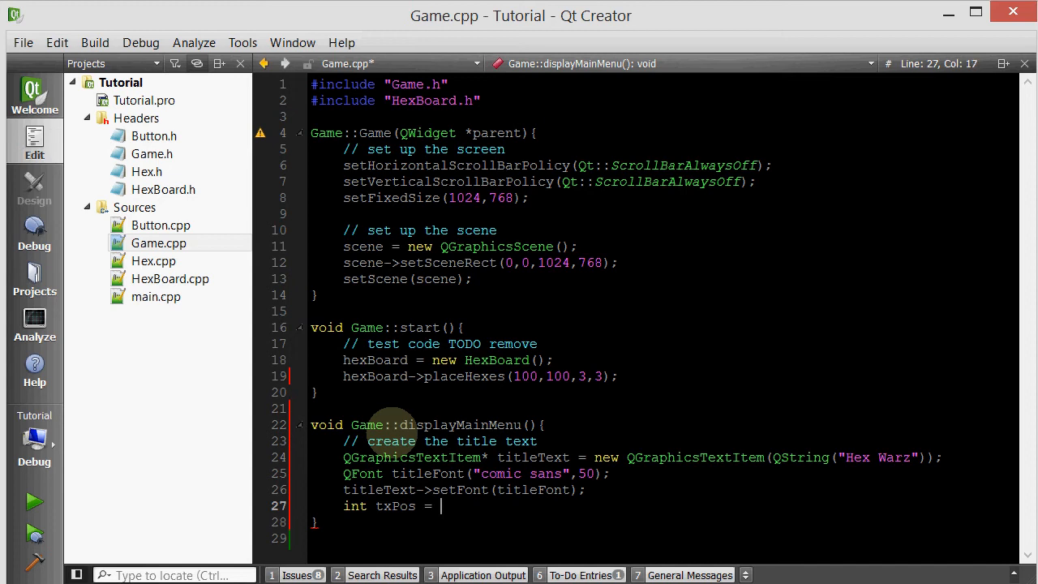
pyautogui.write('this->width(')
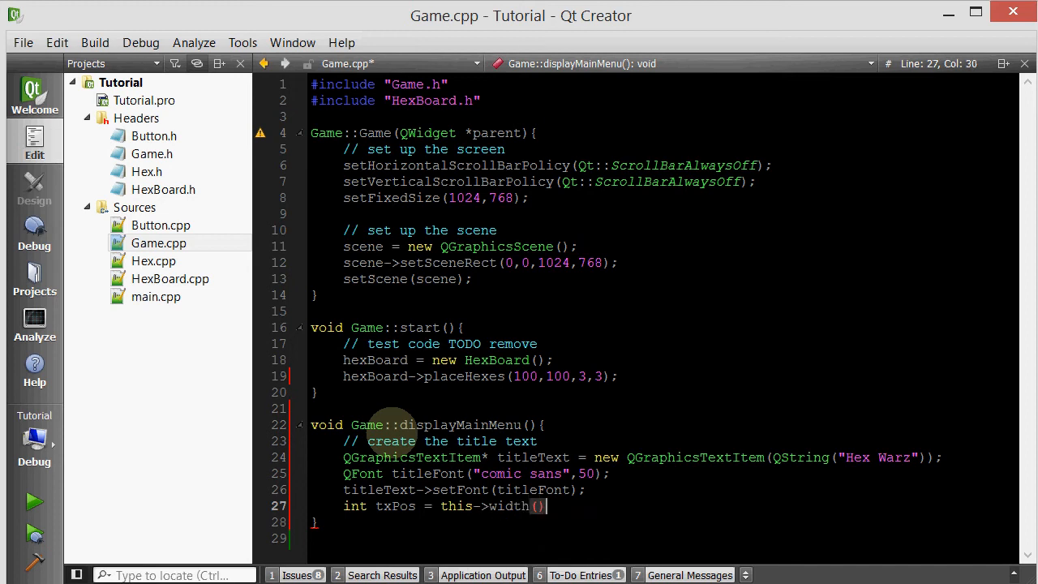
pyautogui.write('/2')
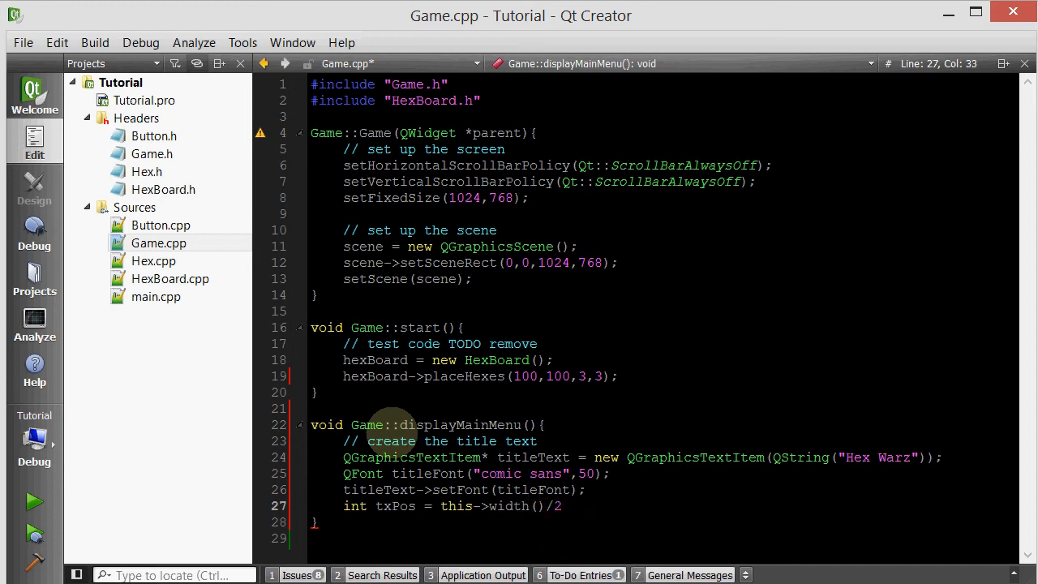
pyautogui.write('-')
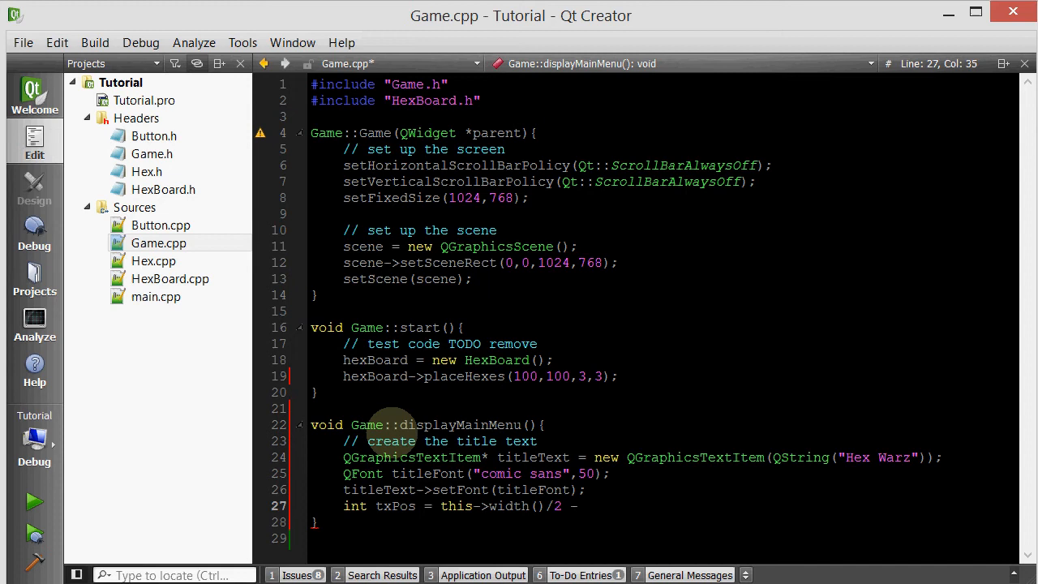
pyautogui.write('t')
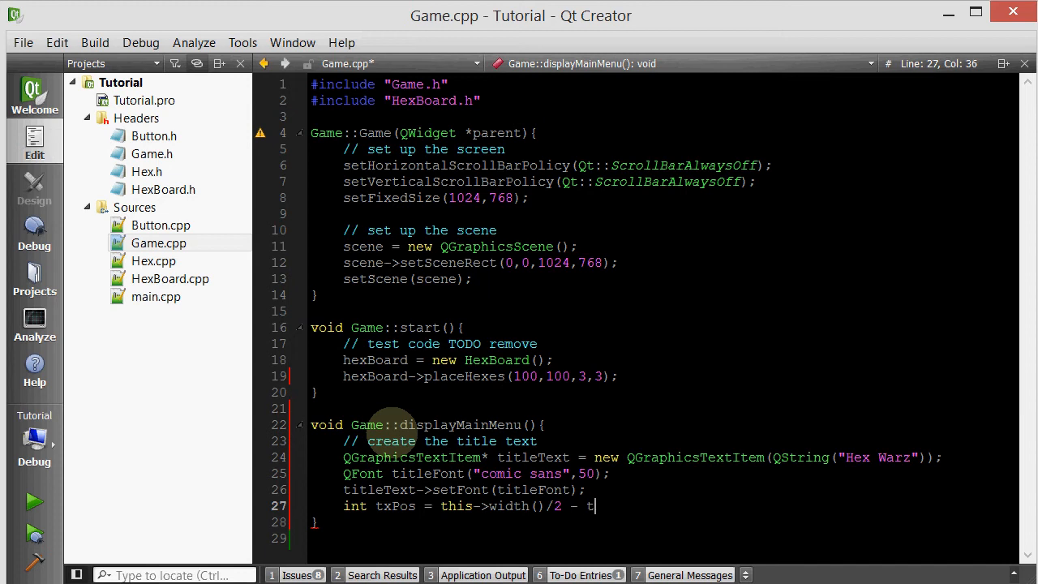
pyautogui.write('itleText->')
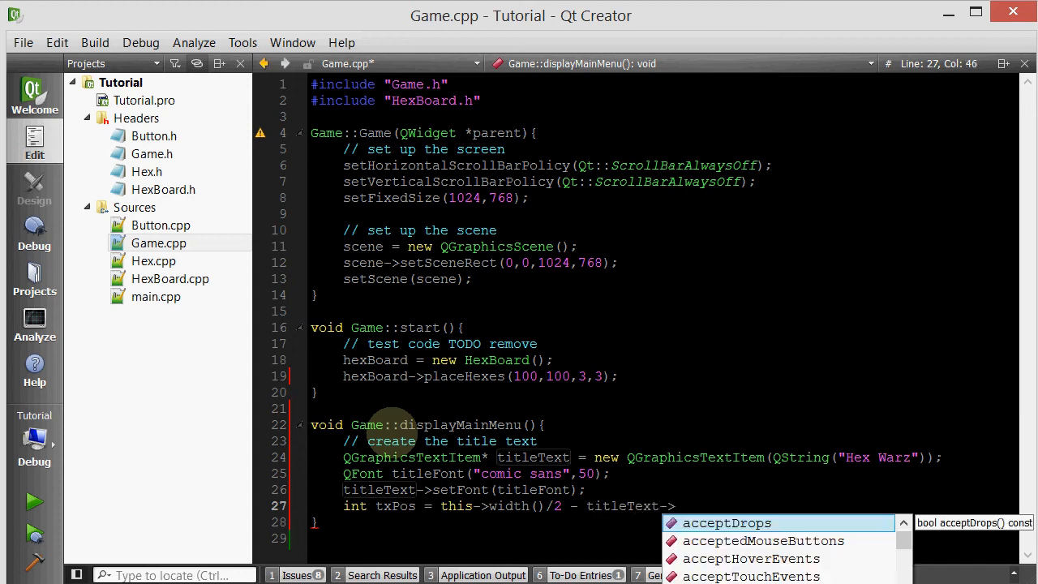
pyautogui.write('boundingRect().width()/2;')
pyautogui.write('int ')
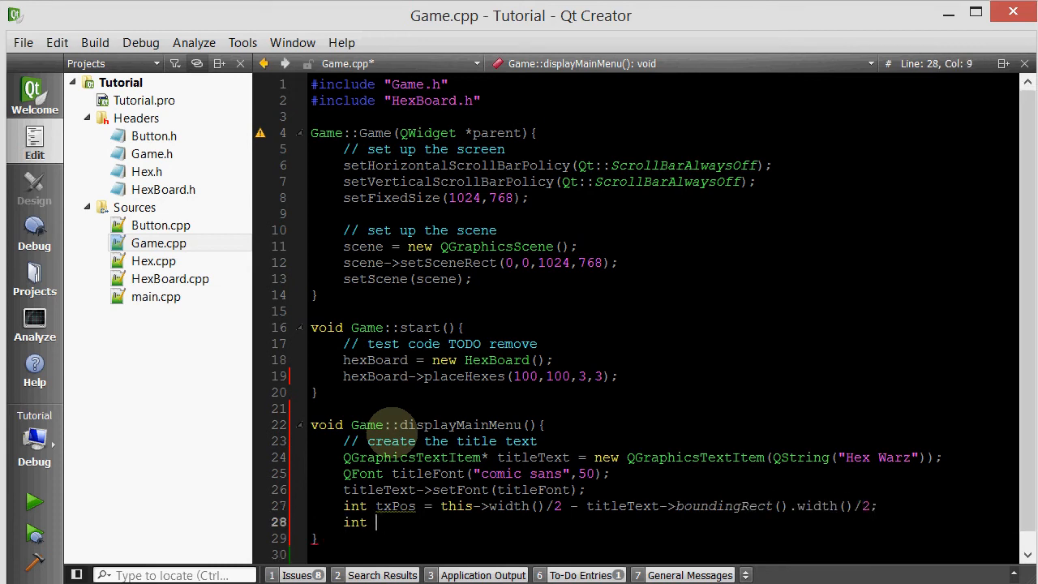
# - Set tyPos to 150, position titleText at (txPos, tyPos) and add it to the scene
pyautogui.write('tyPos =')
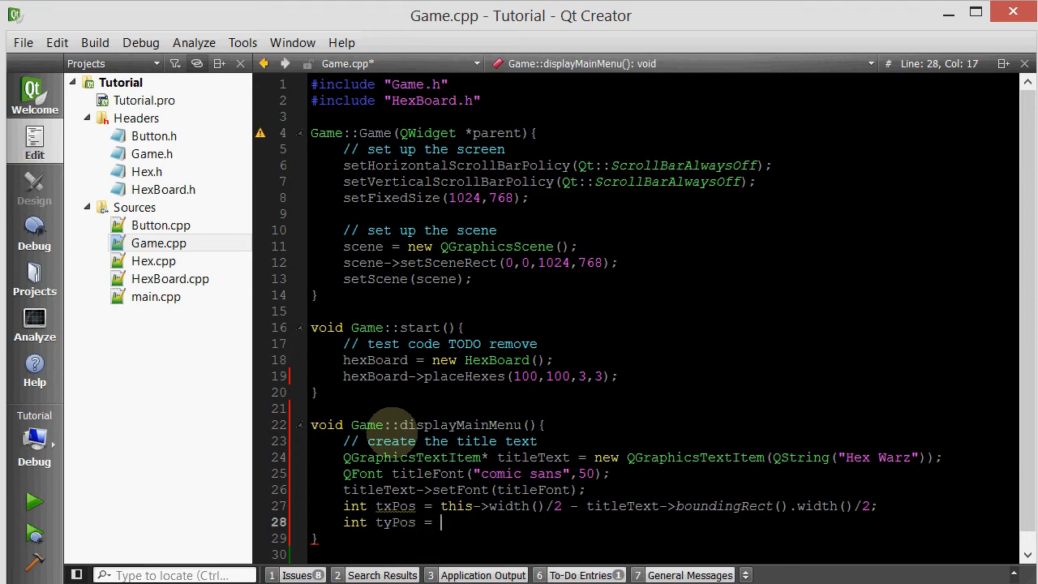
pyautogui.write('1')
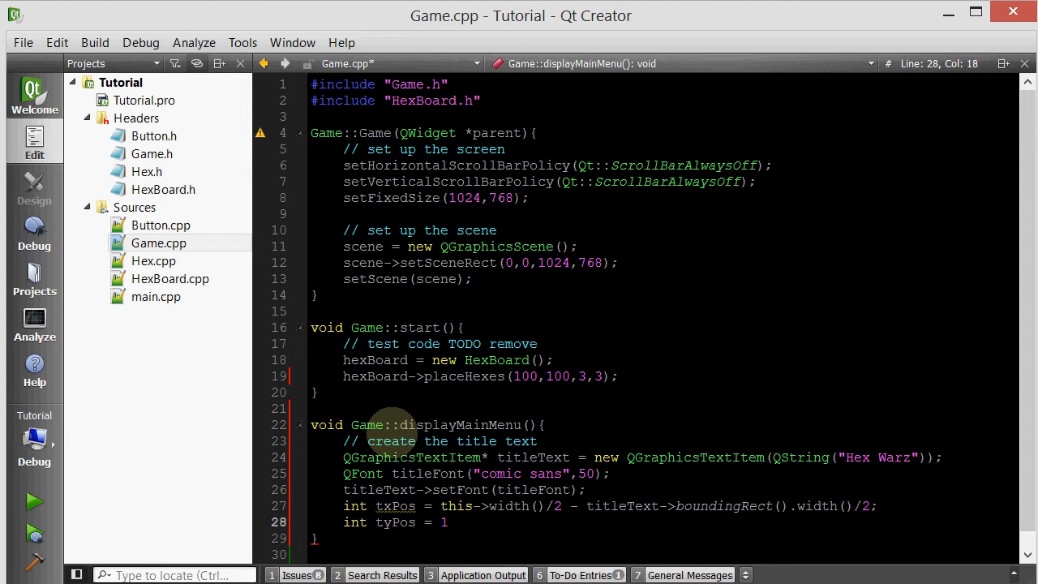
pyautogui.write('50;')
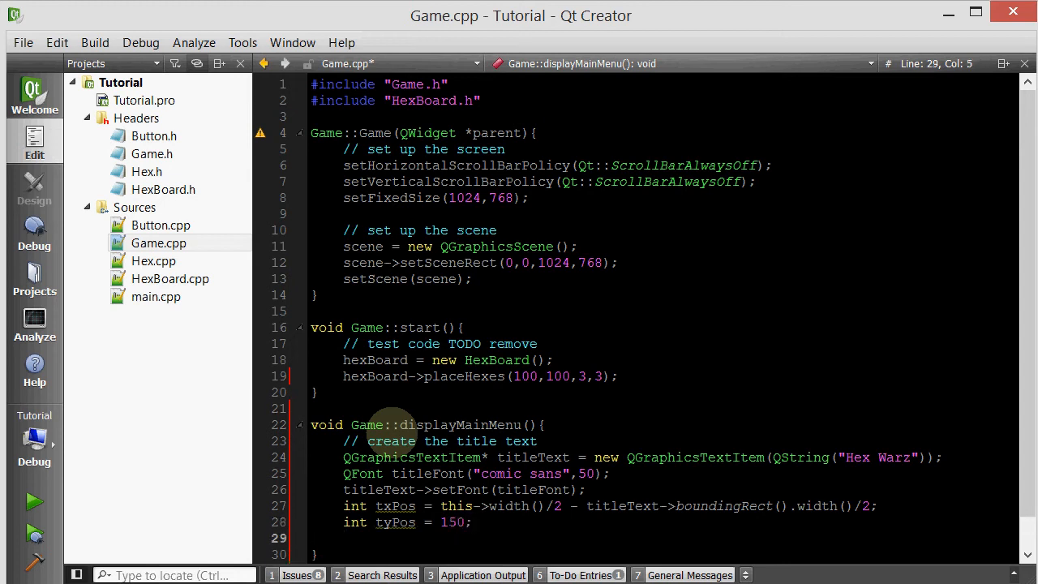
pyautogui.write('titleText->setPos();')
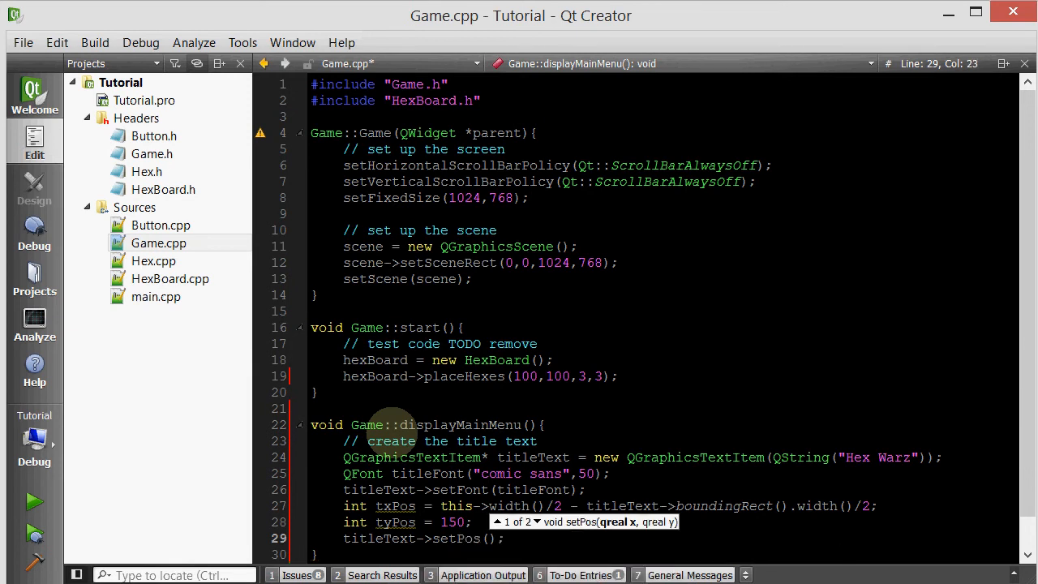
pyautogui.write('txPos,')
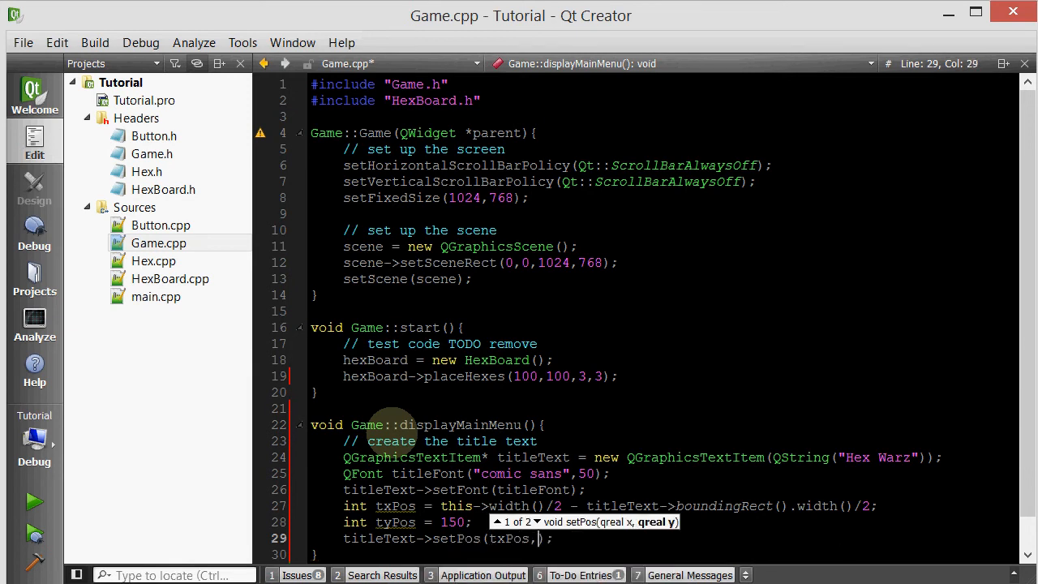
pyautogui.write('ty')
pyautogui.write('scene->addItem();')
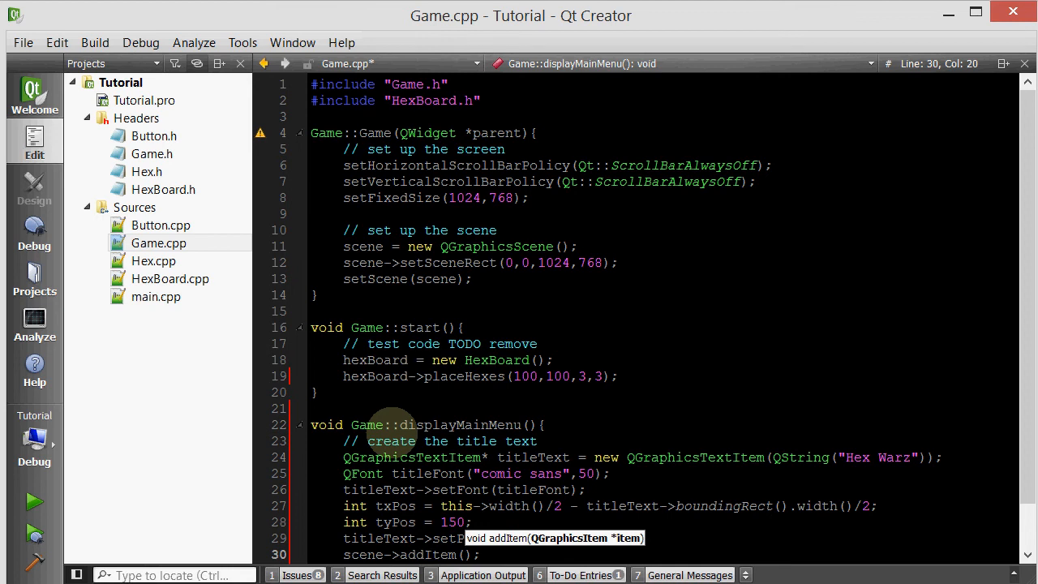
pyautogui.write('titleText')
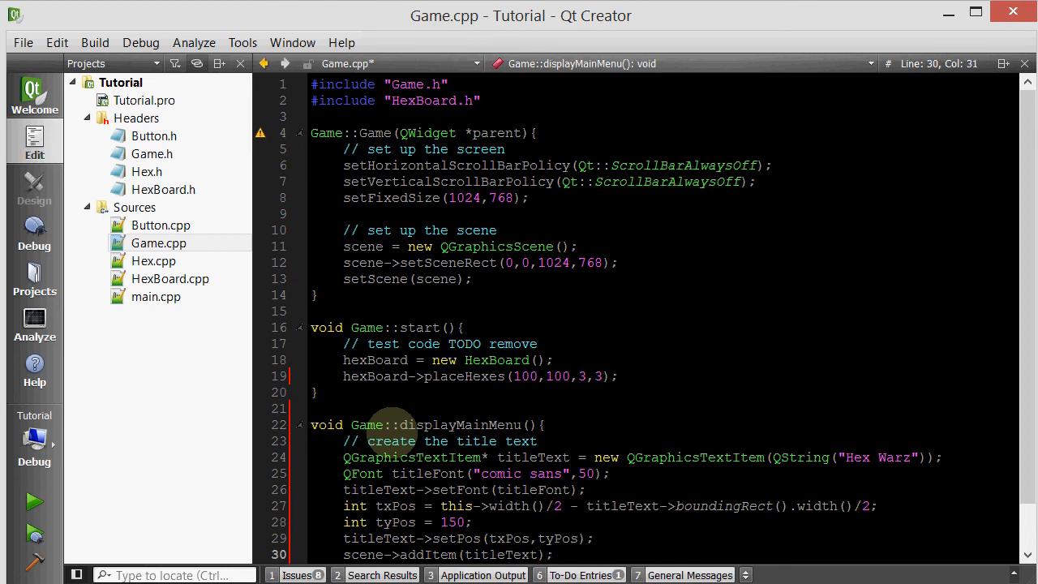
pyautogui.scroll(-3)
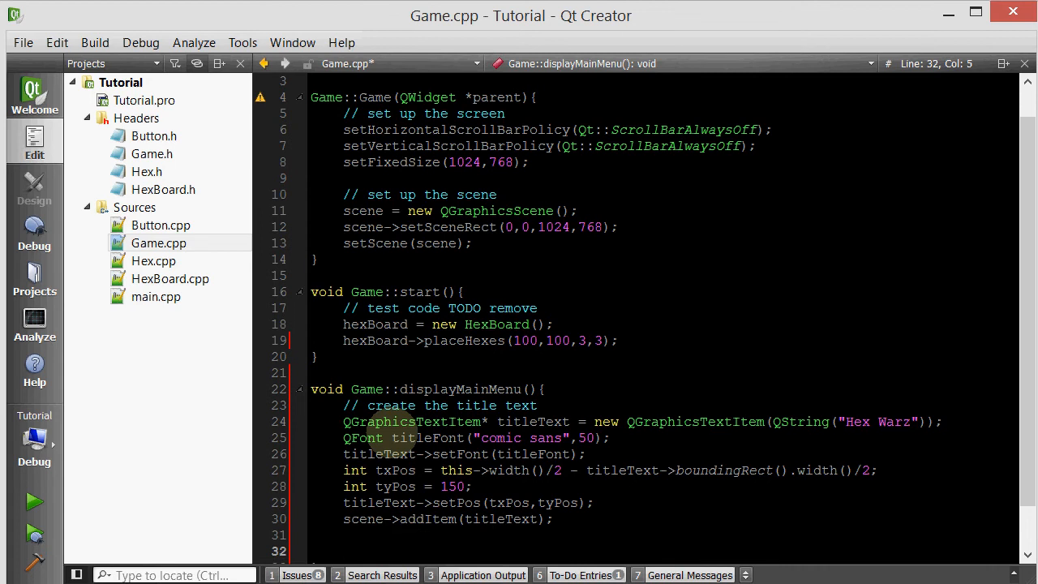
# - Add a '// create the play button' comment and begin 'Button* playButton = new Button' in displayMainMenu
pyautogui.write('// create the play b')
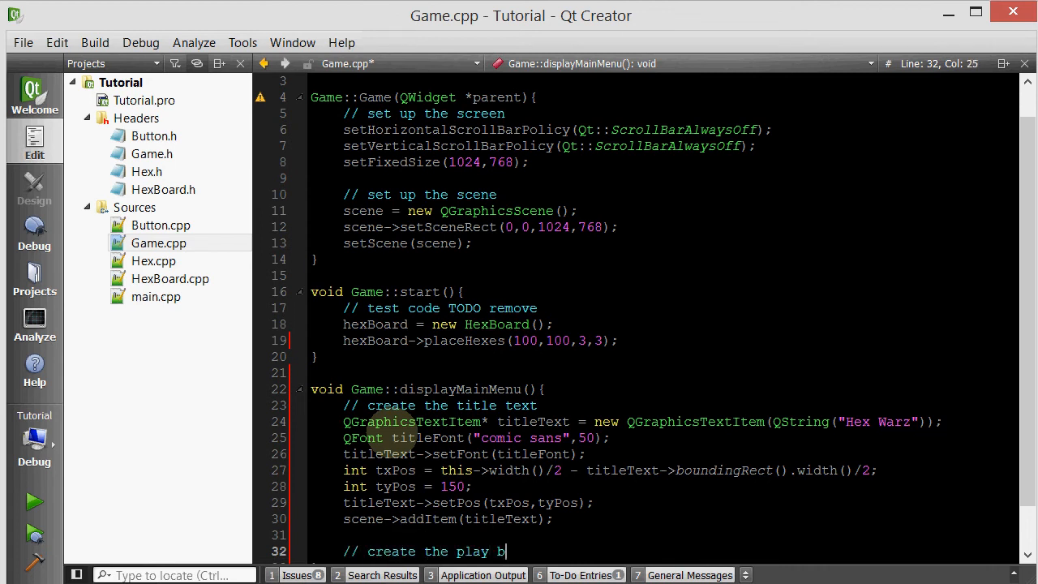
pyautogui.write('utt')
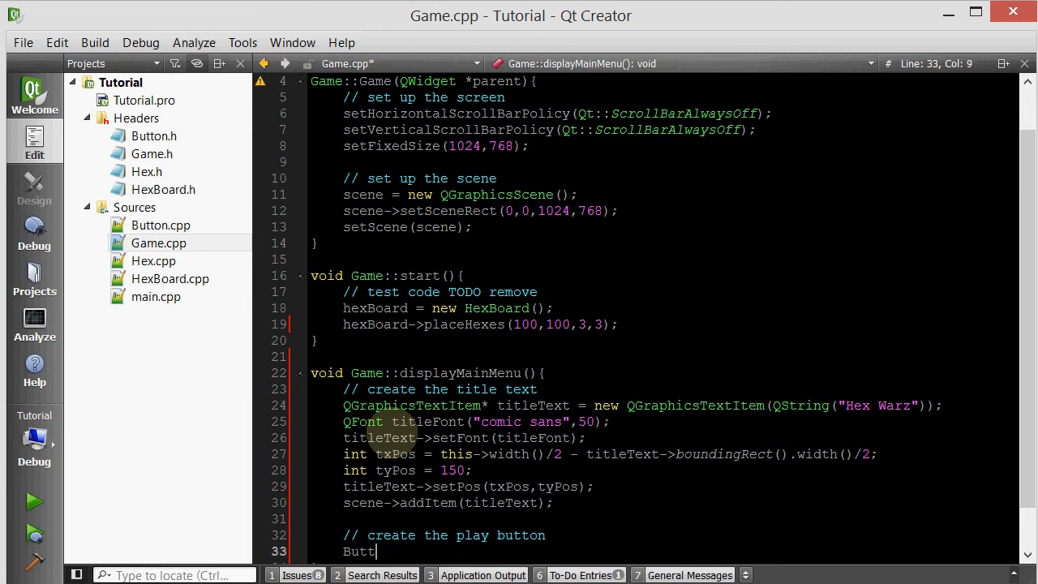
pyautogui.write('on* playButton = new')
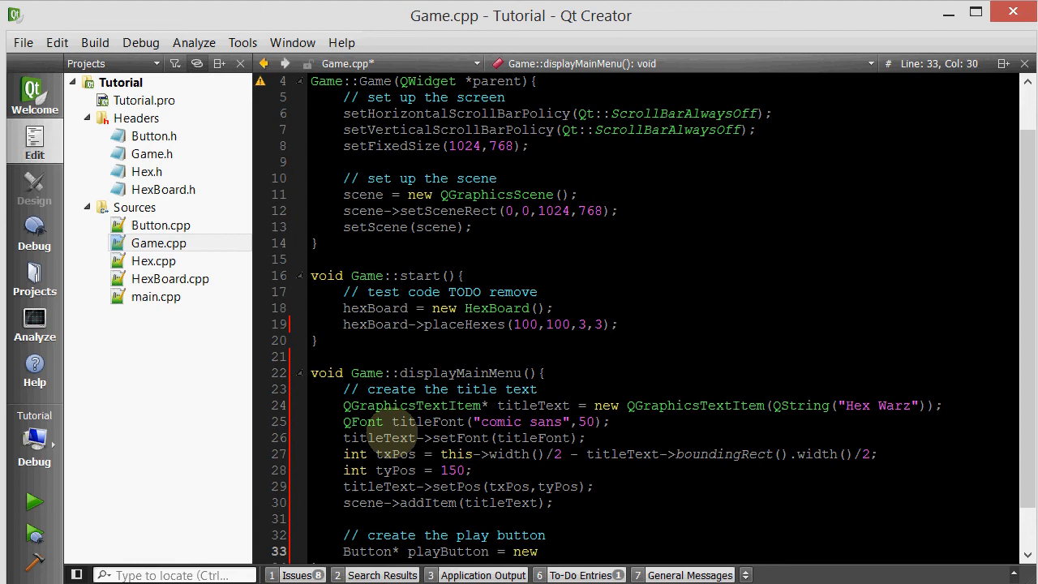
pyautogui.write('Button()')
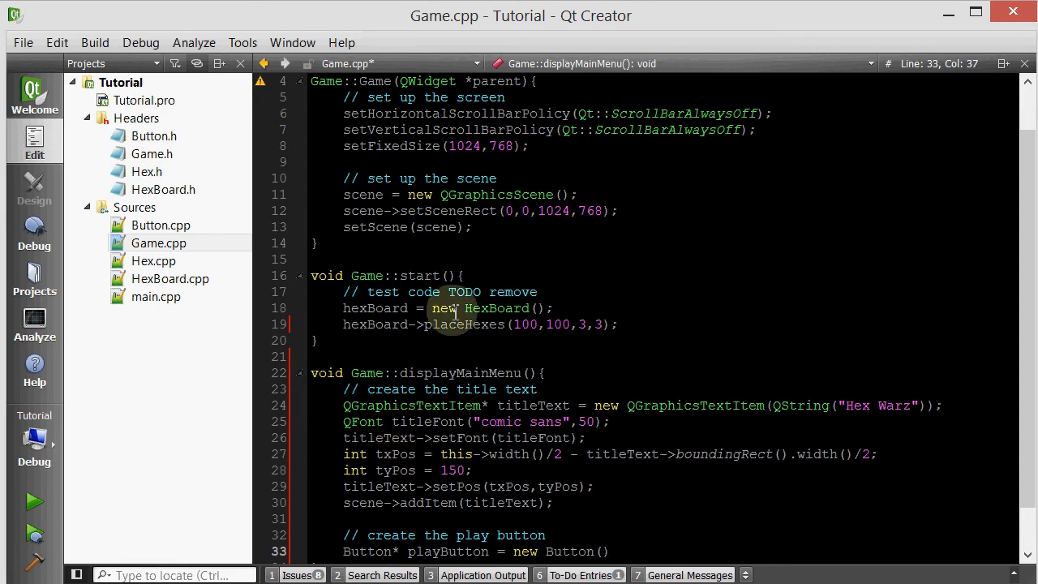
# - Include "Button.h" and <QGraphicsTextItem> at the top of Game.cpp
pyautogui.scroll(3)
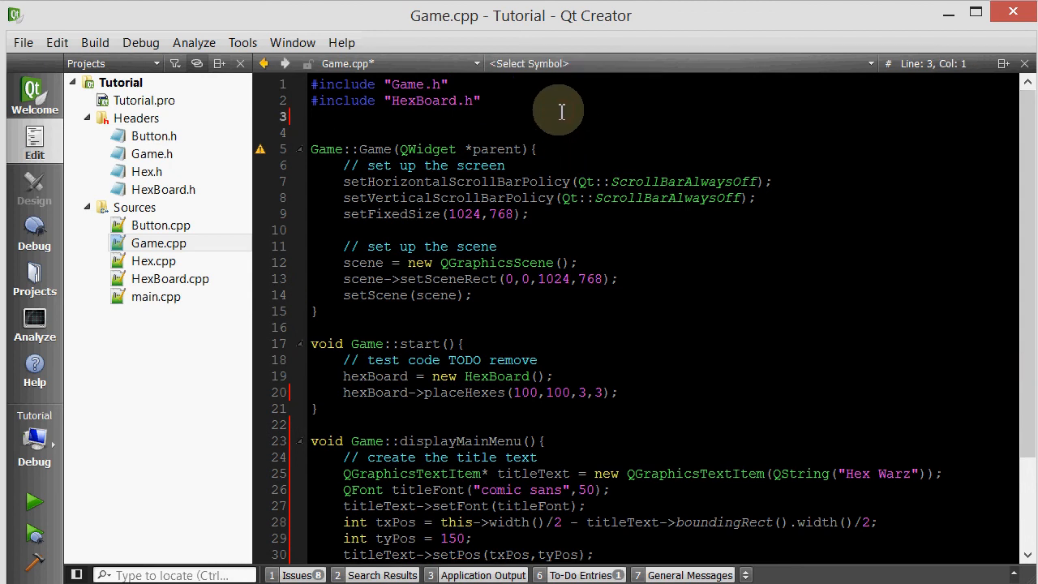
pyautogui.write('#include')
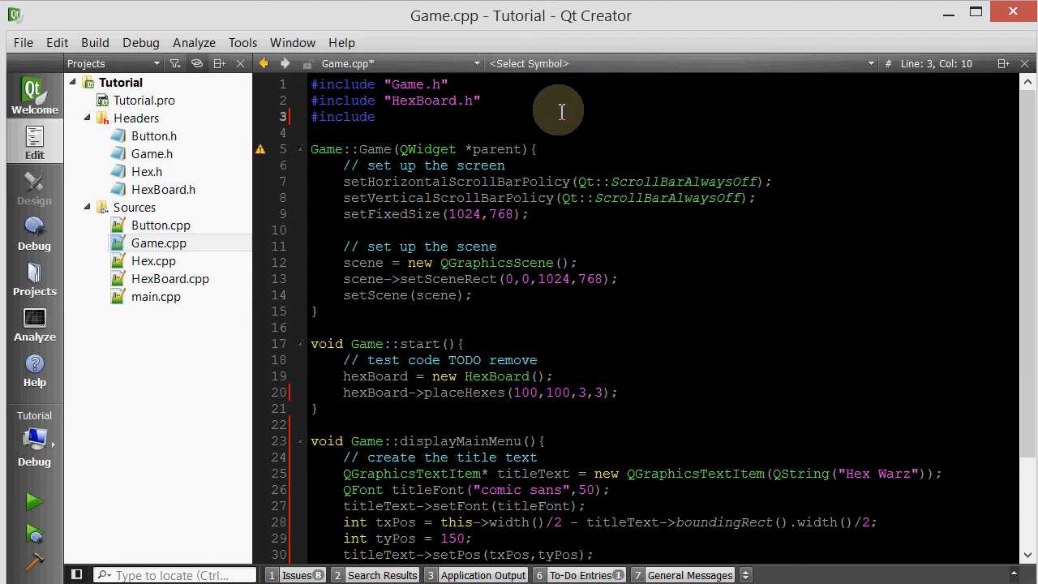
pyautogui.write('"Button.h"')
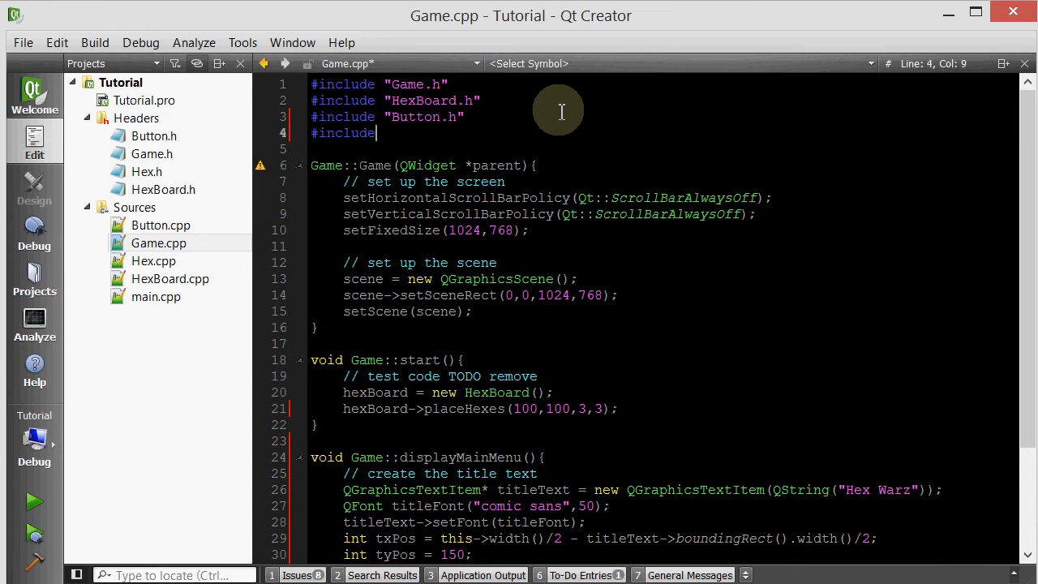
pyautogui.write('<QGraphicsTextItem>')
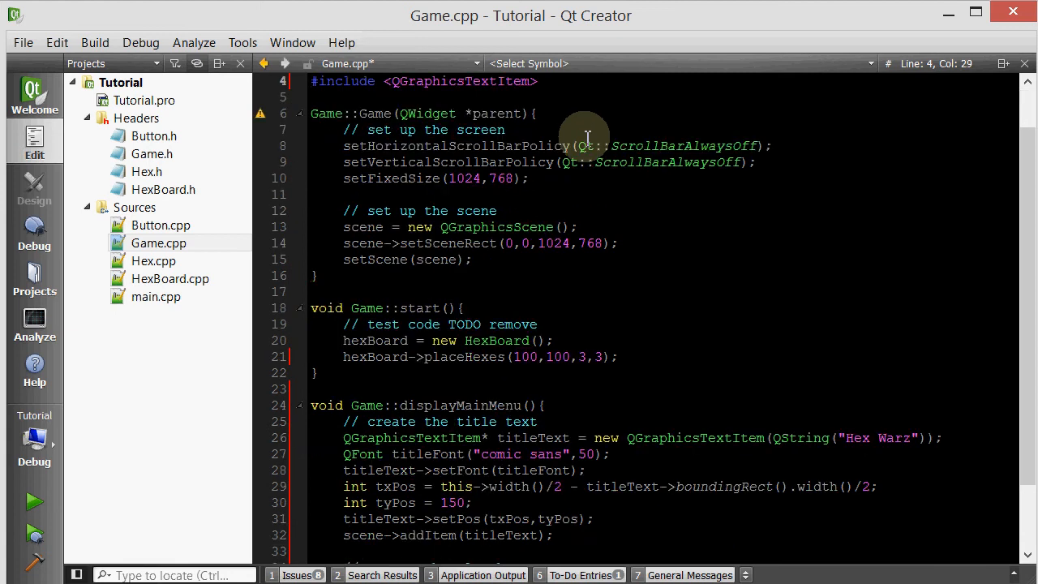
pyautogui.write('Button* playButton = new Button')
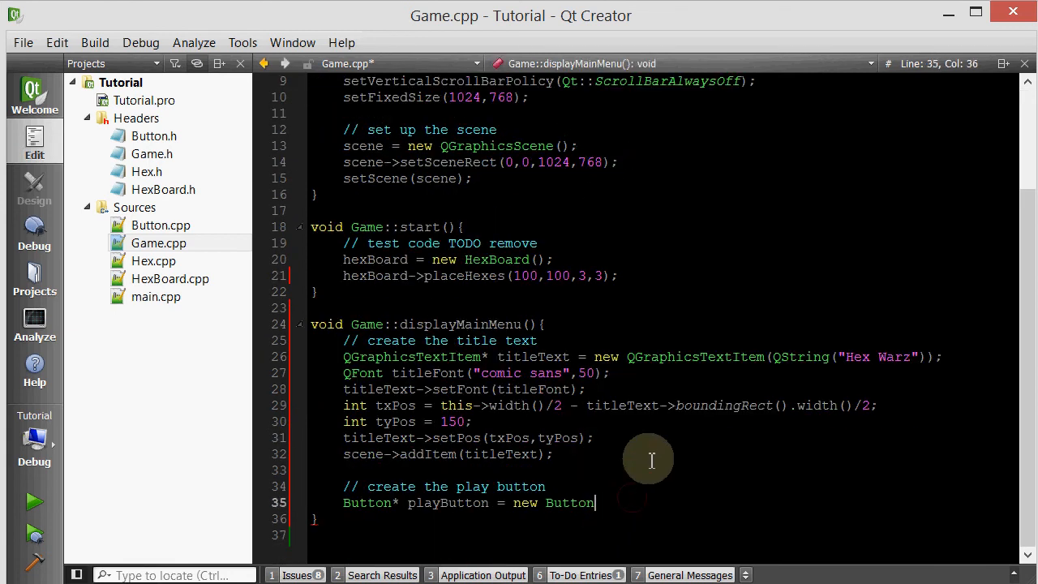
# - Finish the Play button constructor as new Button(QString("Play"))
pyautogui.write('(')
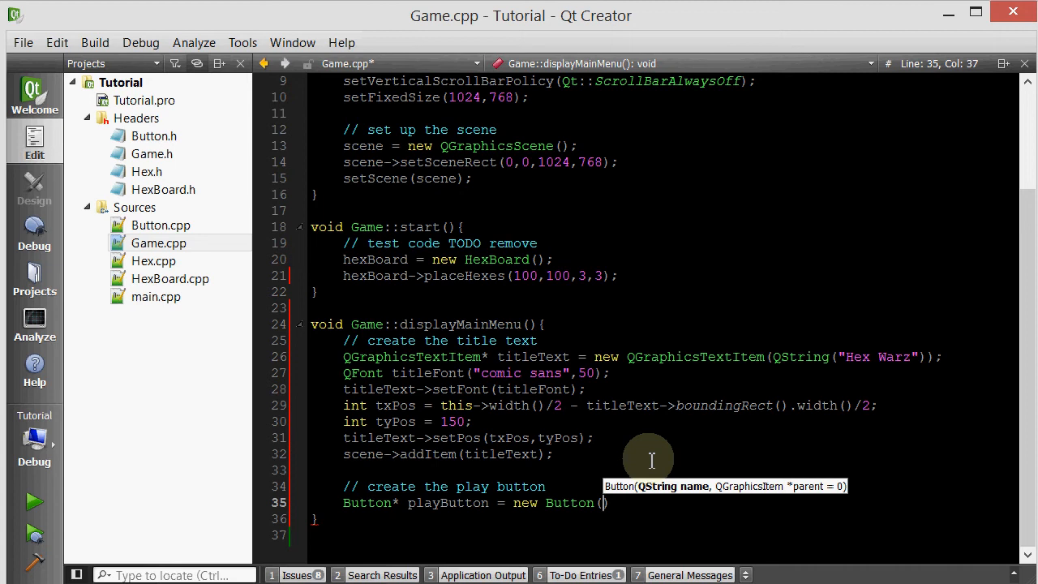
pyautogui.write('QString("Play')
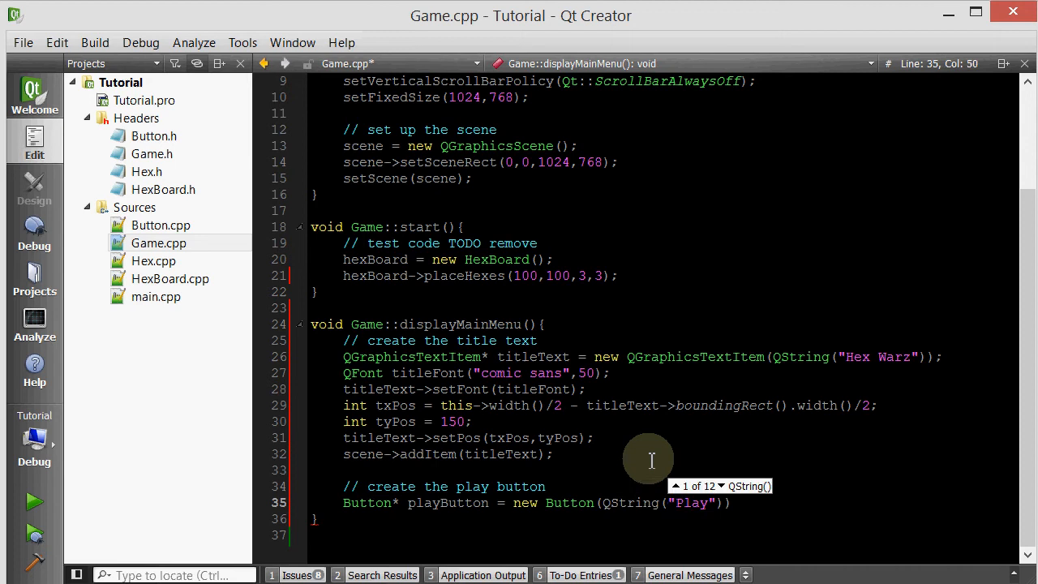
pyautogui.write(');')
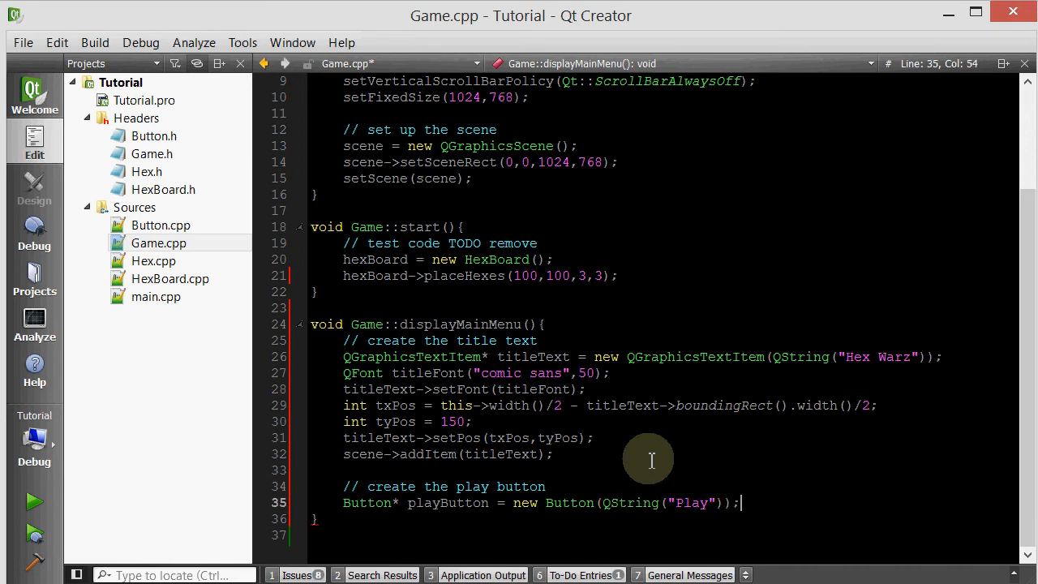
pyautogui.press('Return')
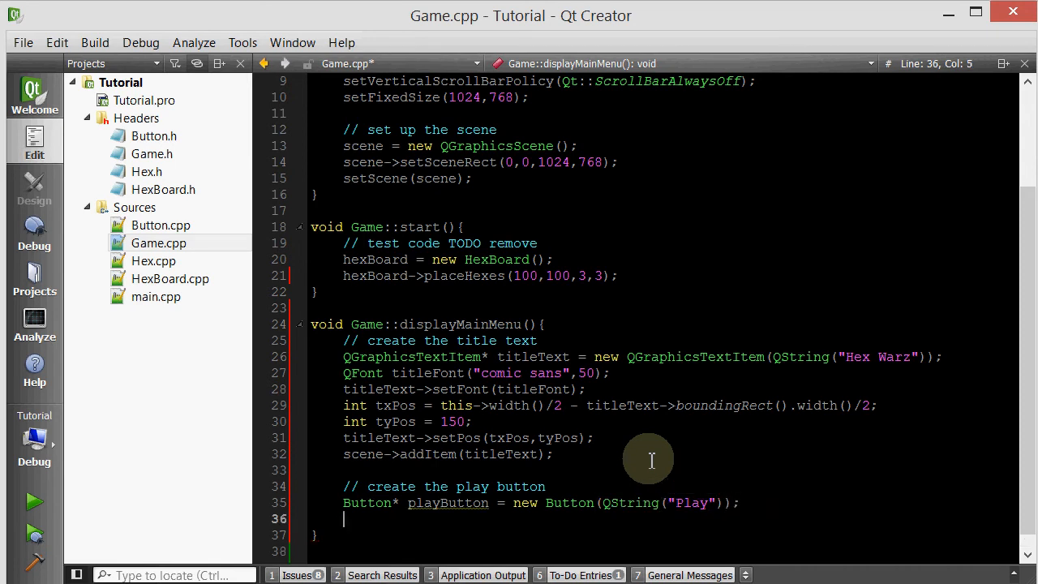
# - Add int bxPos centring playButton horizontally from its boundingRect width
pyautogui.write('int')
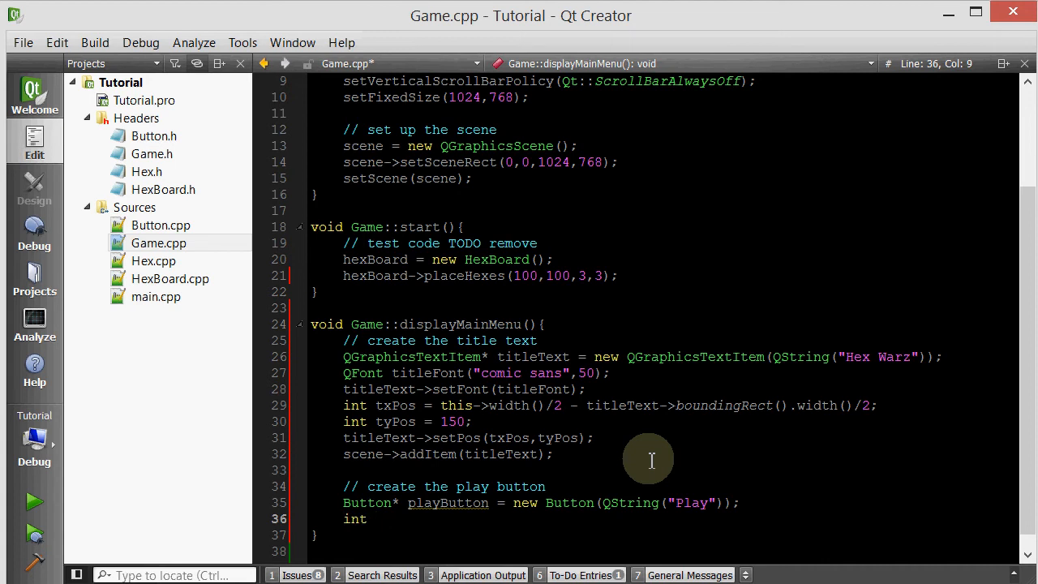
pyautogui.write('bxPos =')
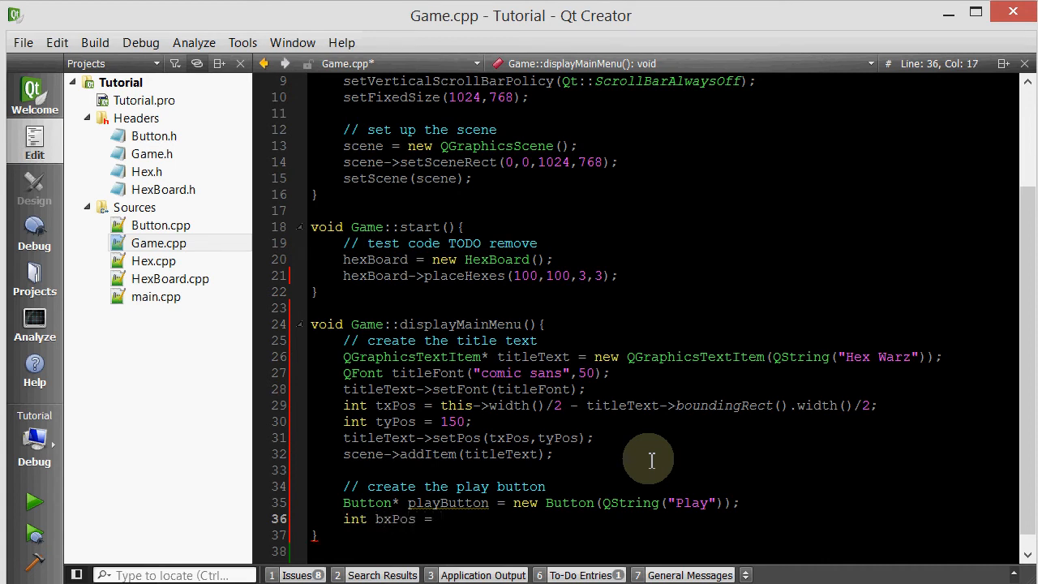
pyautogui.click(441, 519)
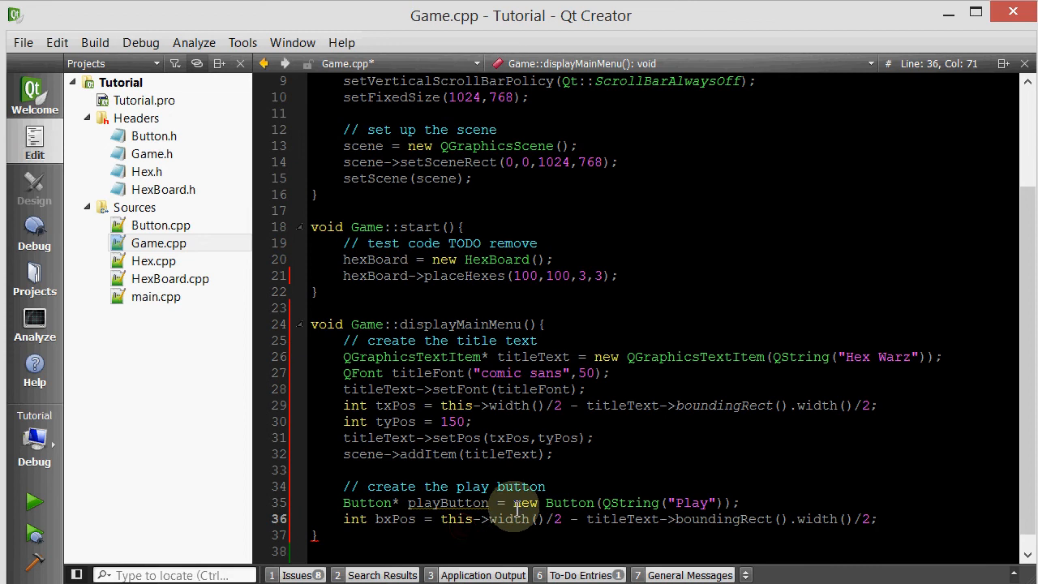
pyautogui.doubleClick(623, 519)
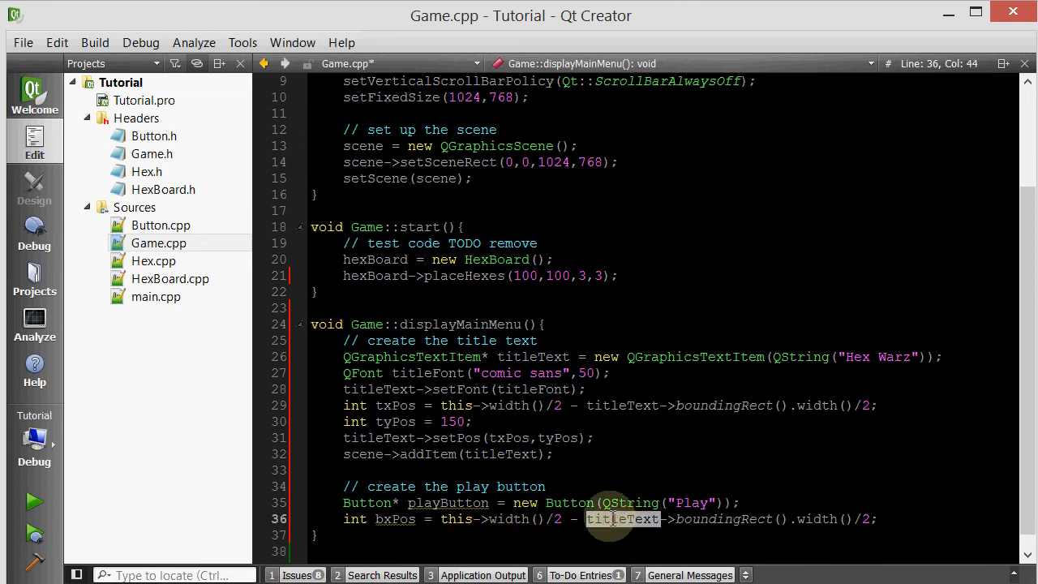
pyautogui.write('playButton')
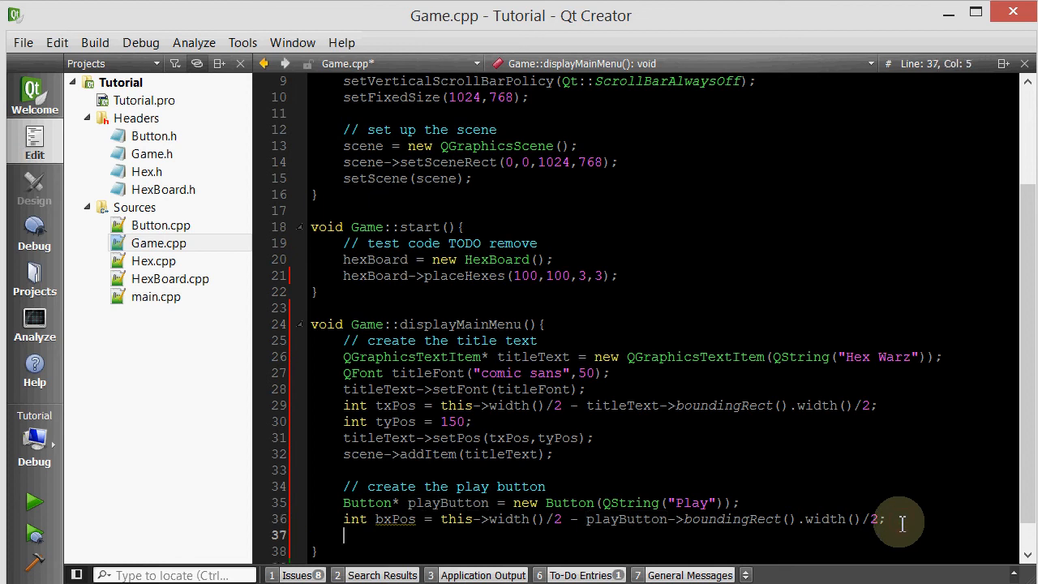
# - Add int byPos = 275 and begin positioning playButton
pyautogui.write('int byP')
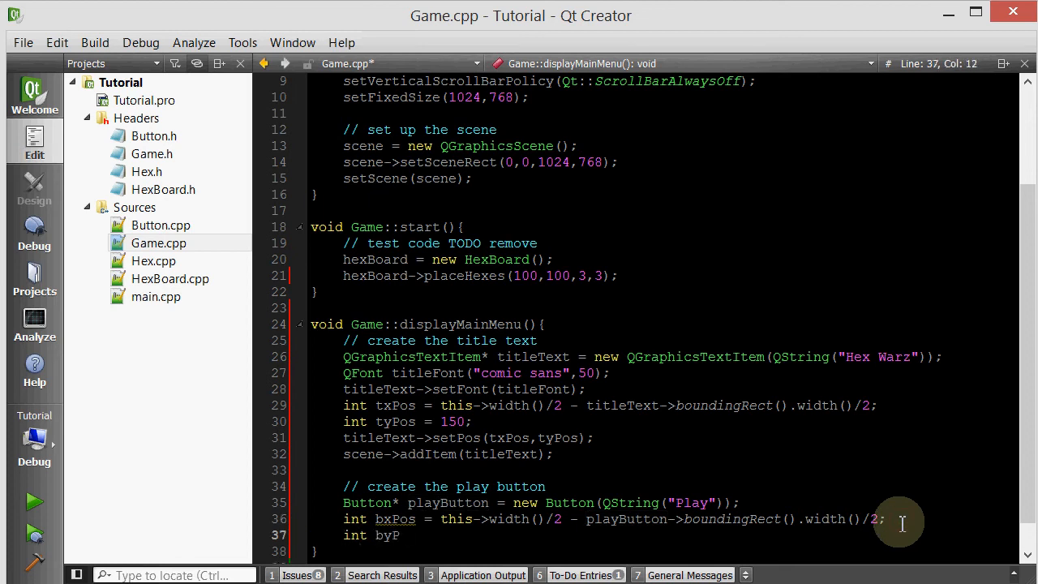
pyautogui.write('os =')
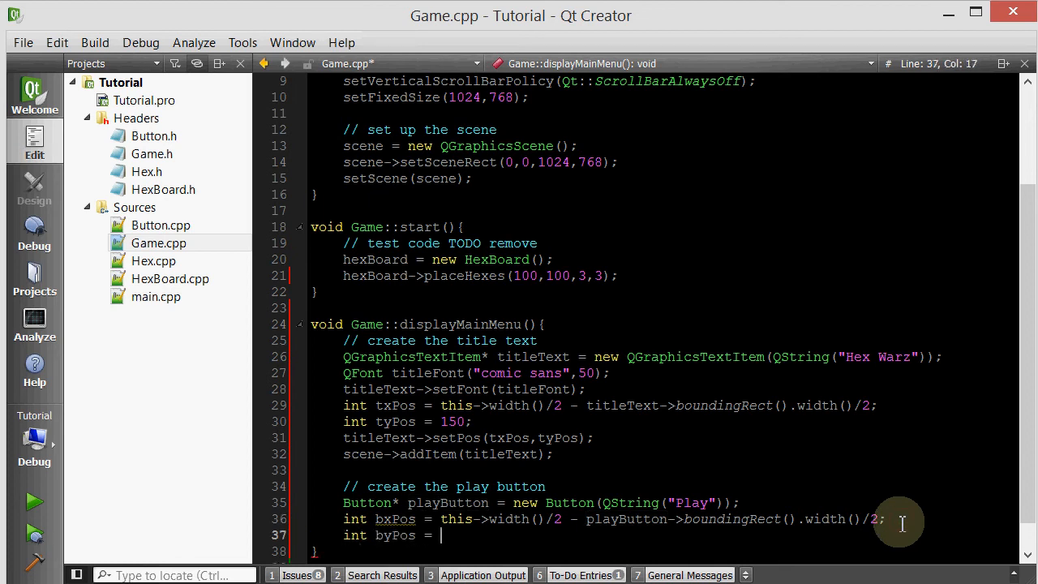
pyautogui.write('275;')
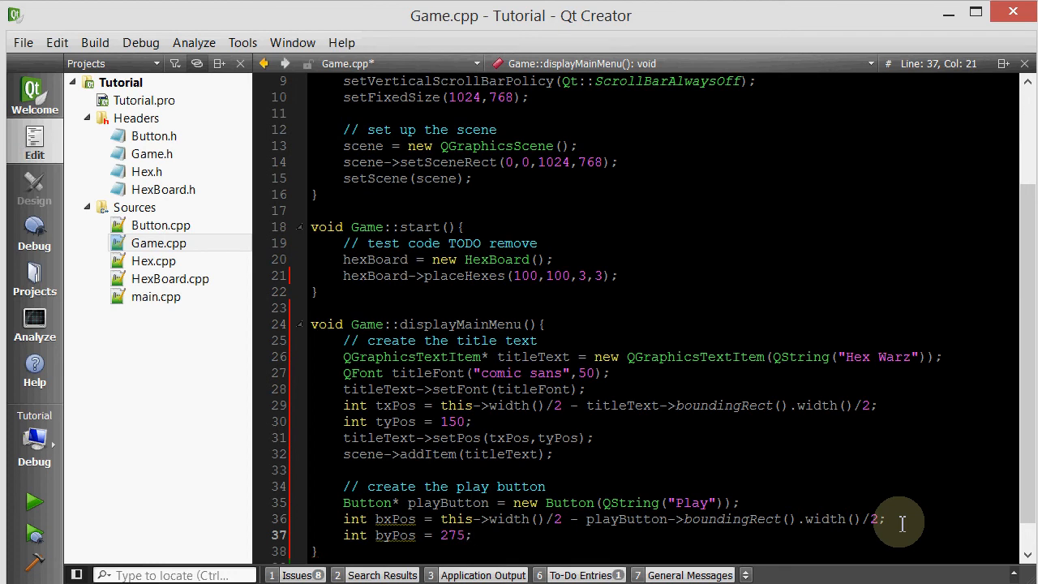
pyautogui.write('playB')
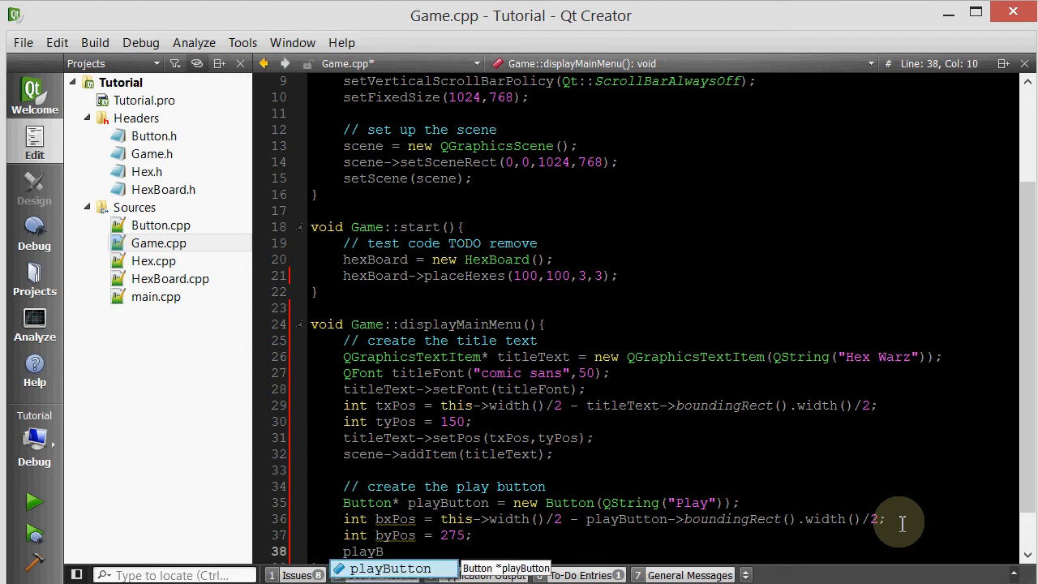
# - Set playButton's position with setPos(bxPos,byPos) and connect its clicked signal to the start() slot
pyautogui.write('Button->setPos(bxPos,byPos);')
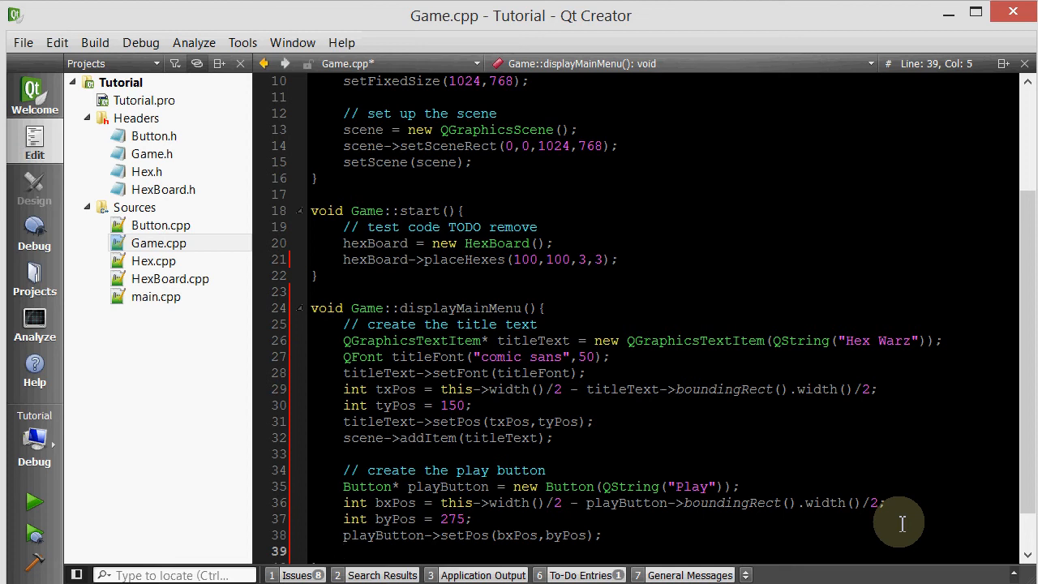
pyautogui.write('connect(playBut')
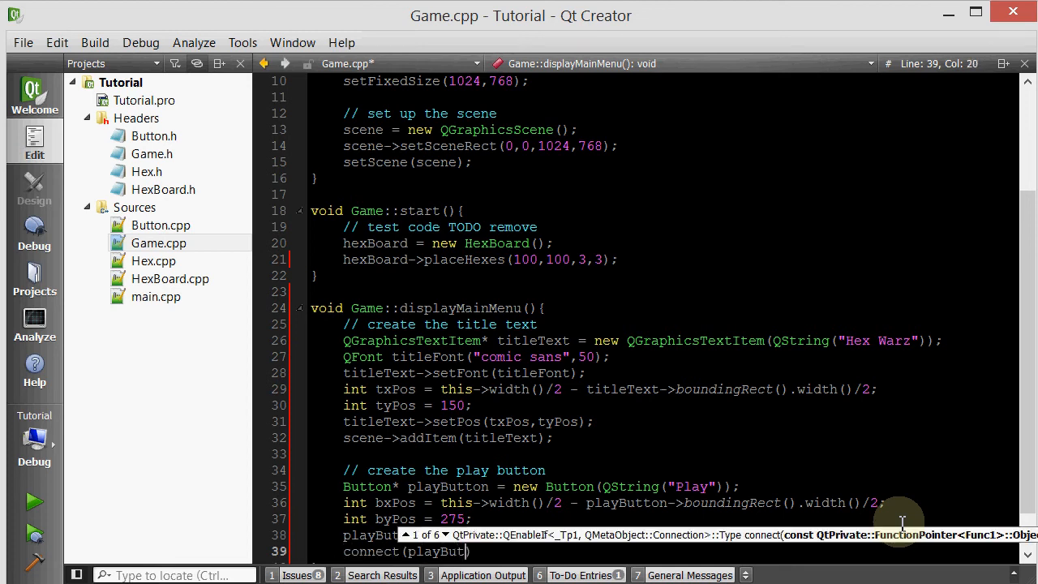
pyautogui.write('s')
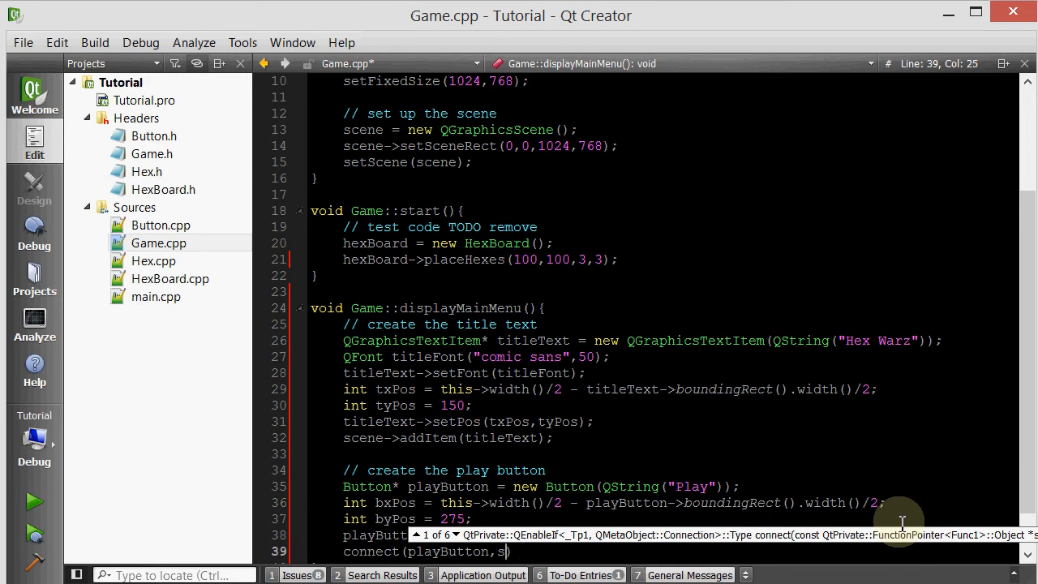
pyautogui.write('SIGNAL(clicked()),this,')
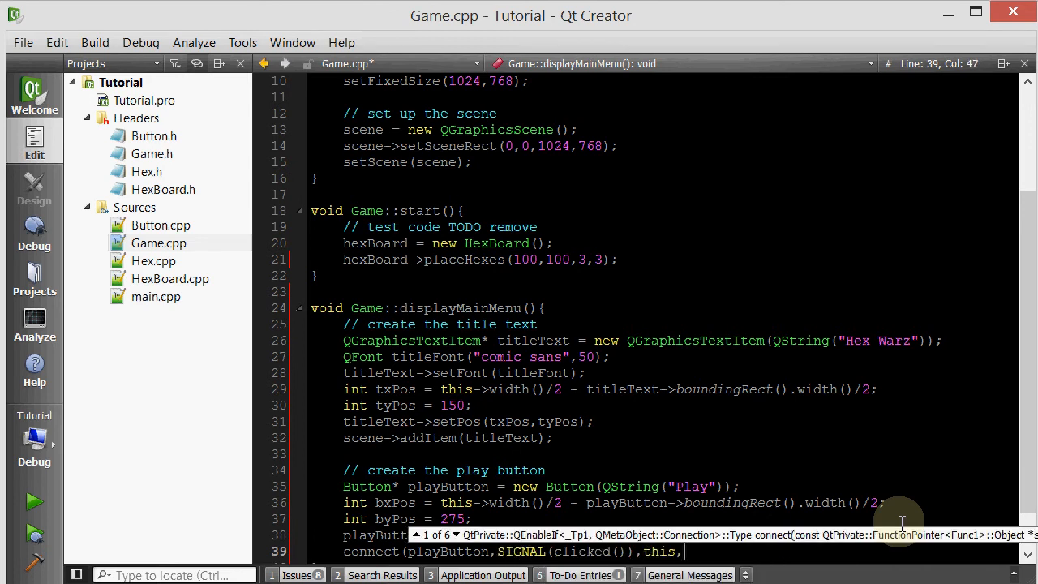
pyautogui.write('SLO')
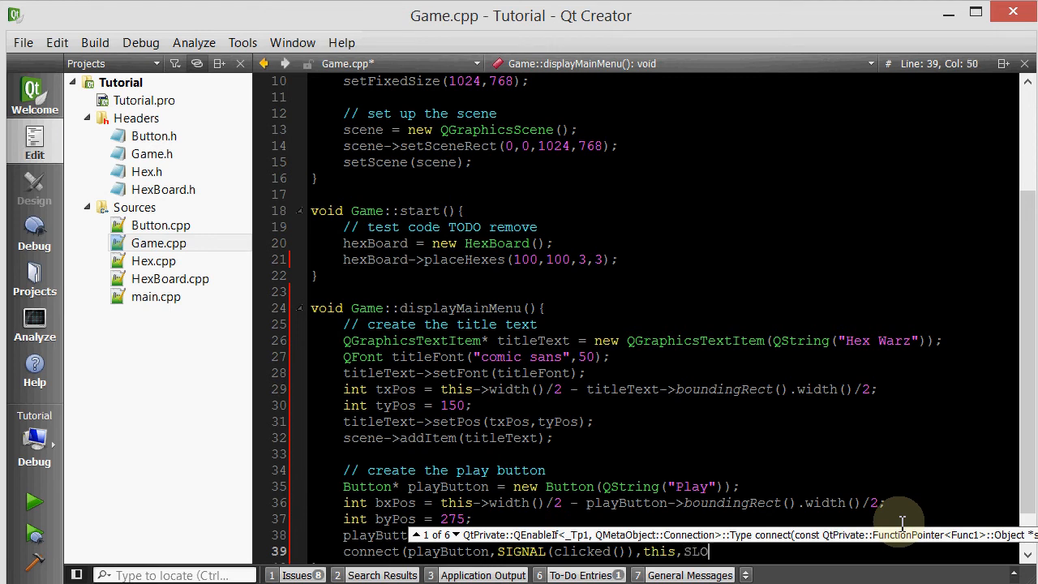
pyautogui.write('T(start())')
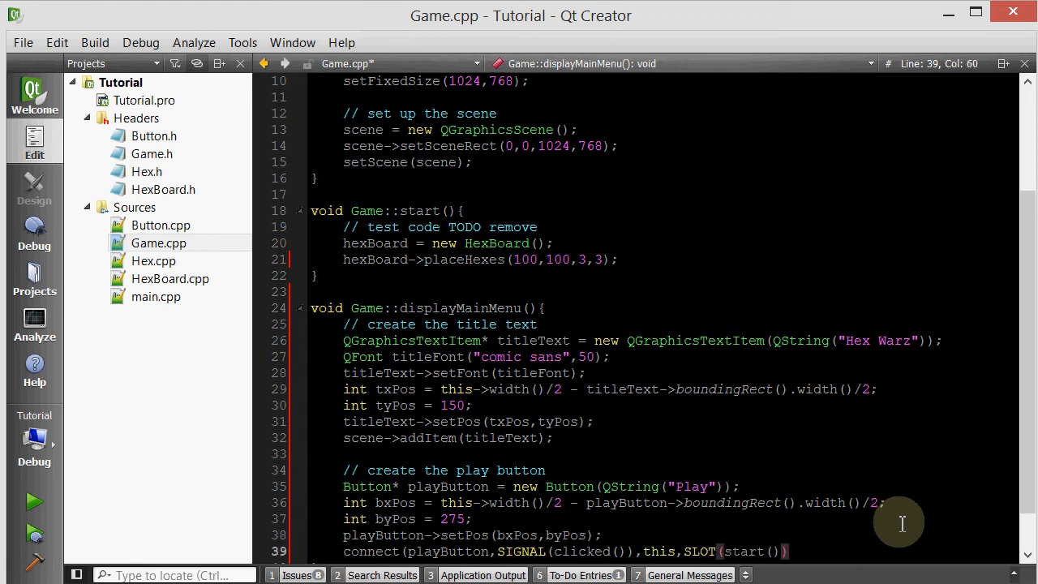
# - Add playButton to the scene and begin a '// create the quit button' comment
pyautogui.scroll(-3)
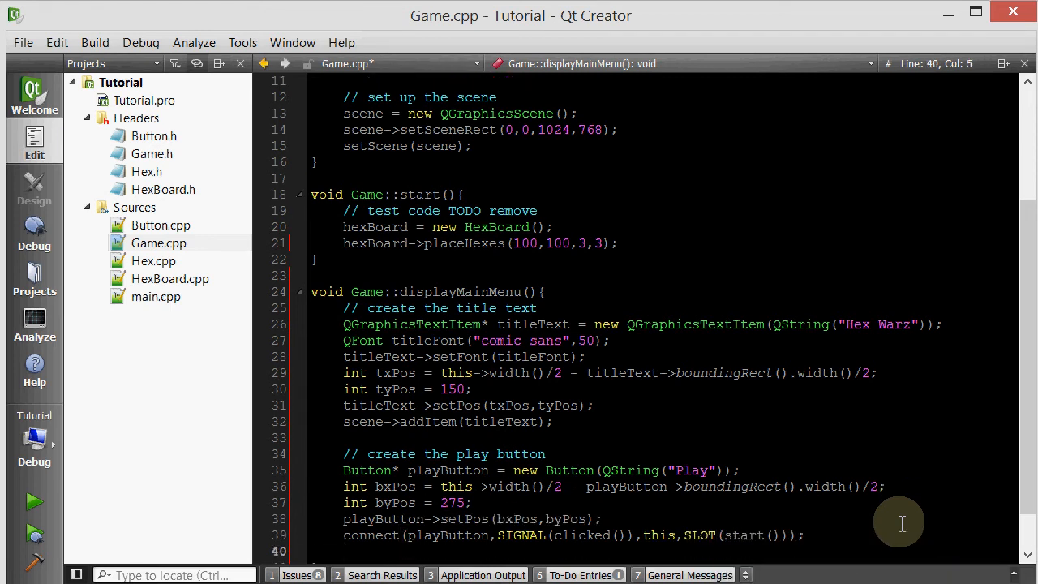
pyautogui.write('scene->addItem(playButton);')
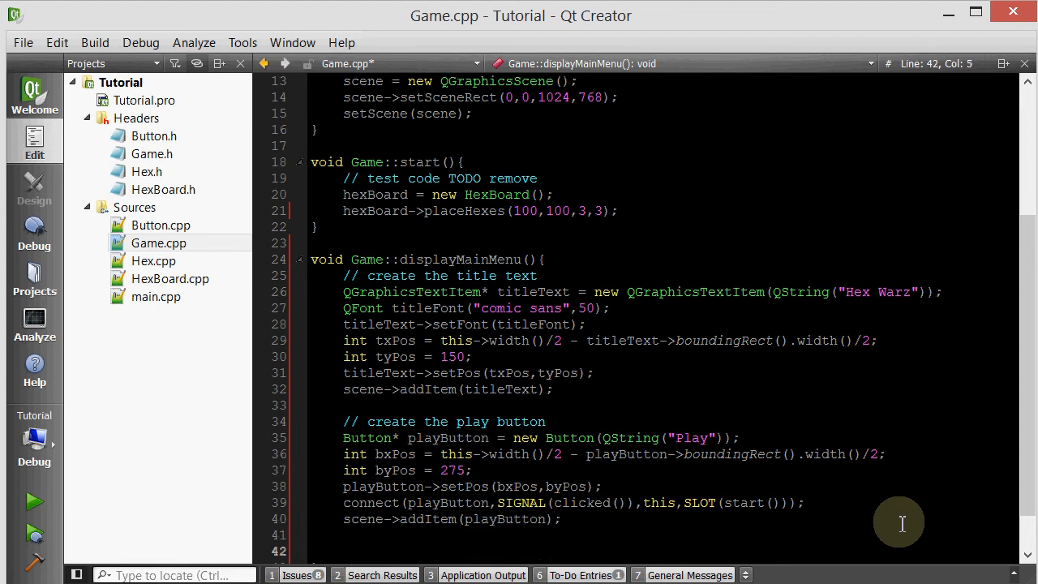
pyautogui.write('// create the')
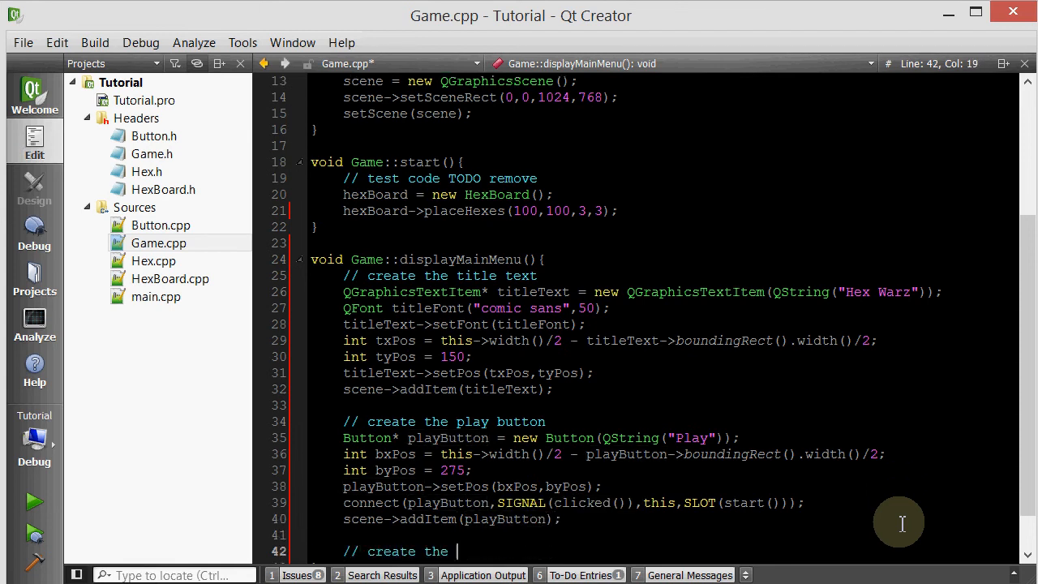
pyautogui.write('quit button')
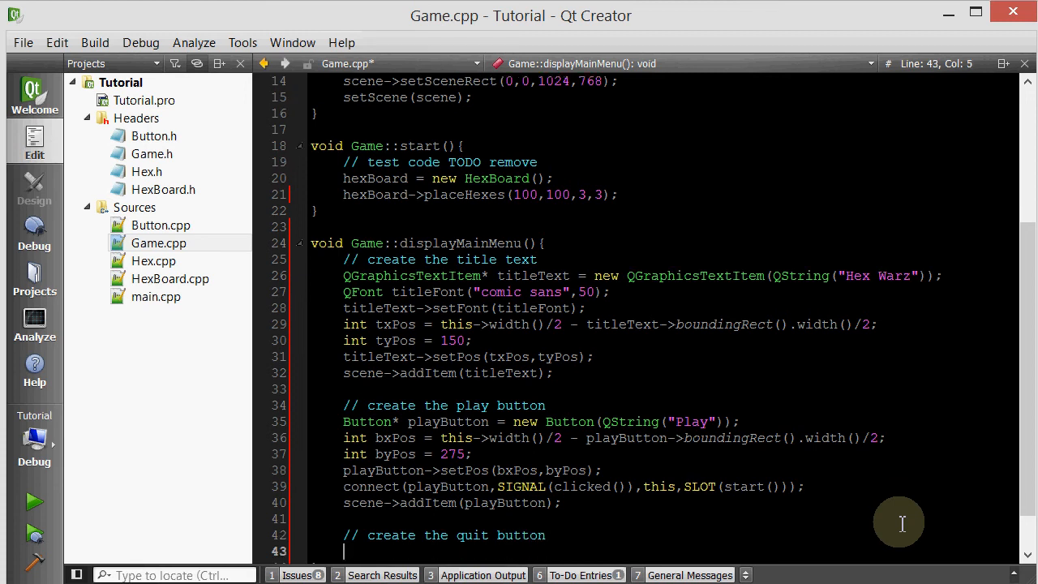
# - Create Button* quitButton = new Button(QString("Quit")) and adapt the copied x-position line into qxPos
pyautogui.write('Button*')
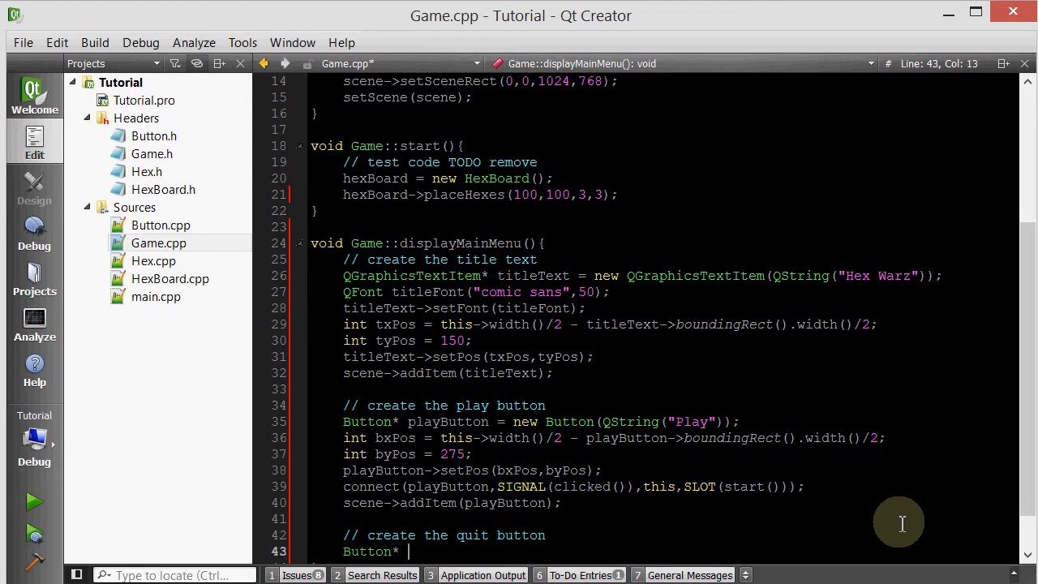
pyautogui.write('quitButton = new Button(QString("Quit"));')
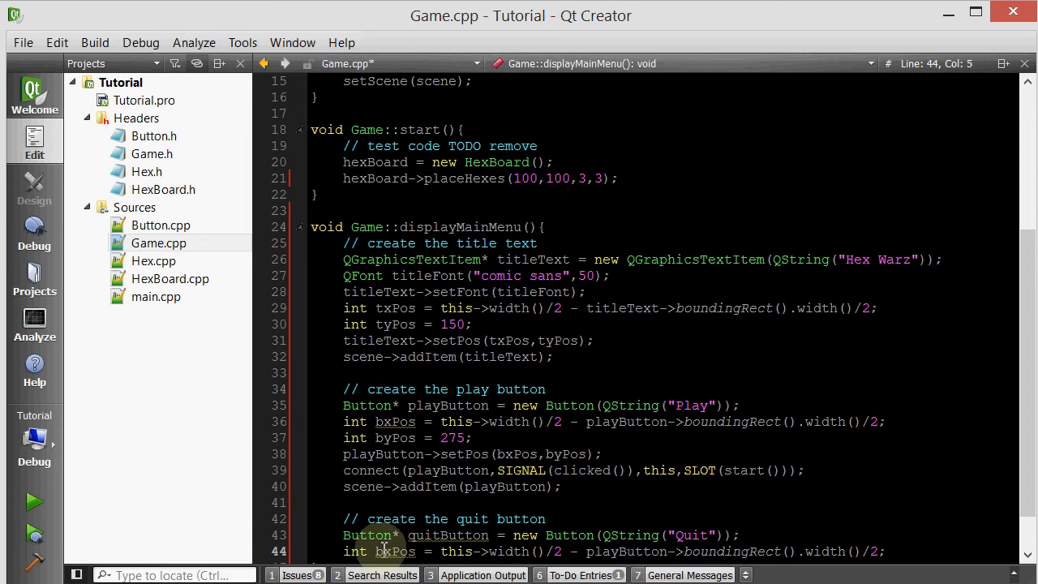
pyautogui.click(392, 552)
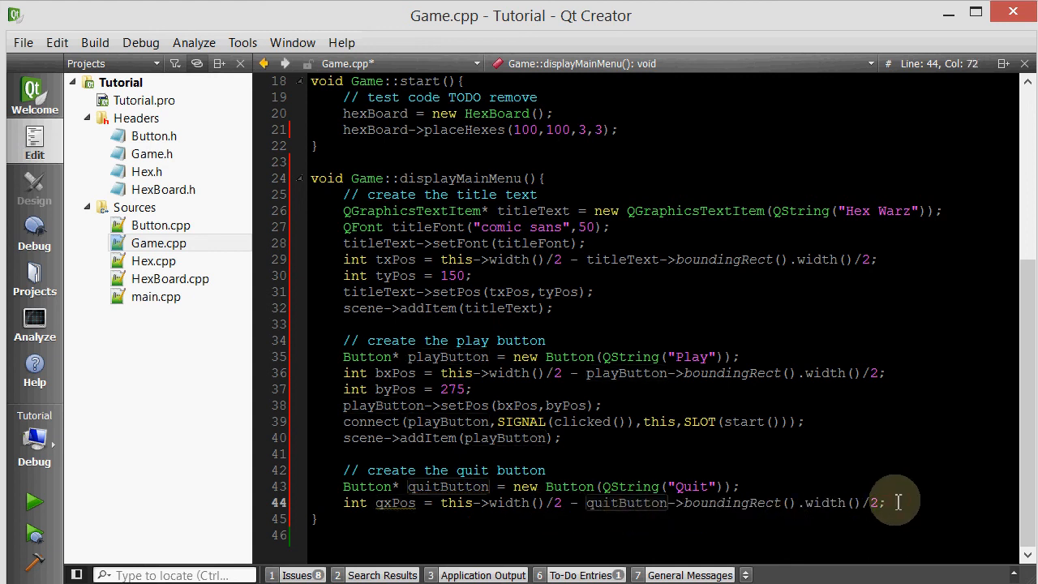
# - Add int qyPos = 350 and position the button with quitButton->setPos(qxPos,qyPos)
pyautogui.write('int qyP')
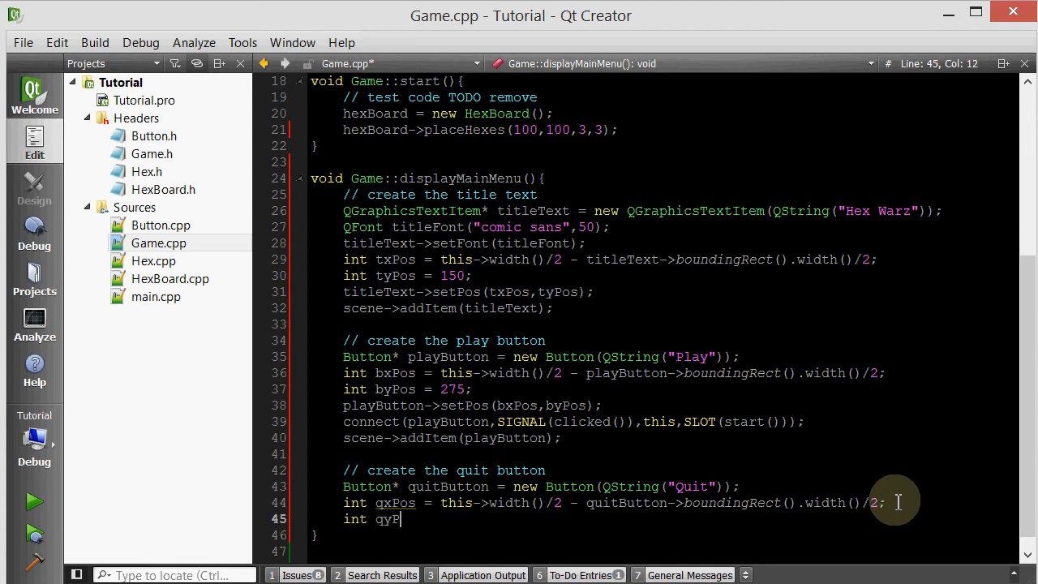
pyautogui.write('Pos =')
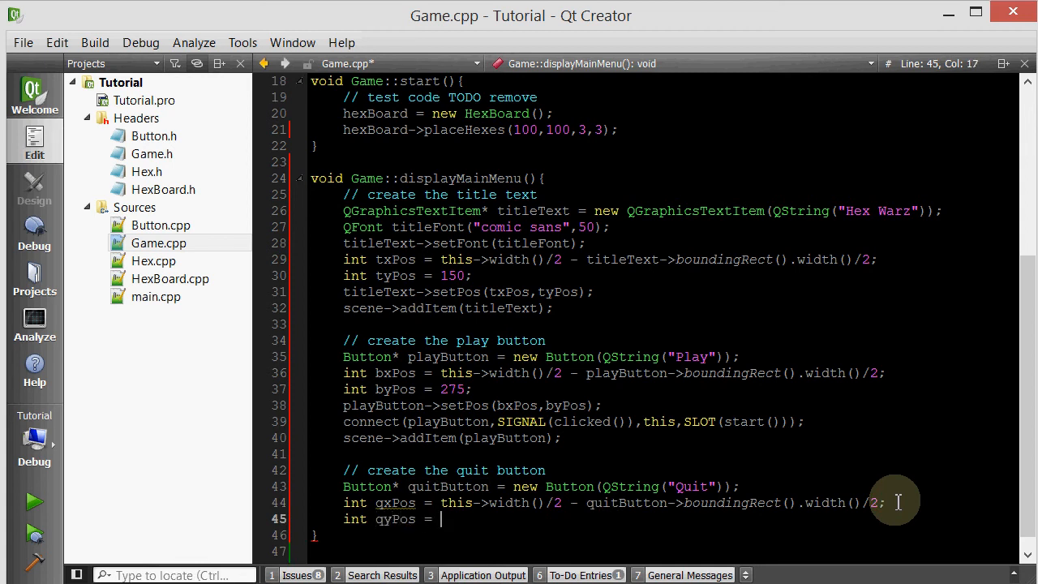
pyautogui.write('350;')
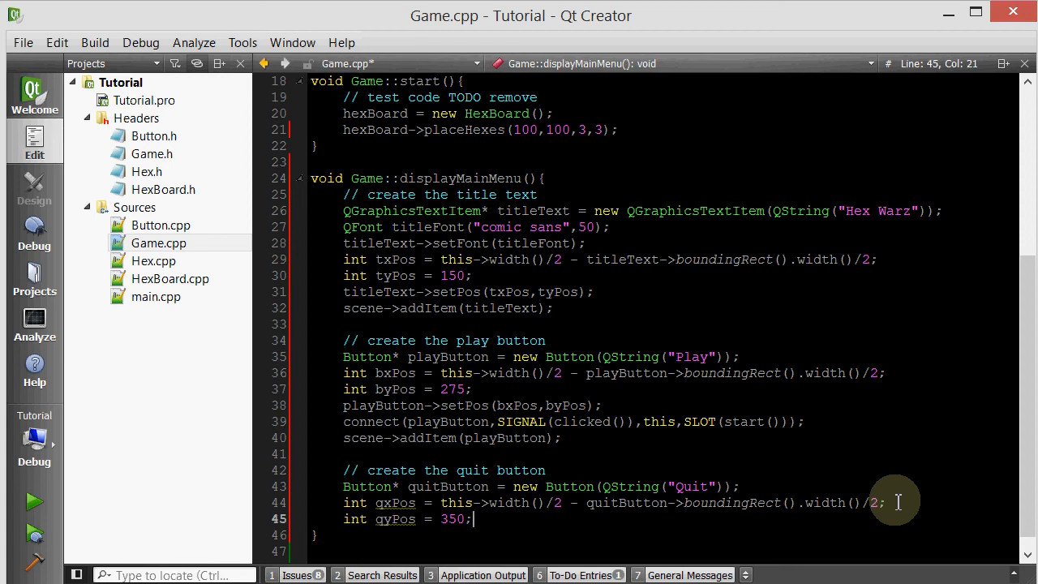
pyautogui.write('quitButton->setPo')
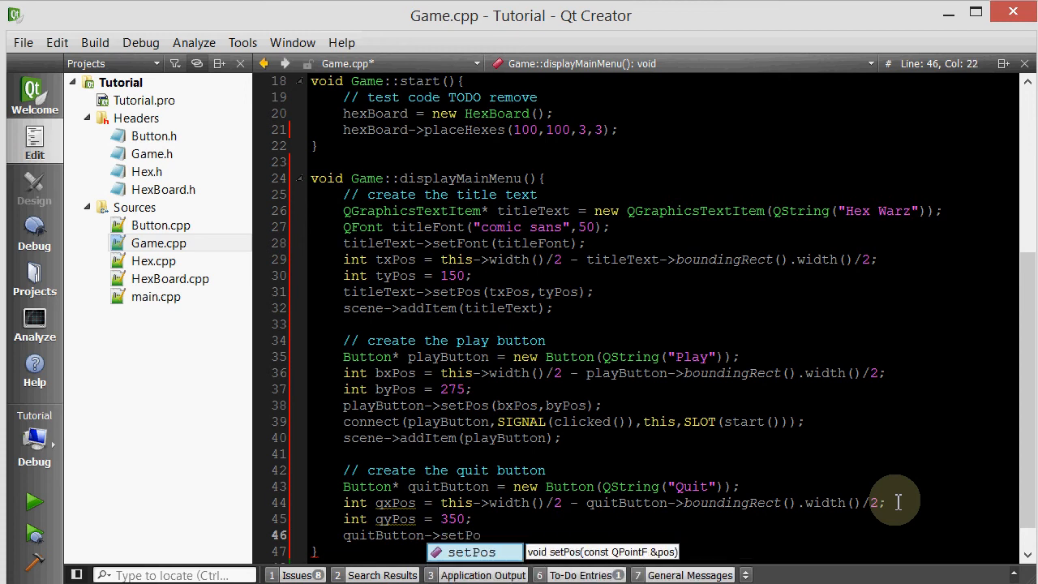
pyautogui.write('s(qx);')
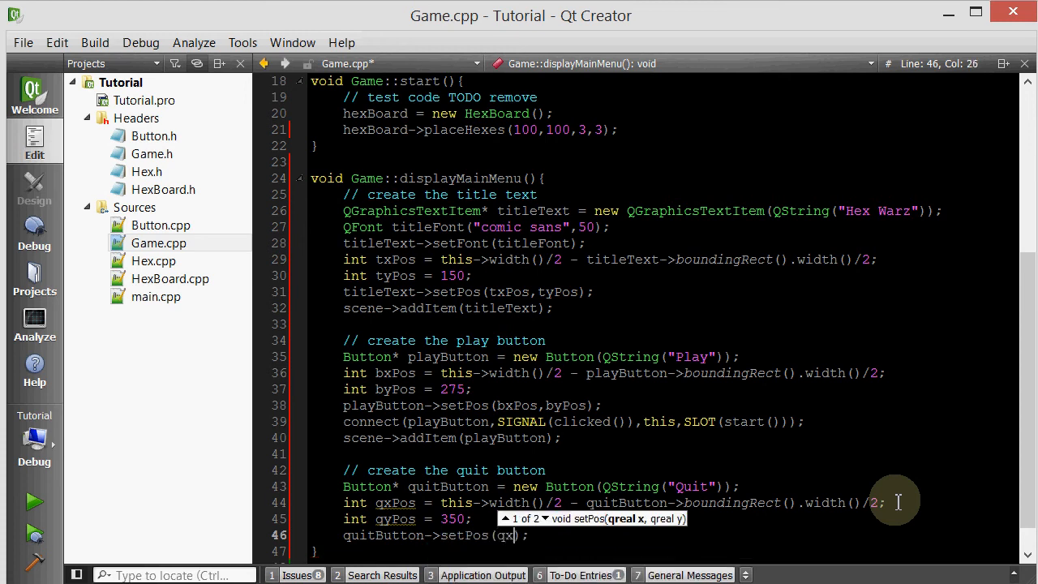
pyautogui.write(',qyPos')
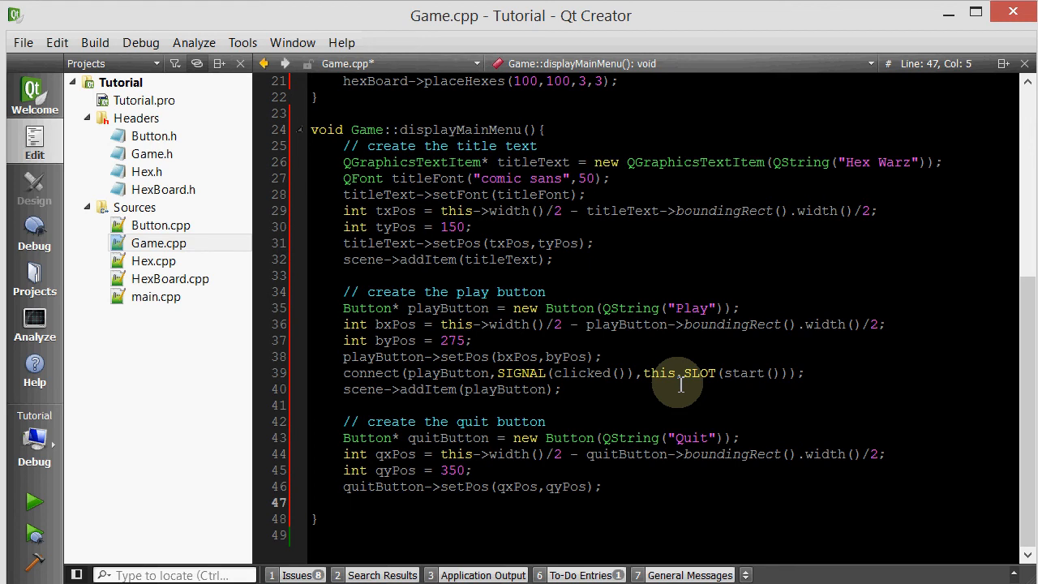
# - Connect quitButton's clicked signal to the close() slot
pyautogui.write('connc')
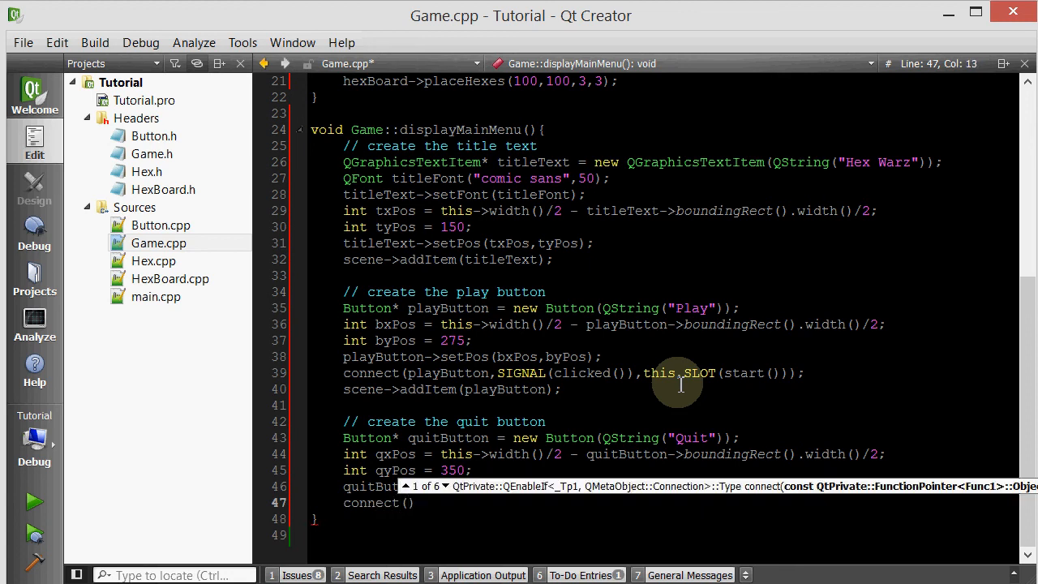
pyautogui.write('quitButton,')
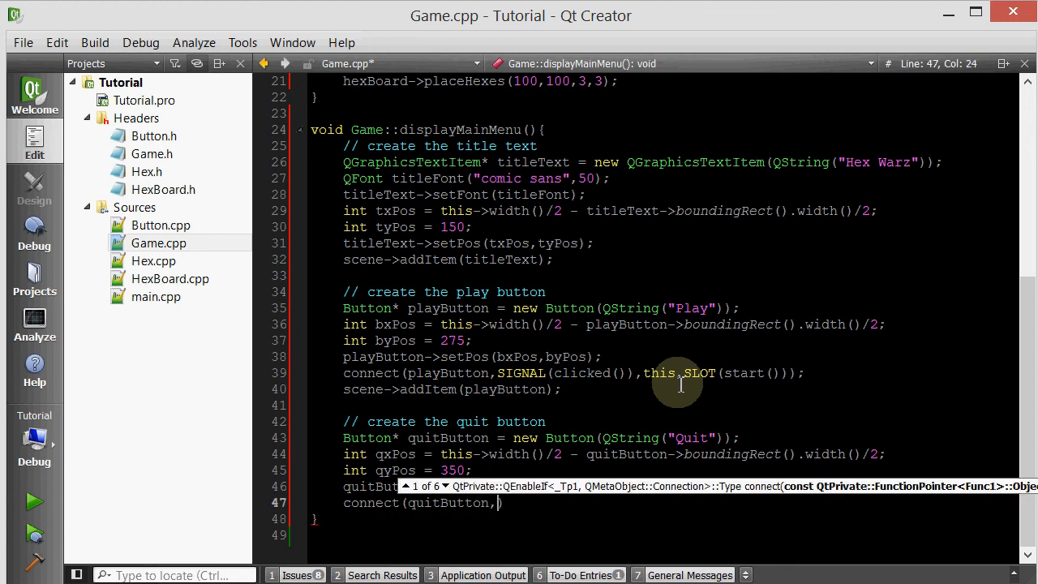
pyautogui.write('SIGNAL(clicked(')
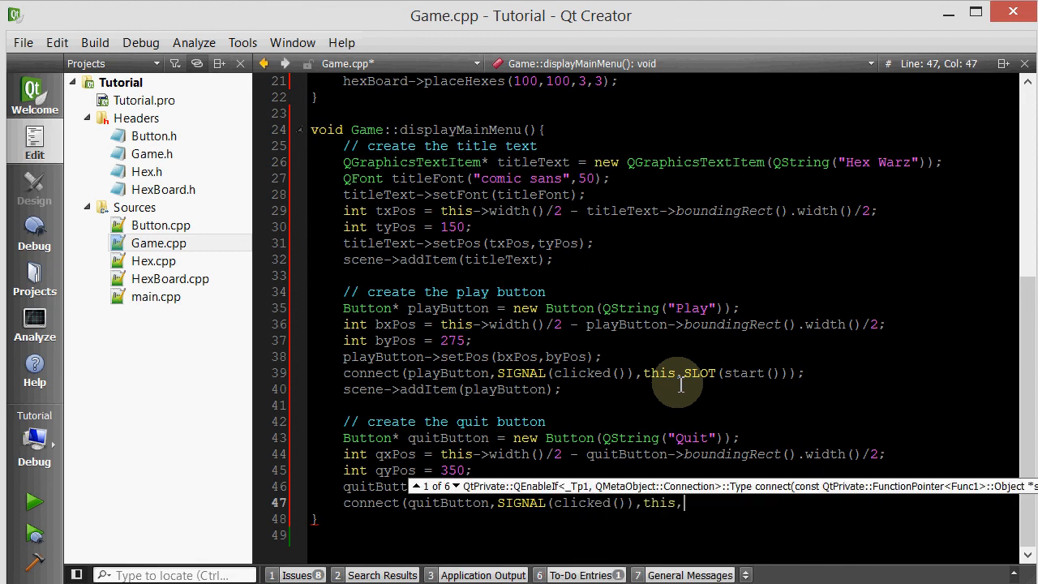
pyautogui.write('SLOT()')
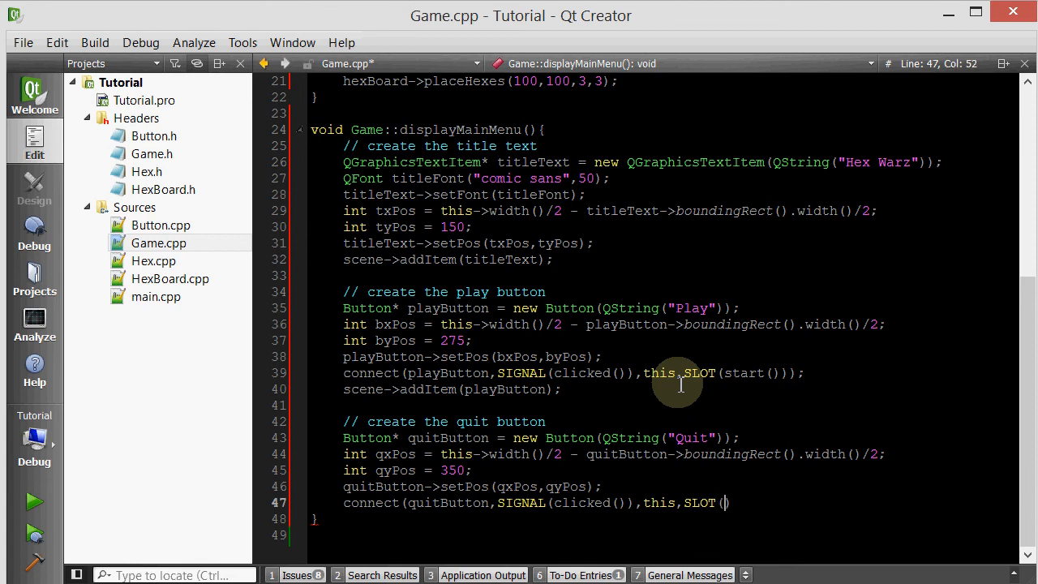
pyautogui.write('close()));')
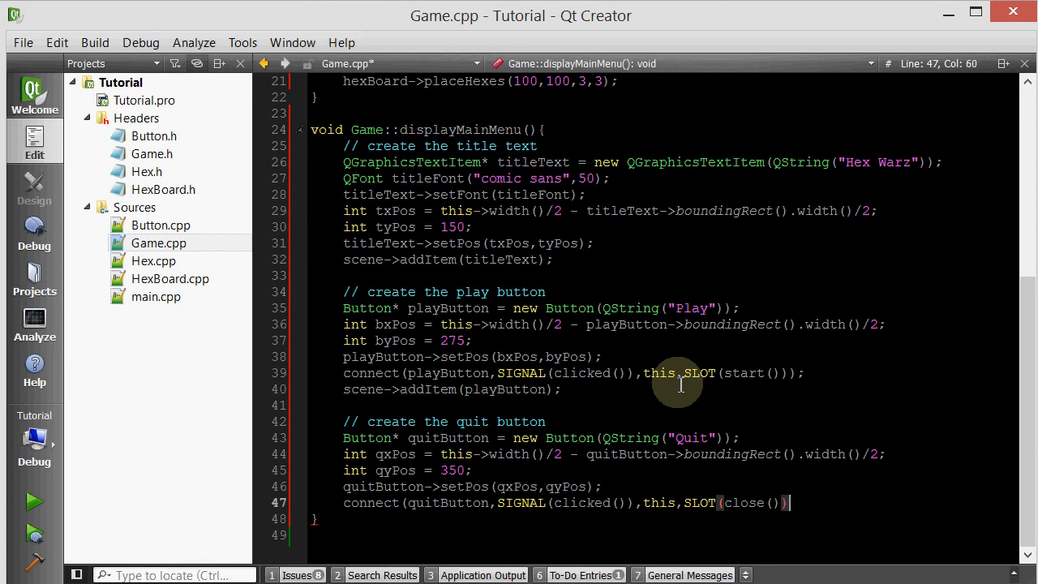
# - Add quitButton to the scene and switch back to main.cpp
pyautogui.write('sce')
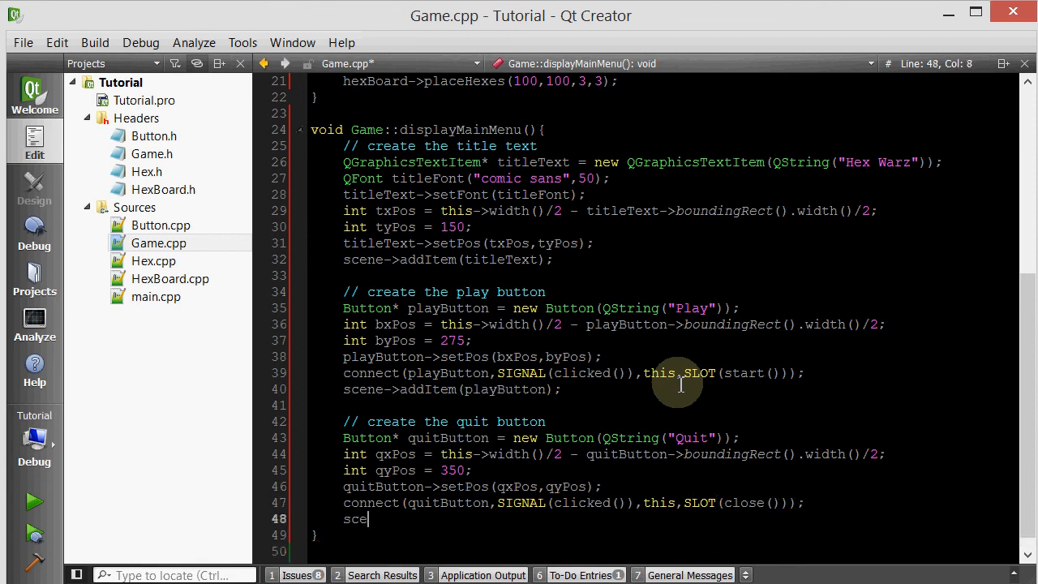
pyautogui.write('ne->addItem(quitButton);')
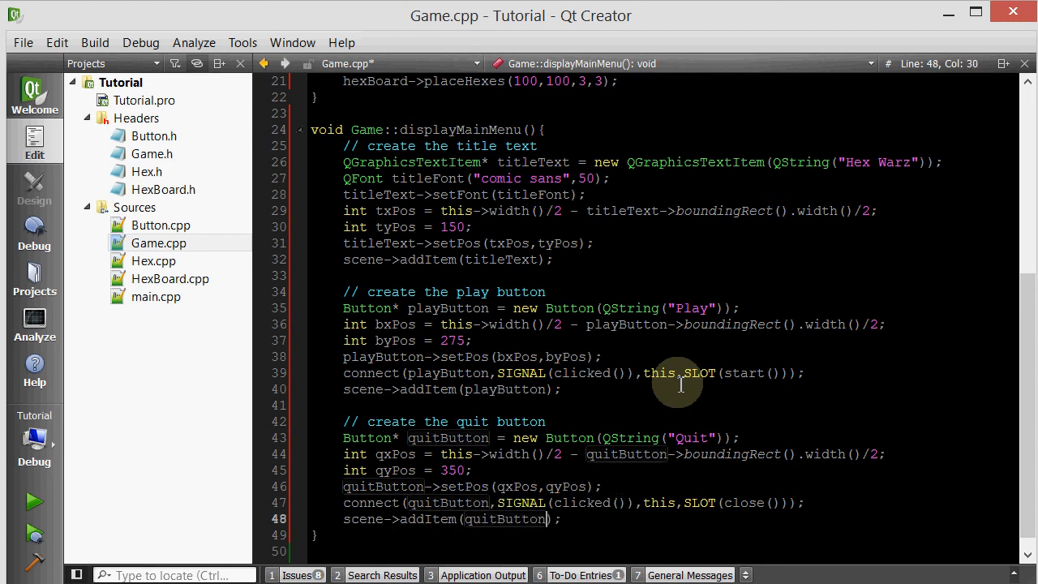
pyautogui.click(95, 42)
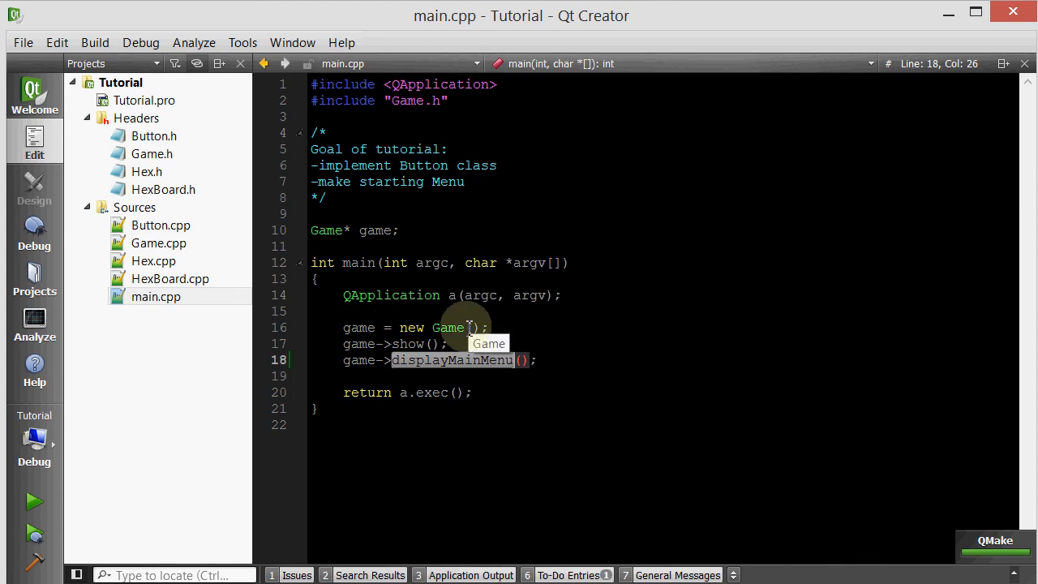
pyautogui.moveTo(458, 360)
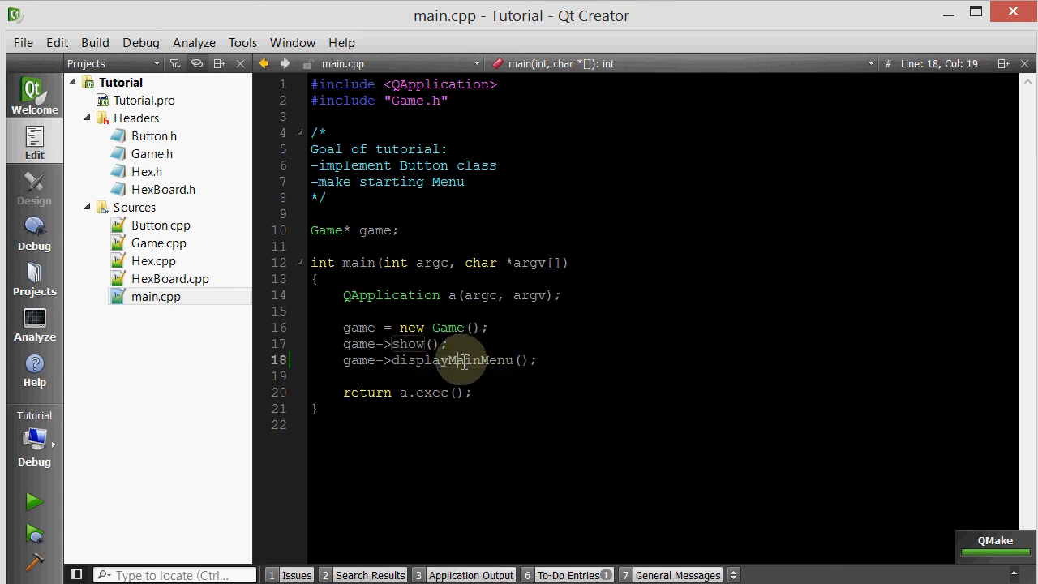
# - Jump from the displayMainMenu call in main.cpp to its definition in Game.cpp
pyautogui.rightClick(458, 360)
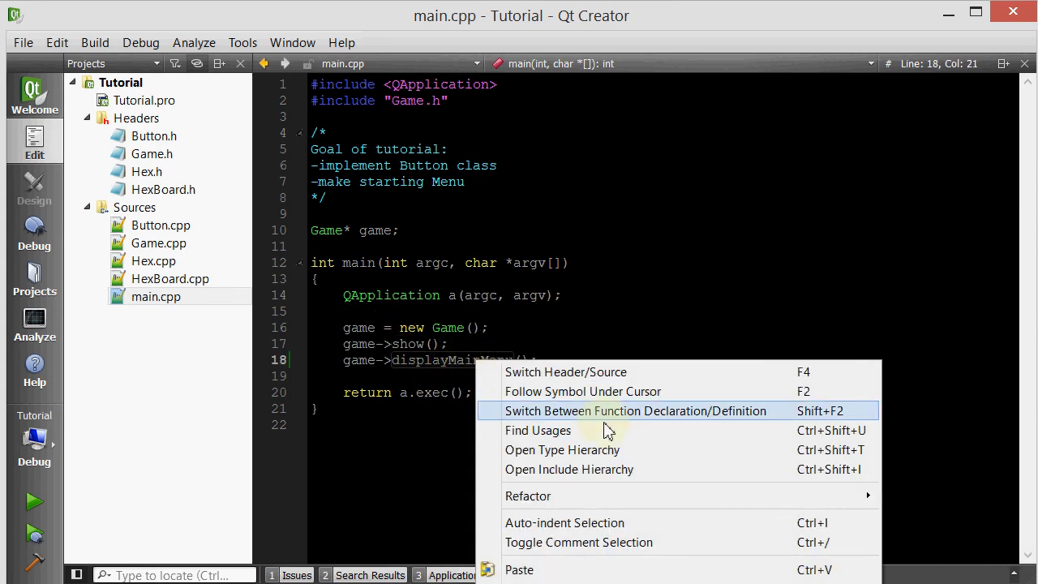
pyautogui.click(636, 410)
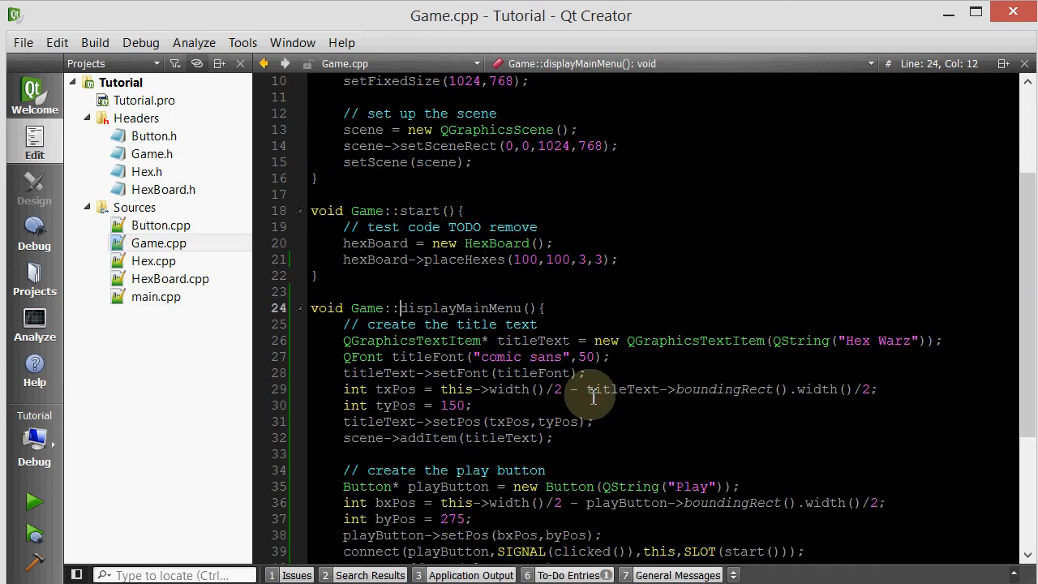
# - Review the menu code and place the insertion point at the top of Game::start()
pyautogui.scroll(-3)
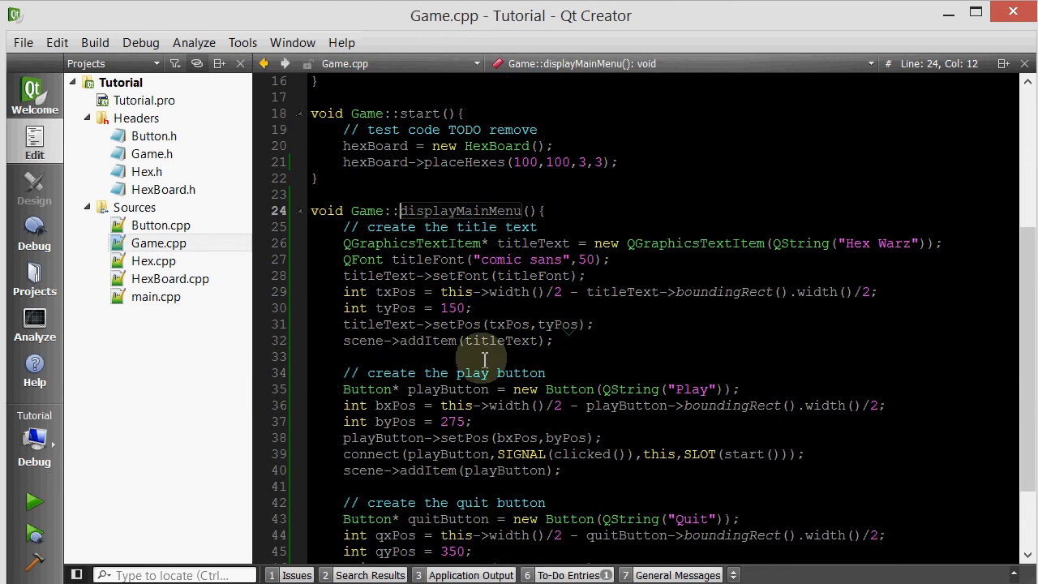
pyautogui.scroll(-3)
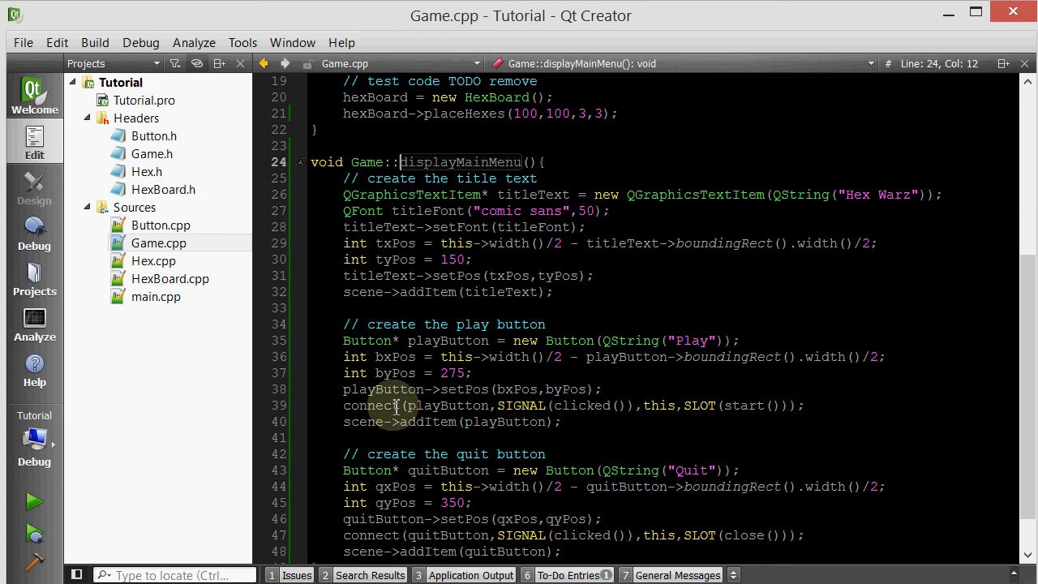
pyautogui.scroll(-3)
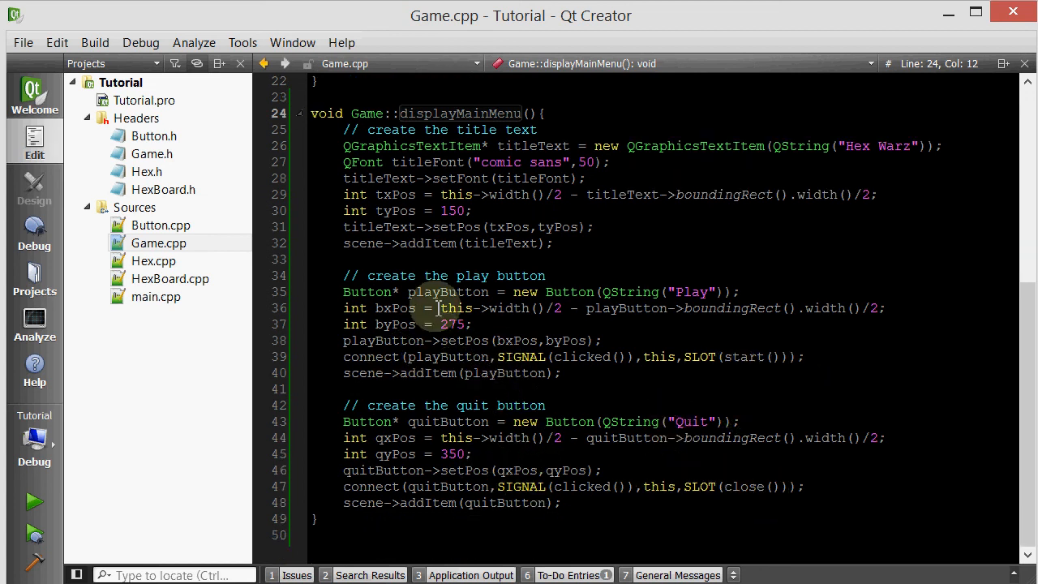
pyautogui.click(743, 357)
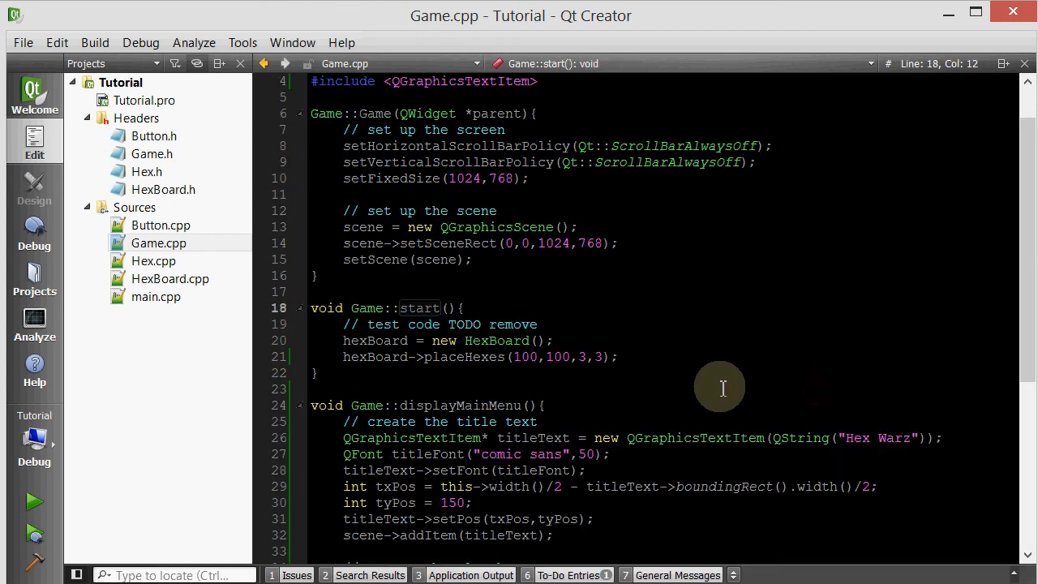
pyautogui.moveTo(461, 357)
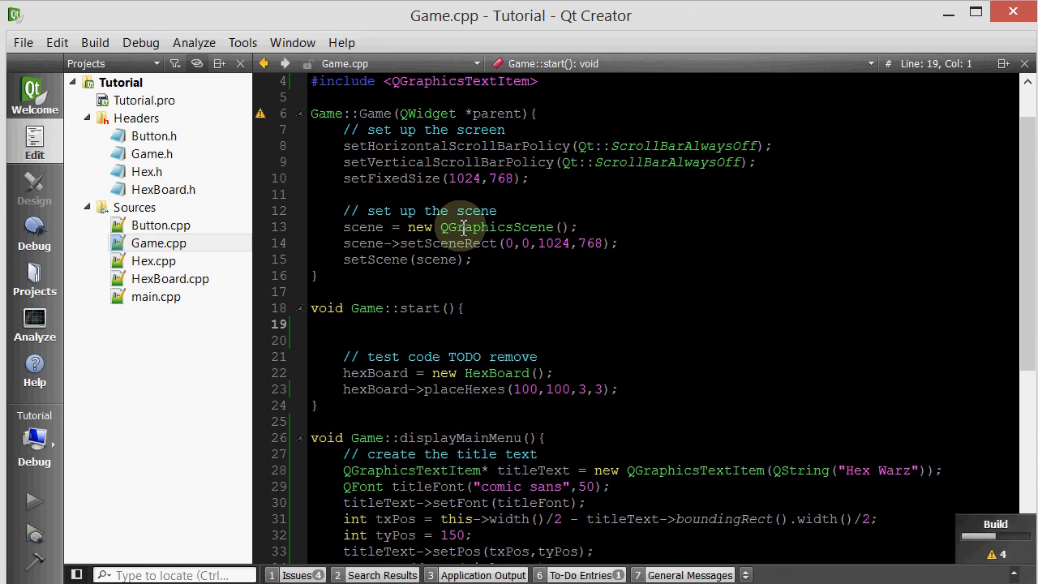
pyautogui.click(34, 501)
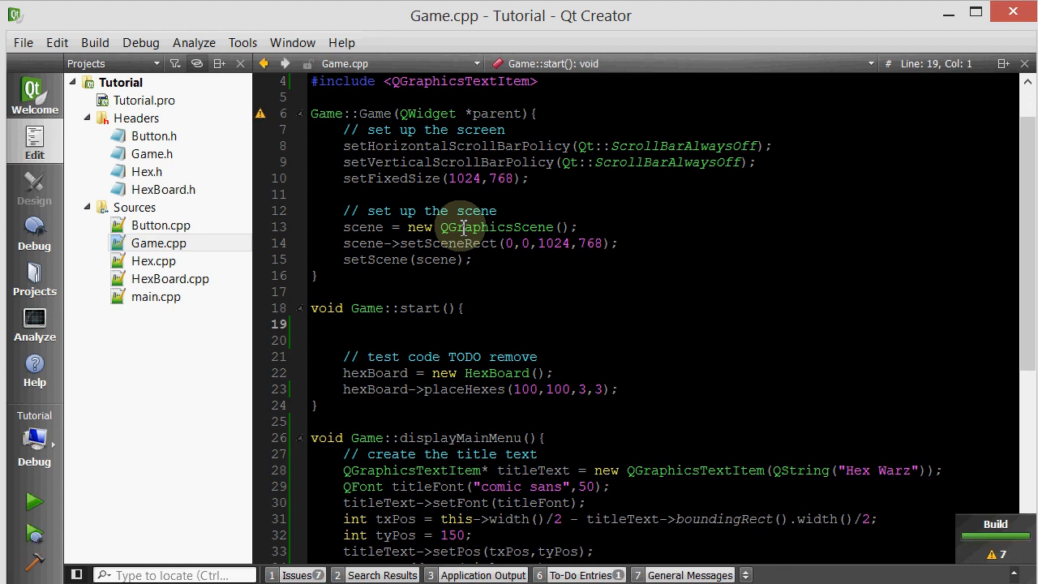
pyautogui.click(34, 500)
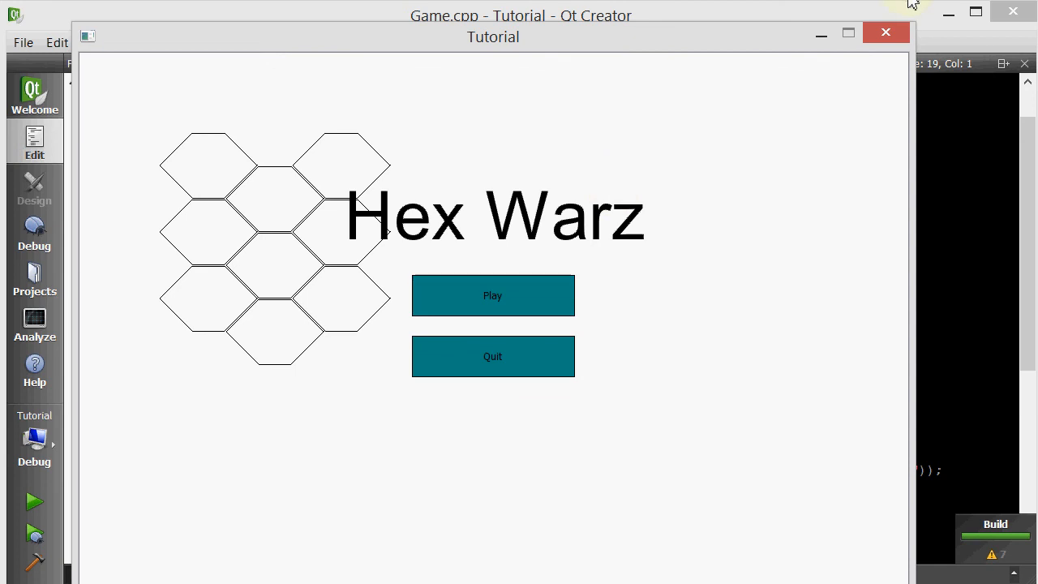
pyautogui.click(886, 33)
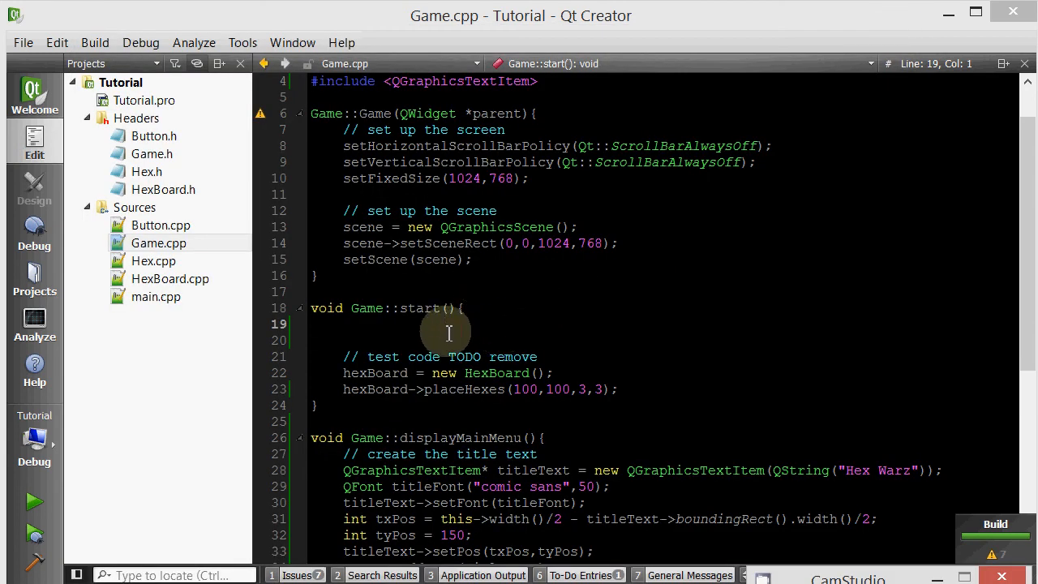
# - Begin start() with a '// clear the screen' comment and scene->clear();, then save Game.cpp
pyautogui.write('// clear the screen')
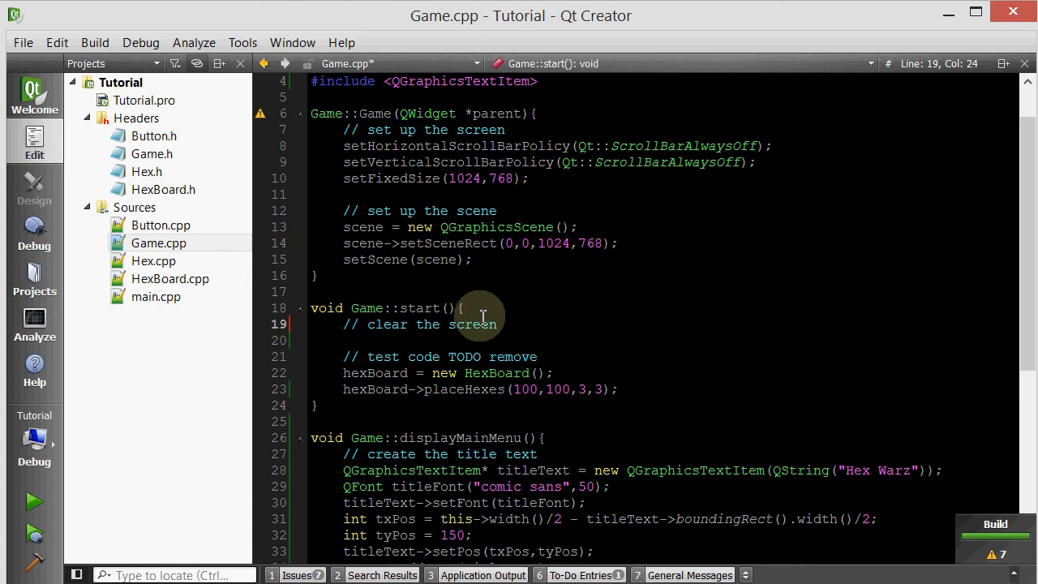
pyautogui.press('Return')
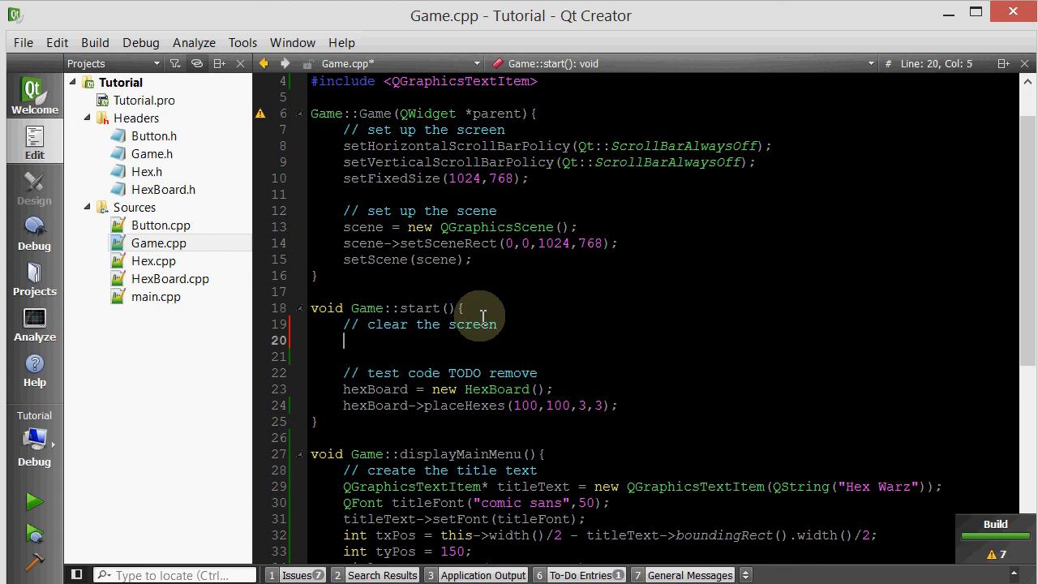
pyautogui.write('scene->clear();')
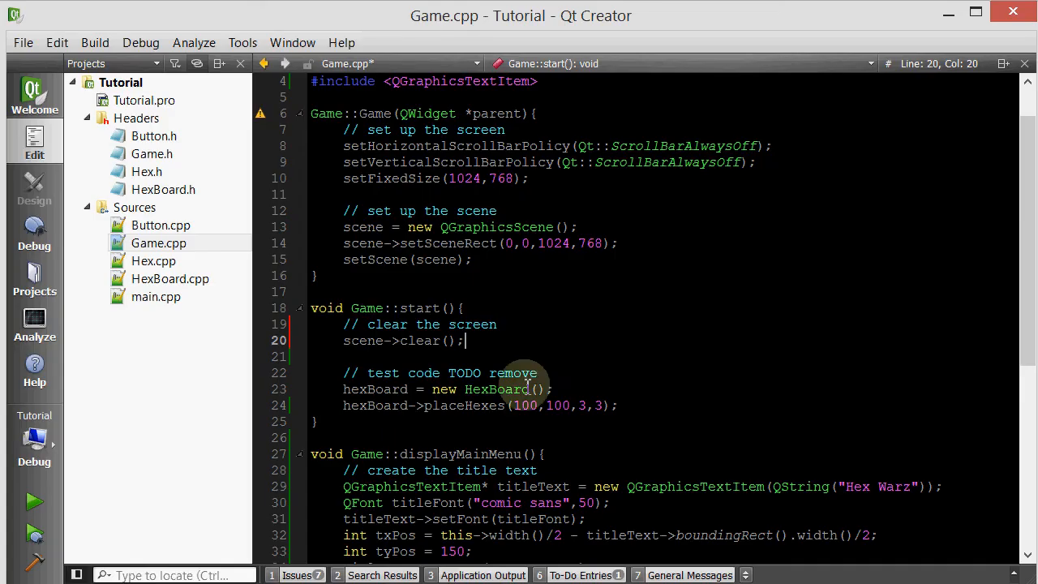
pyautogui.press('ctrl+s')
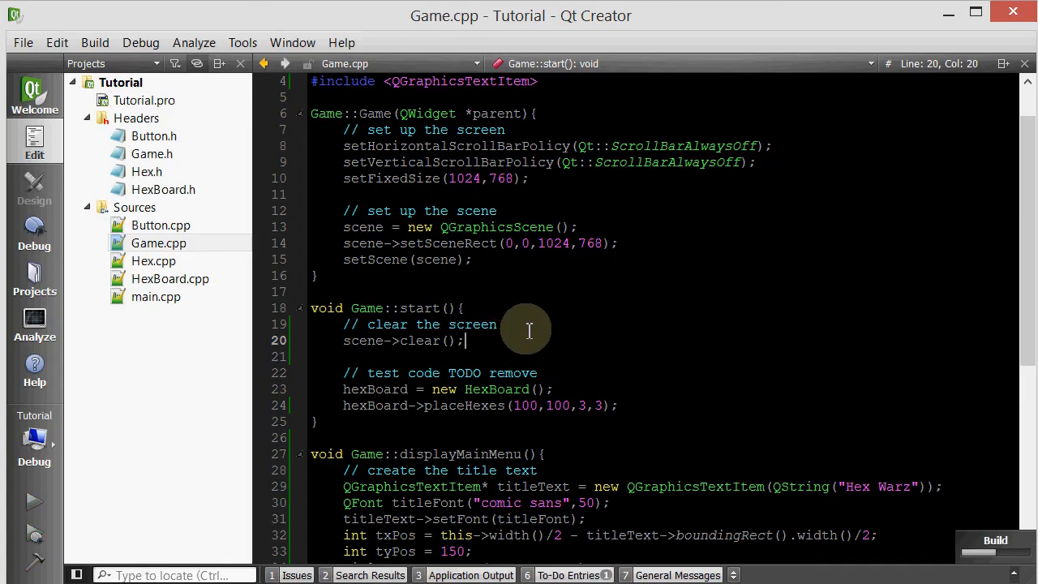
pyautogui.click(34, 500)
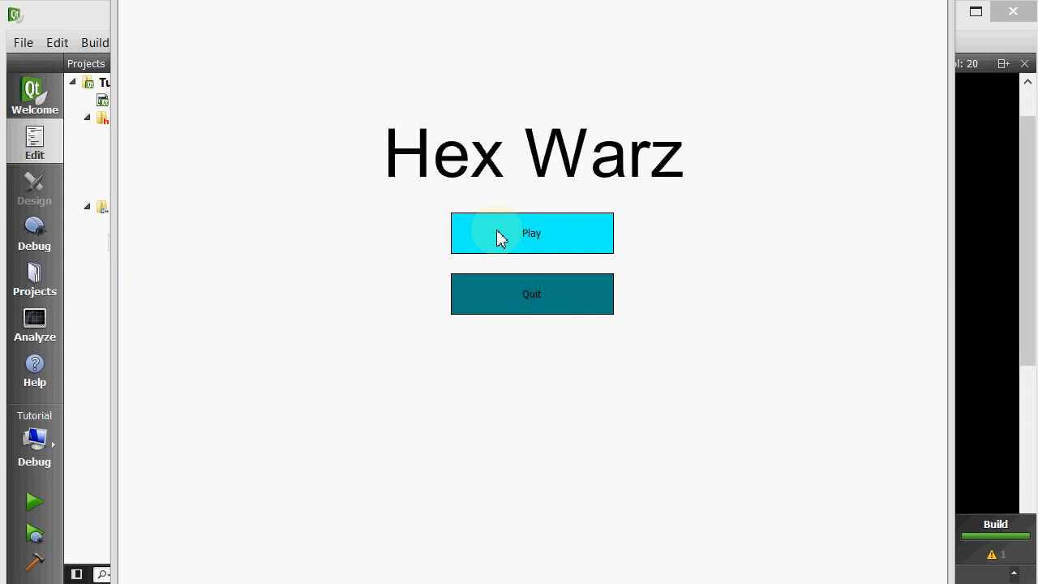
pyautogui.moveTo(519, 311)
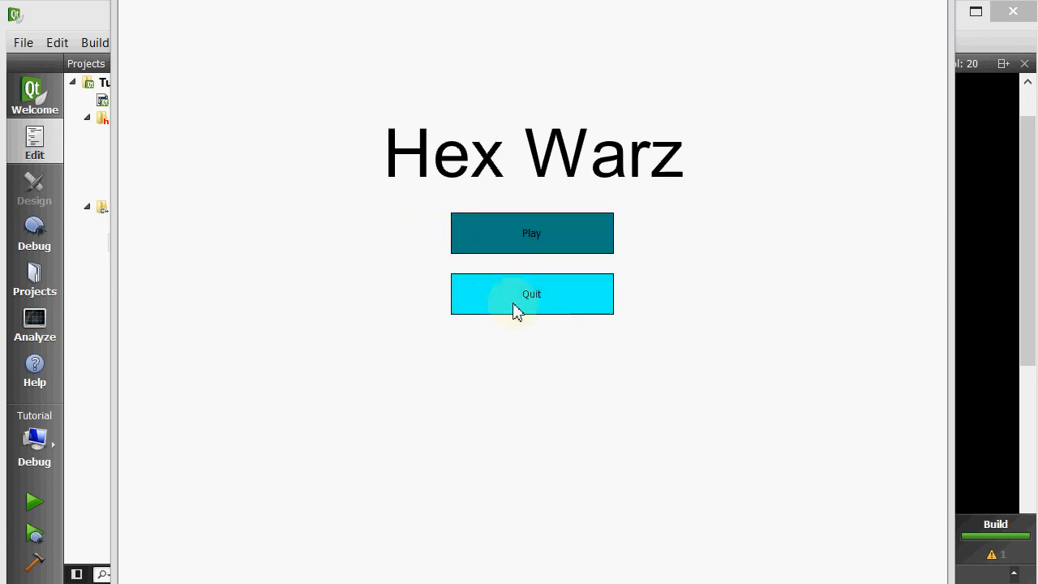
pyautogui.moveTo(406, 282)
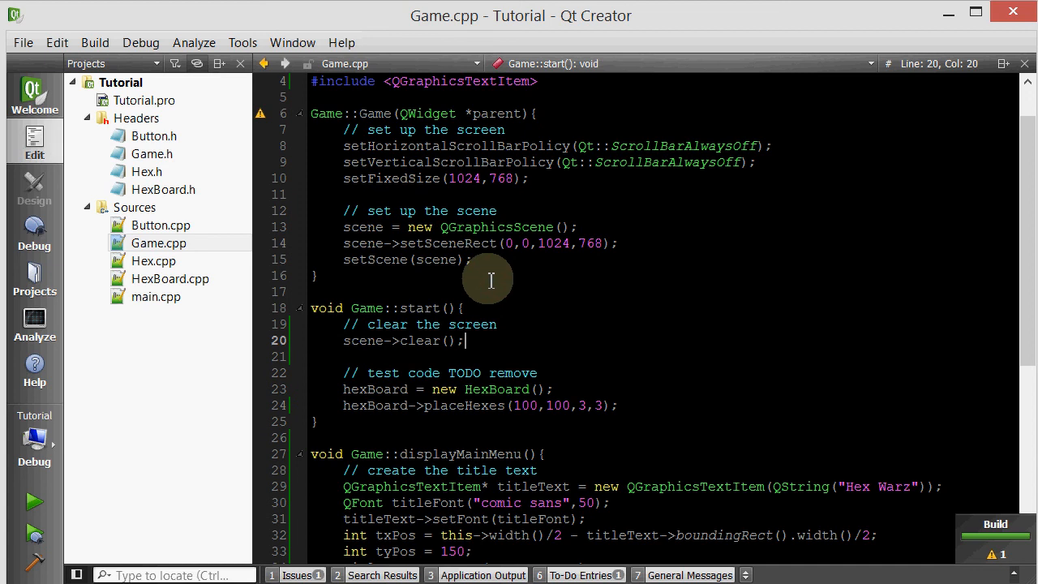
pyautogui.click(34, 502)
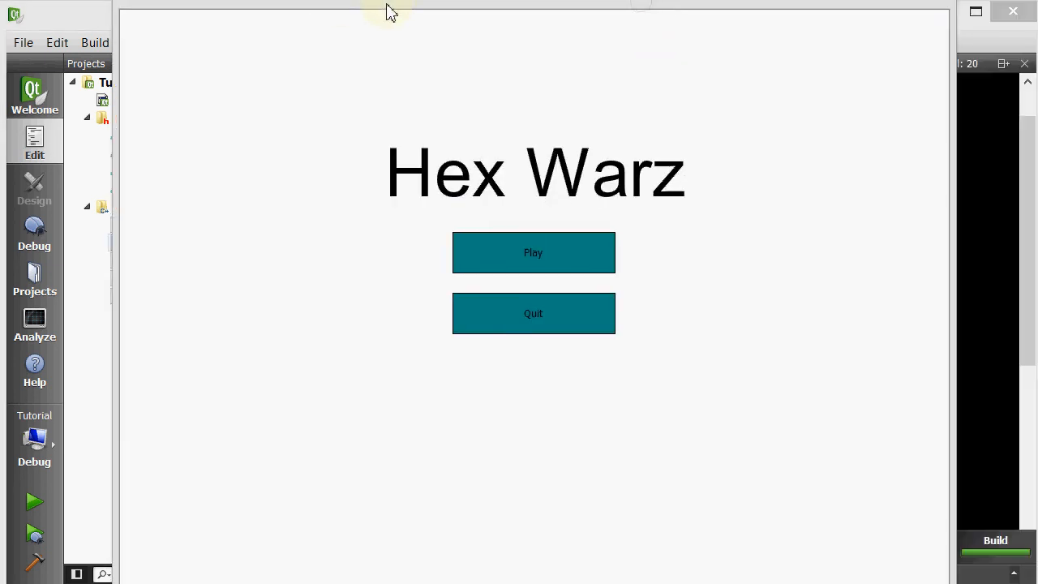
pyautogui.click(532, 253)
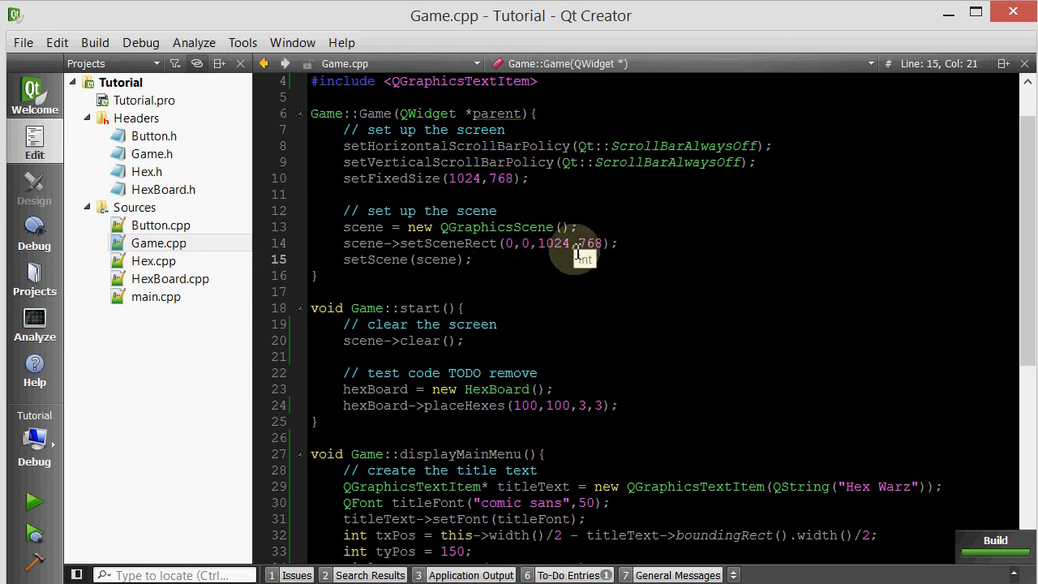
pyautogui.moveTo(584, 244)
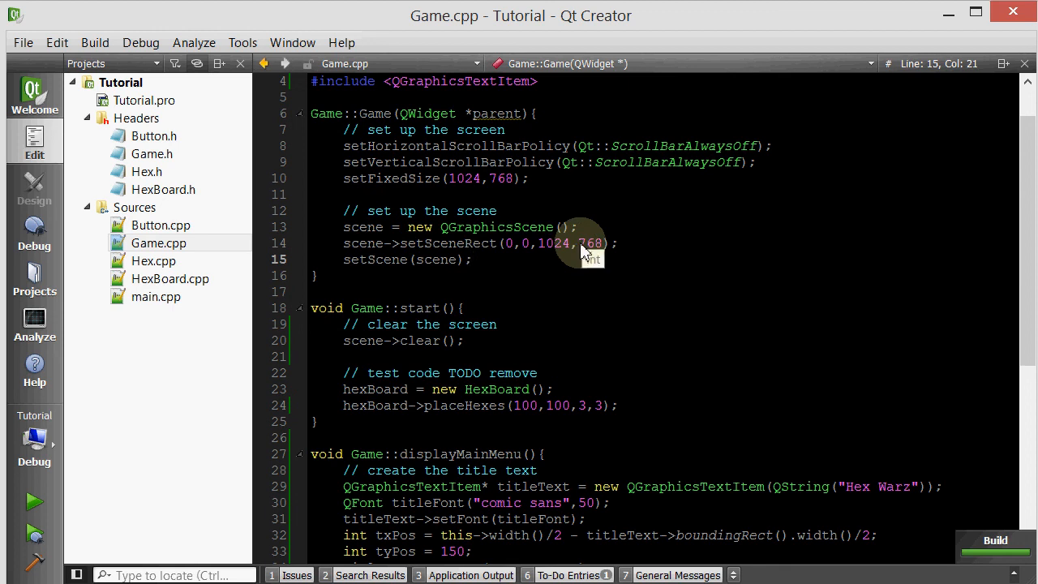
pyautogui.moveTo(584, 247)
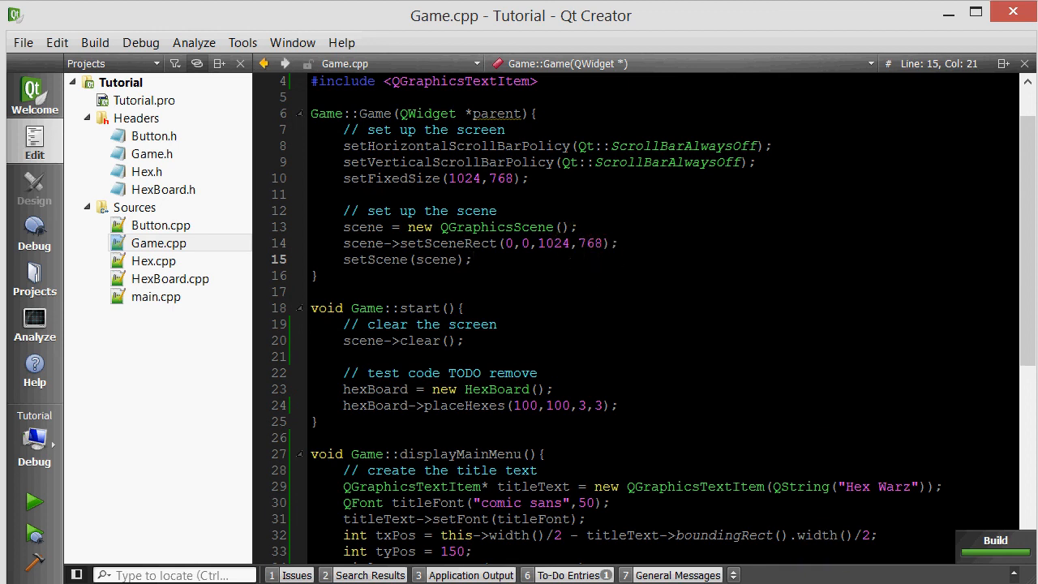